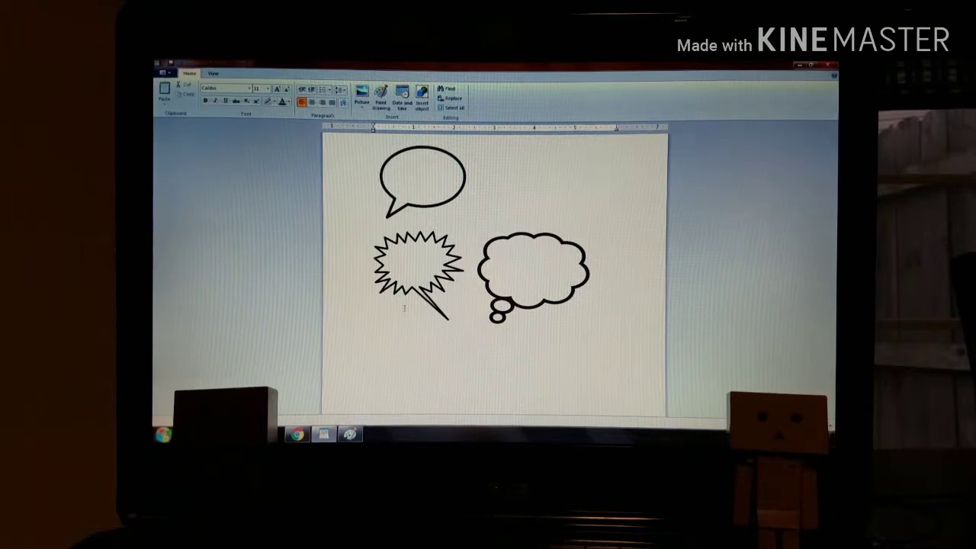
pyautogui.moveTo(348, 434)
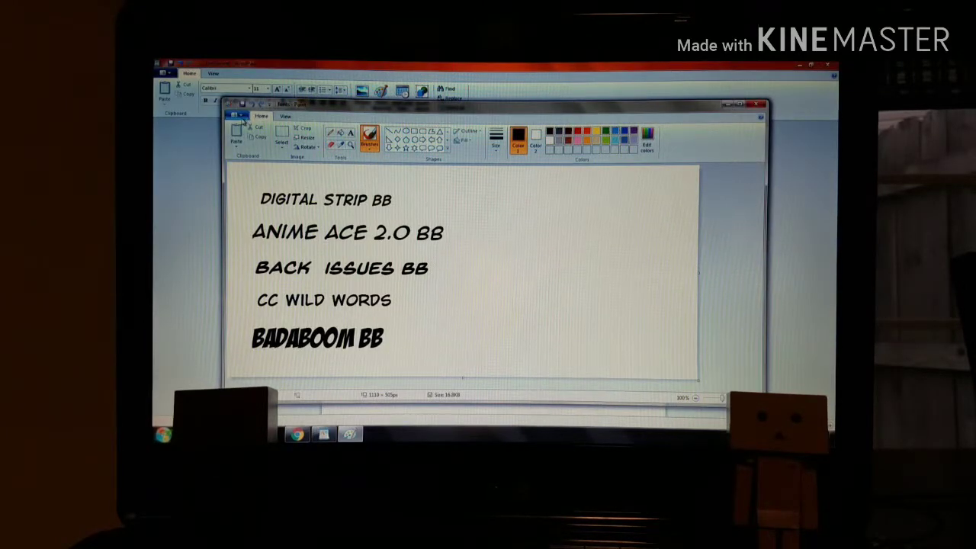
# - Start a new blank picture from the Paint menu, replacing the font samples
pyautogui.click(237, 114)
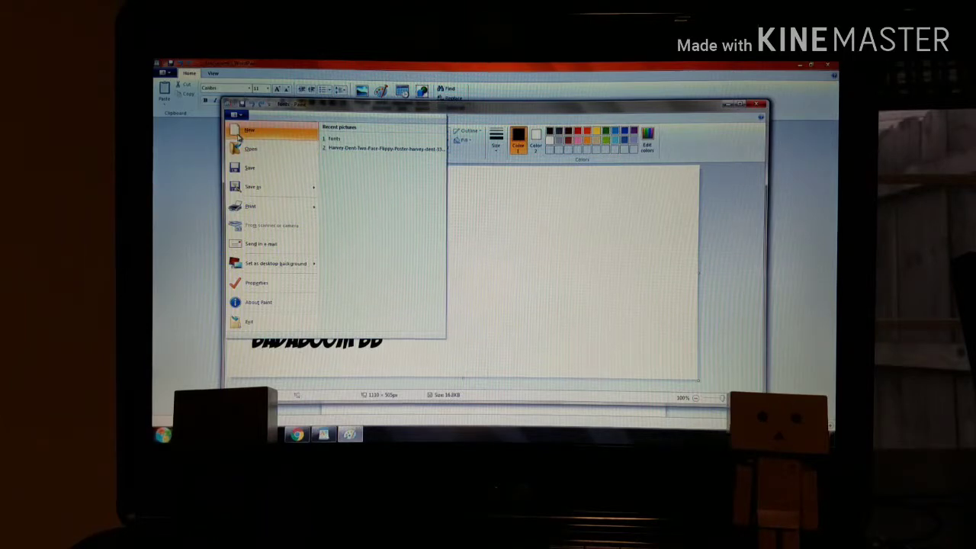
pyautogui.click(249, 130)
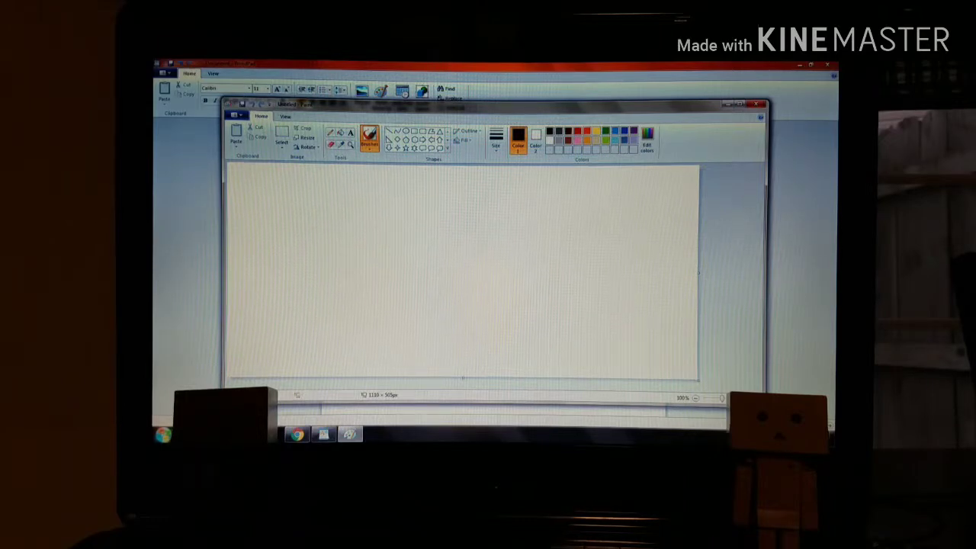
pyautogui.moveTo(269, 156)
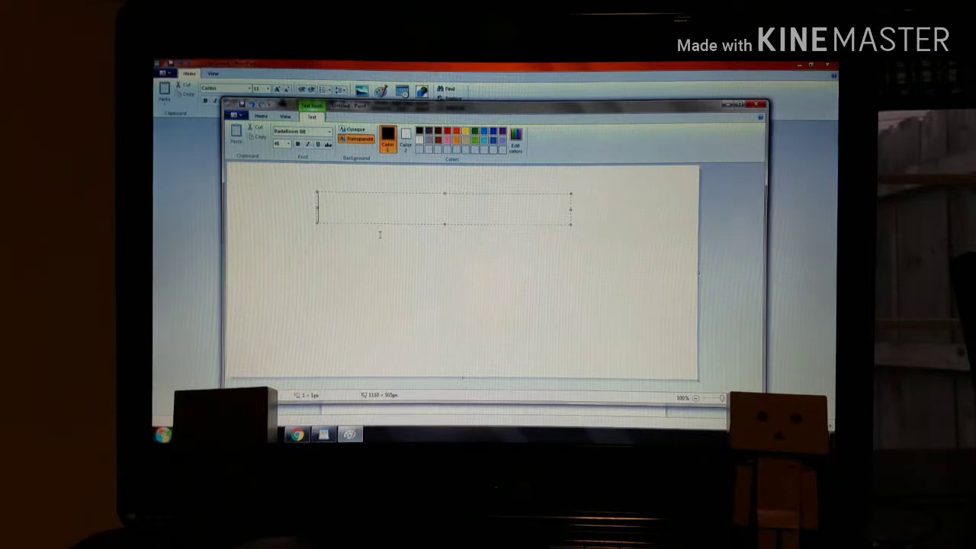
# - Type NO! near the top of the canvas in the CC Wild Words font
pyautogui.write('NO')
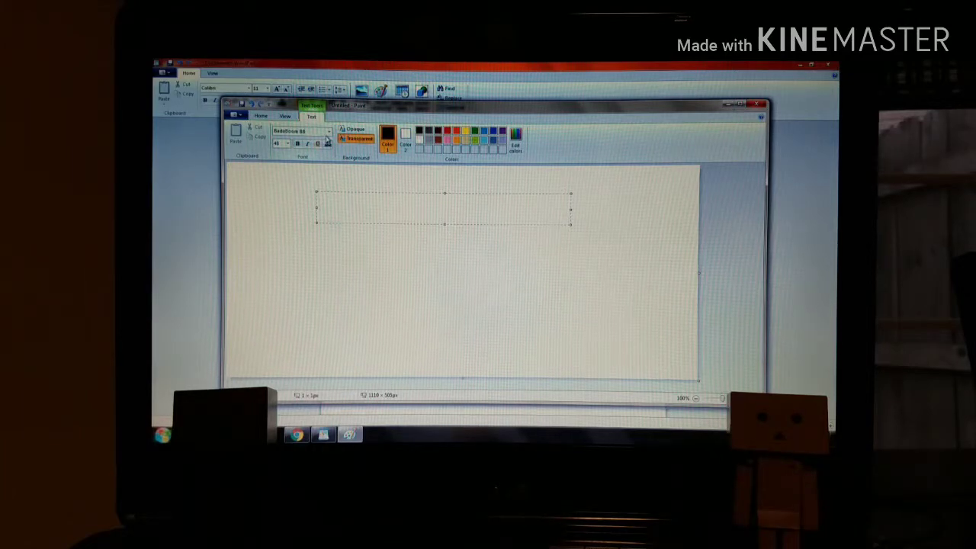
pyautogui.click(301, 130)
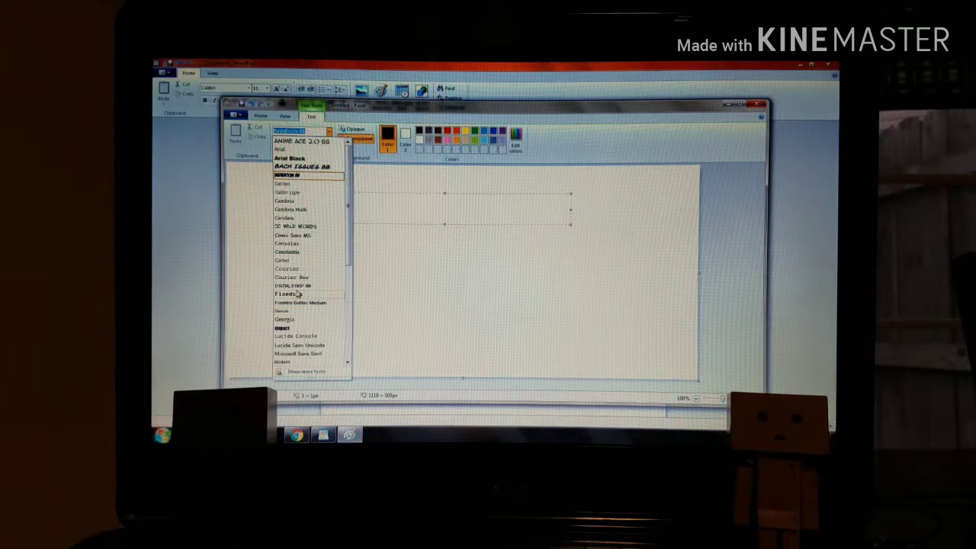
pyautogui.click(296, 227)
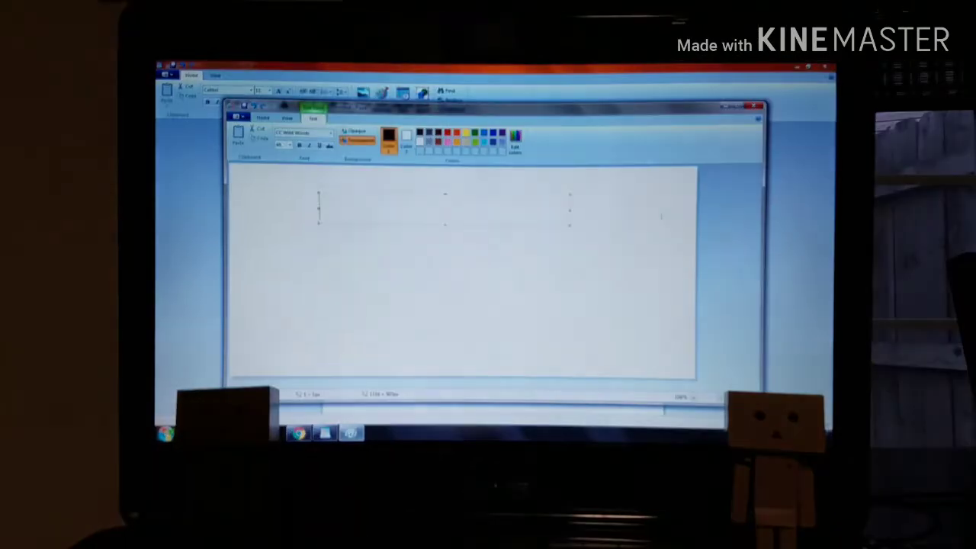
pyautogui.write('N')
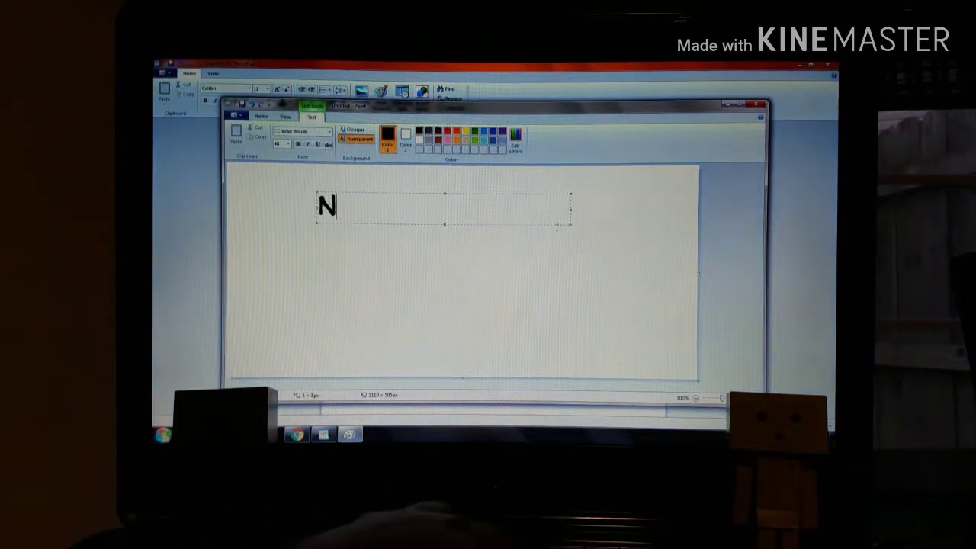
pyautogui.write('O')
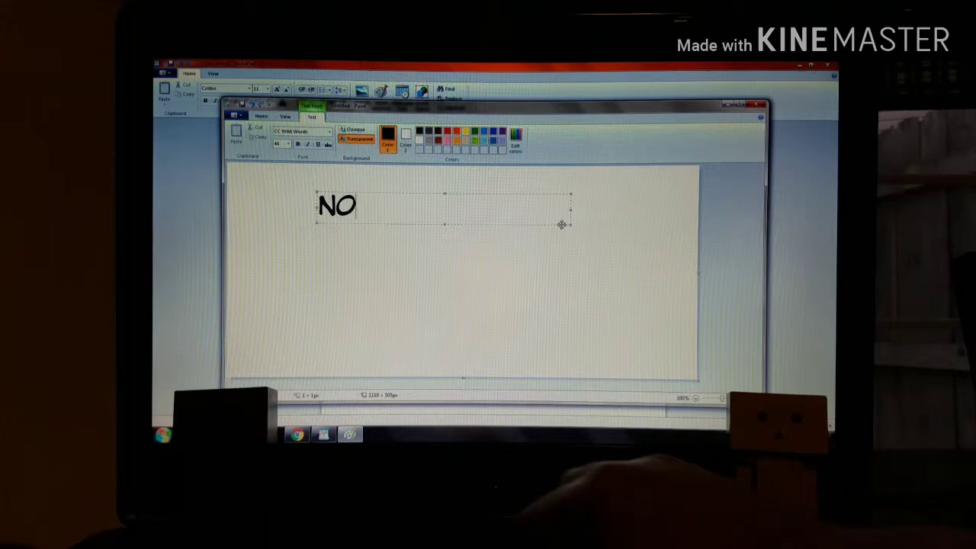
pyautogui.write('!')
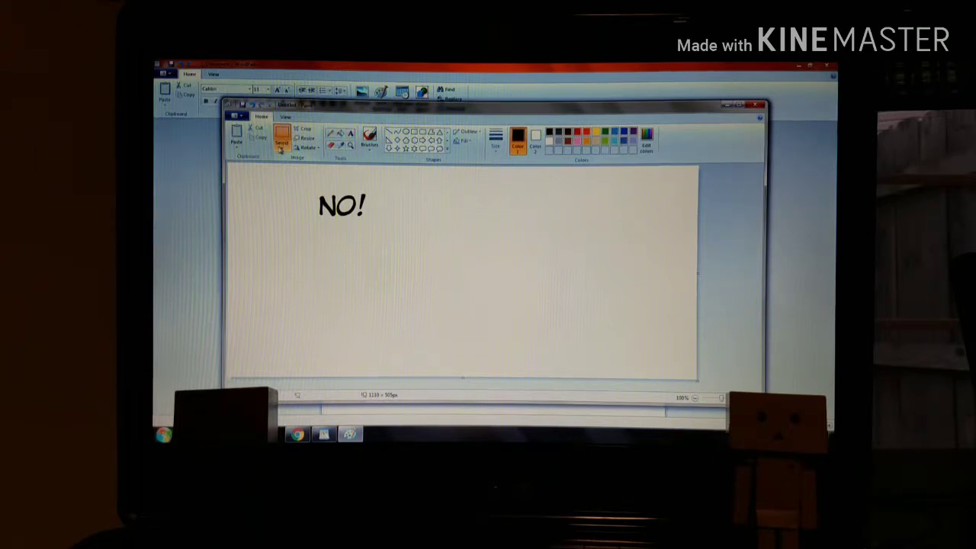
# - Select the word NO! and bring up its right-click menu
pyautogui.click(283, 141)
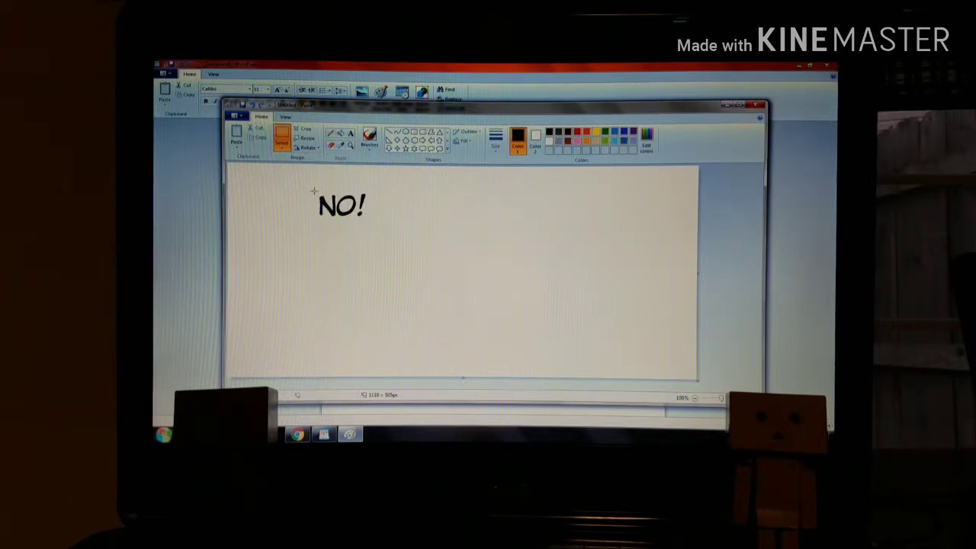
pyautogui.moveTo(316, 191); pyautogui.dragTo(370, 223)
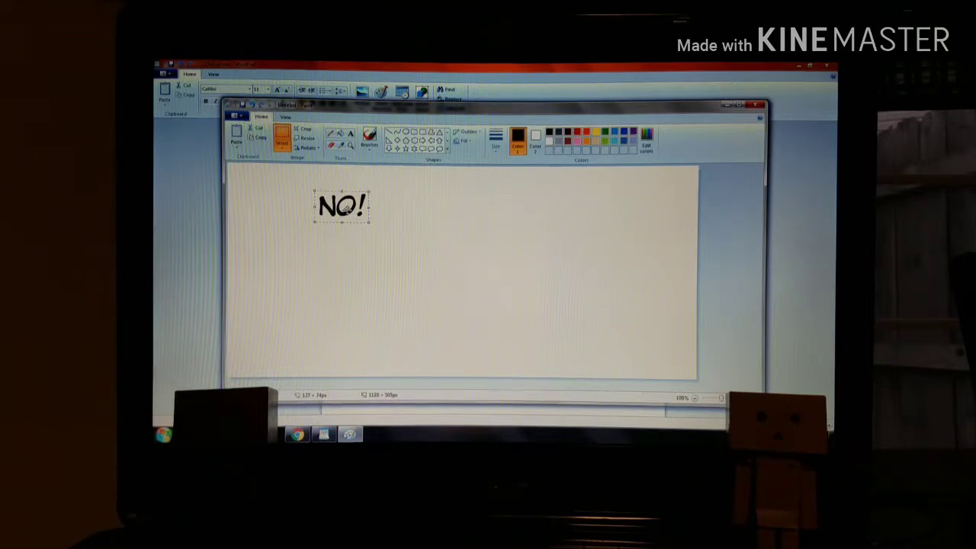
pyautogui.rightClick(343, 206)
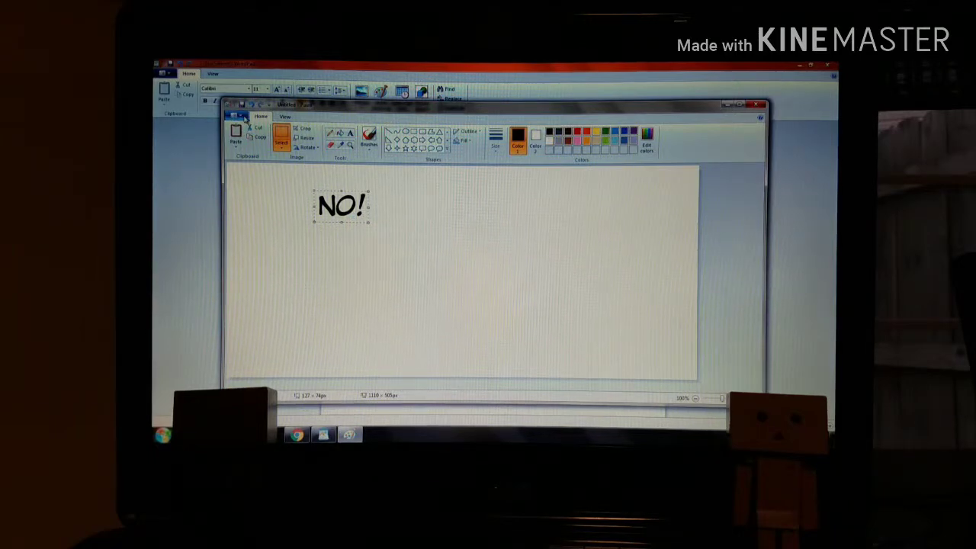
pyautogui.moveTo(237, 116)
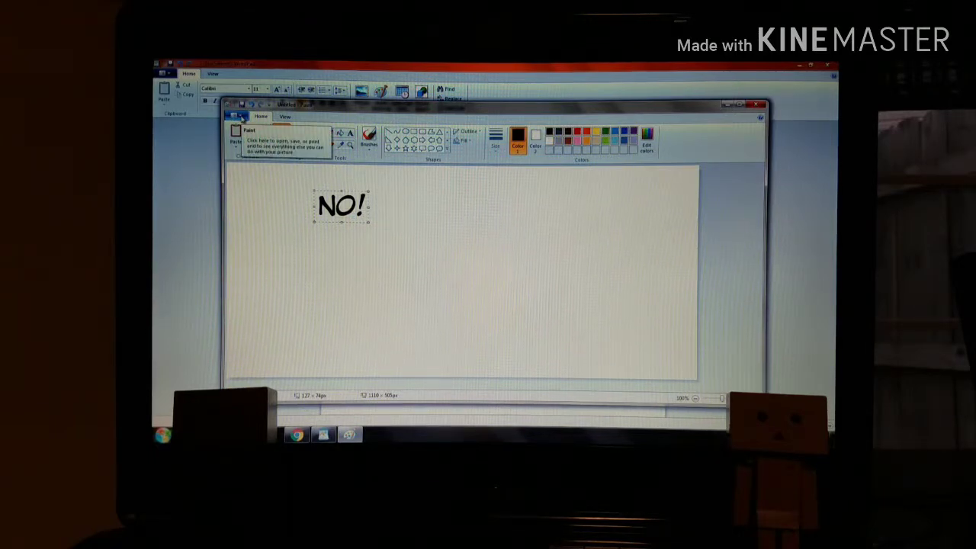
# - Open the plain speech balloon picture, discarding the unsaved NO! drawing
pyautogui.click(238, 115)
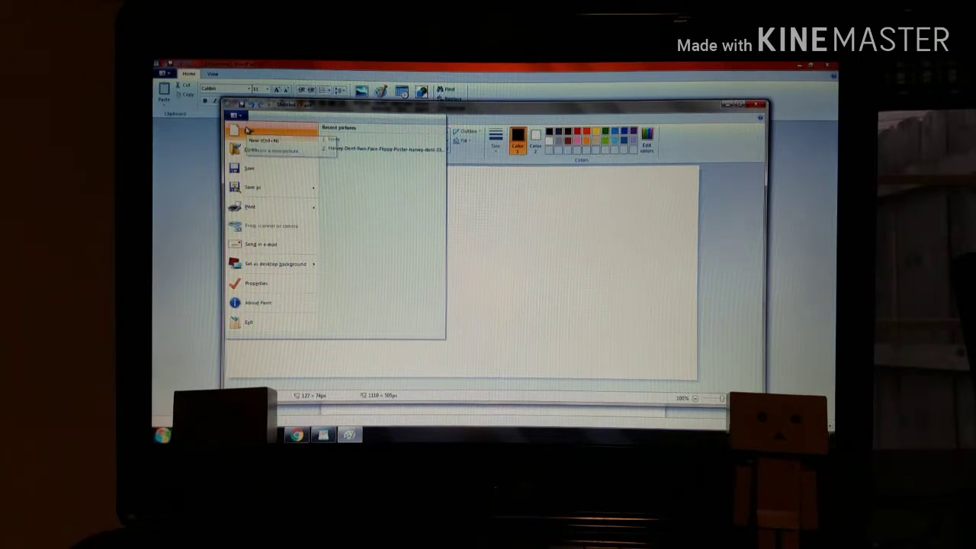
pyautogui.moveTo(252, 149)
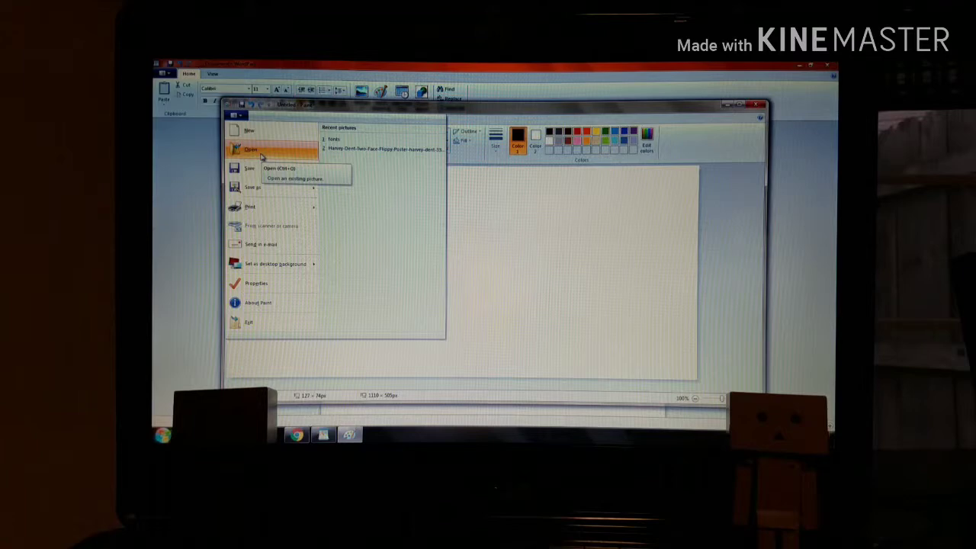
pyautogui.click(250, 149)
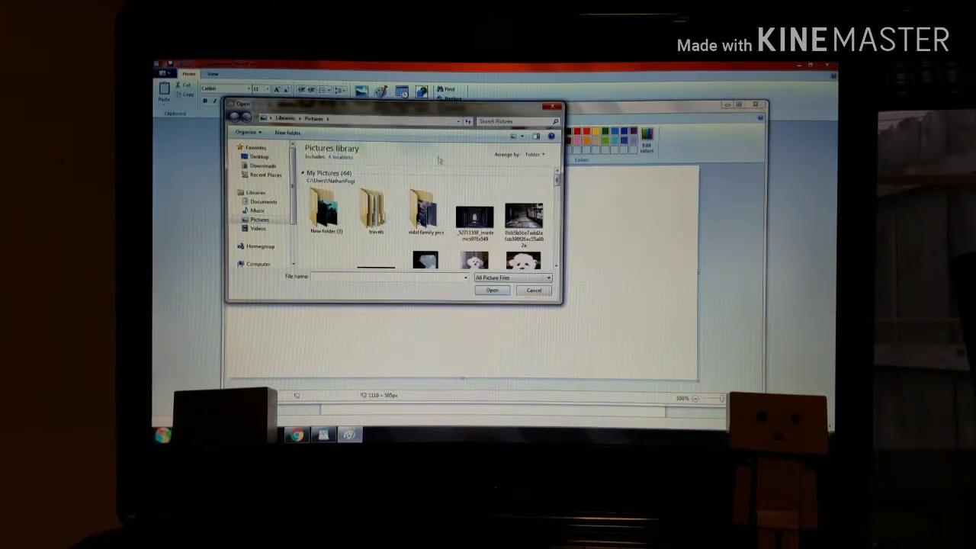
pyautogui.scroll(-3)
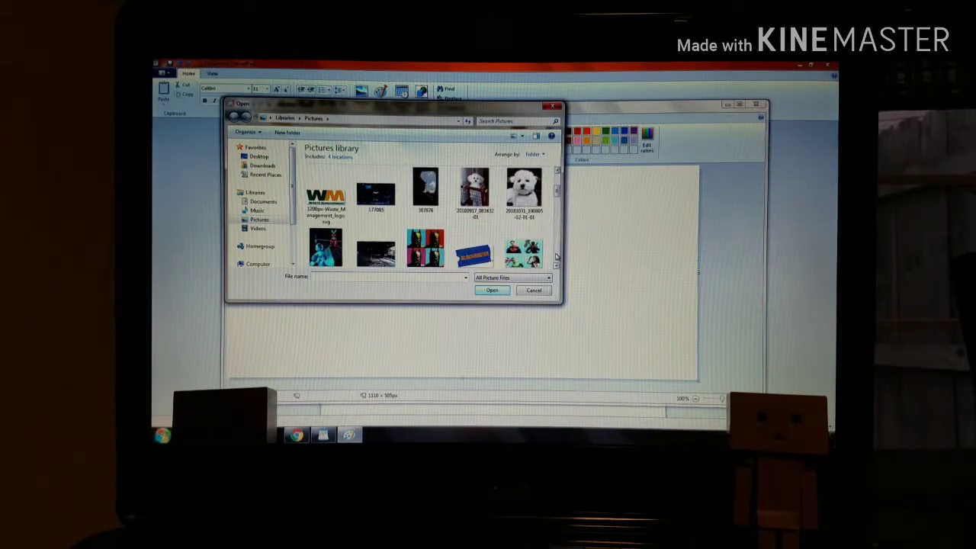
pyautogui.scroll(-3)
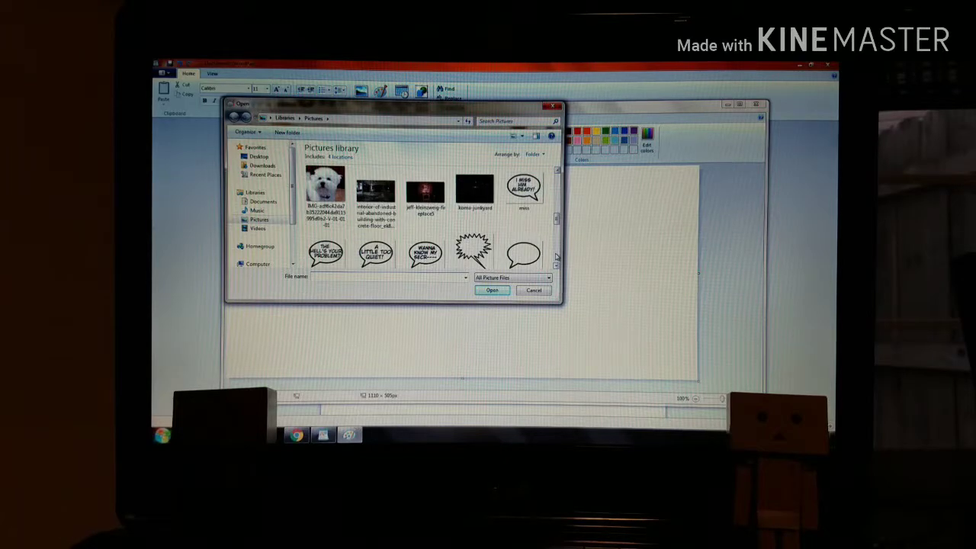
pyautogui.click(524, 190)
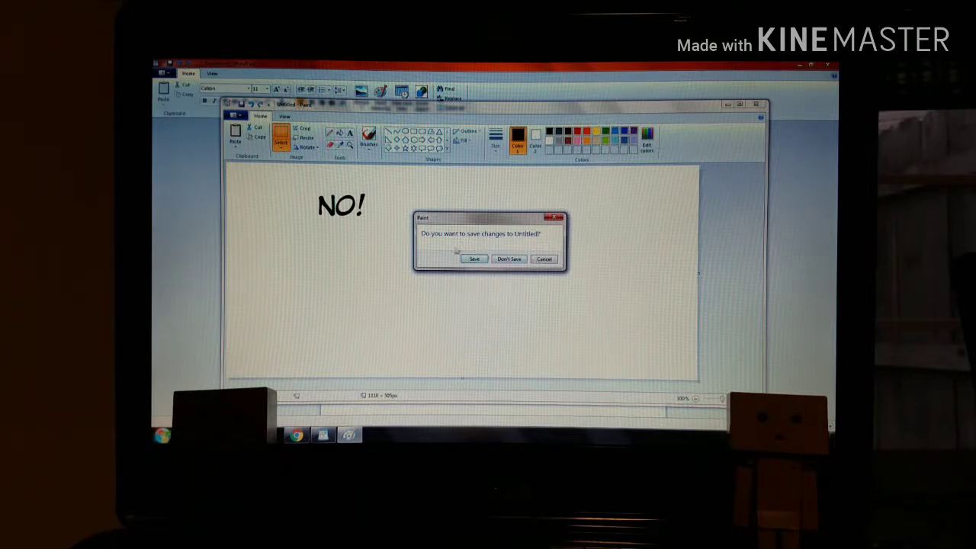
pyautogui.click(509, 258)
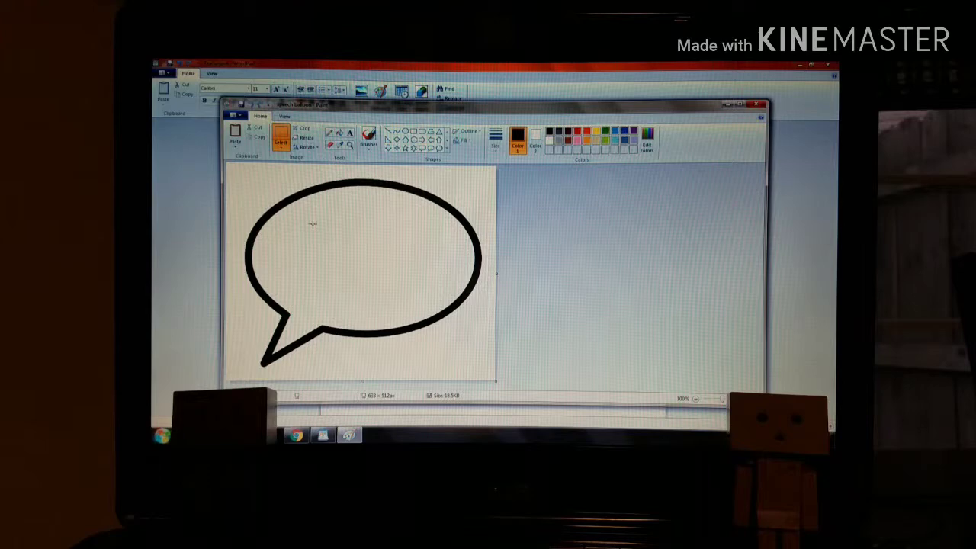
# - Resize the speech balloon picture to 50 percent
pyautogui.rightClick(312, 223)
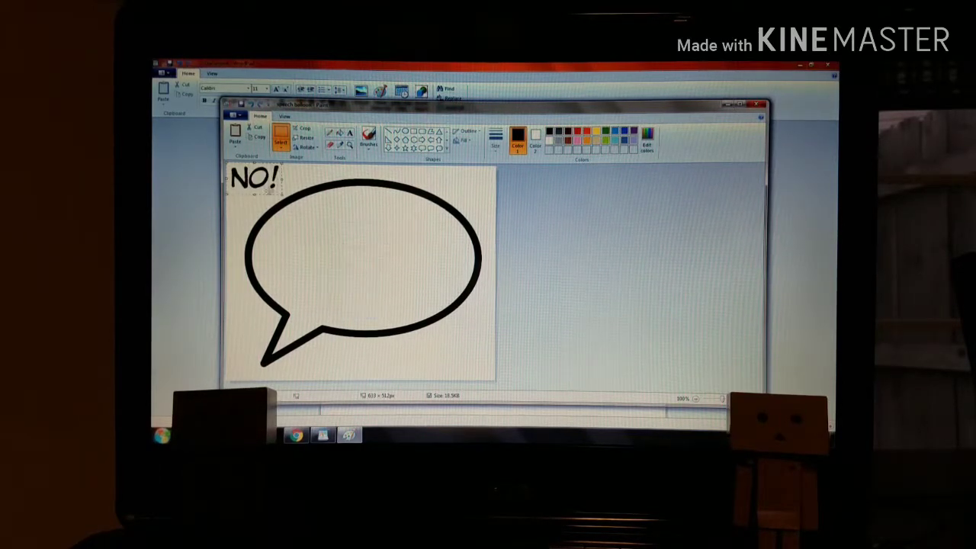
pyautogui.moveTo(256, 179); pyautogui.dragTo(371, 251)
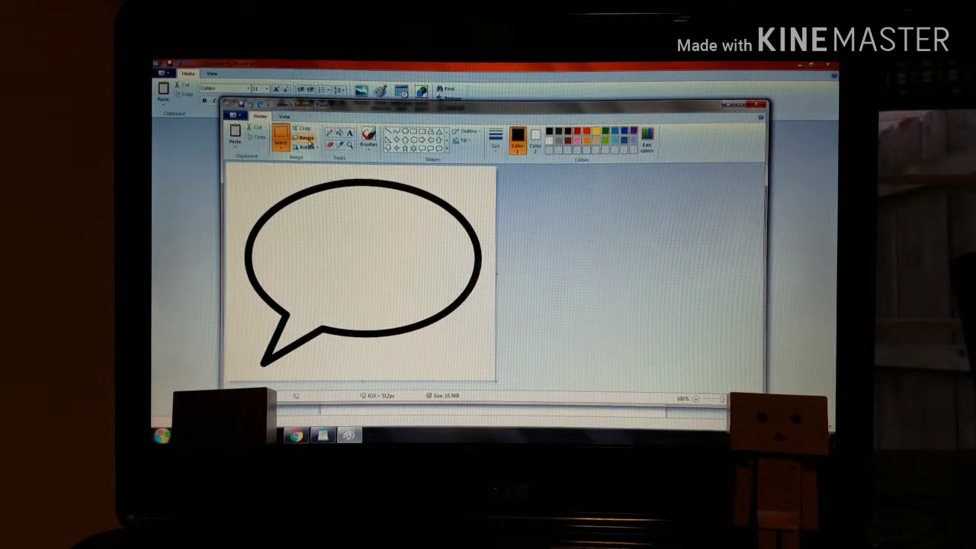
pyautogui.click(305, 136)
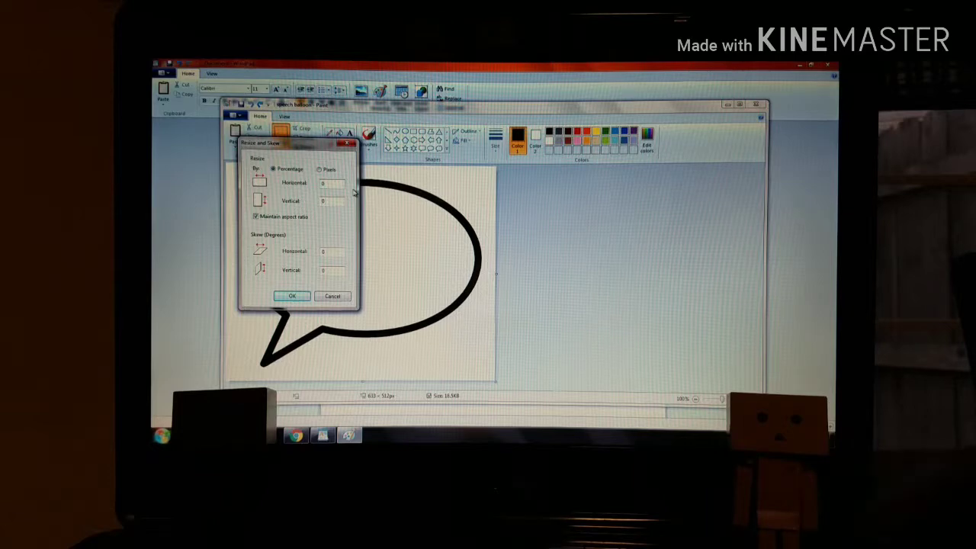
pyautogui.write('50')
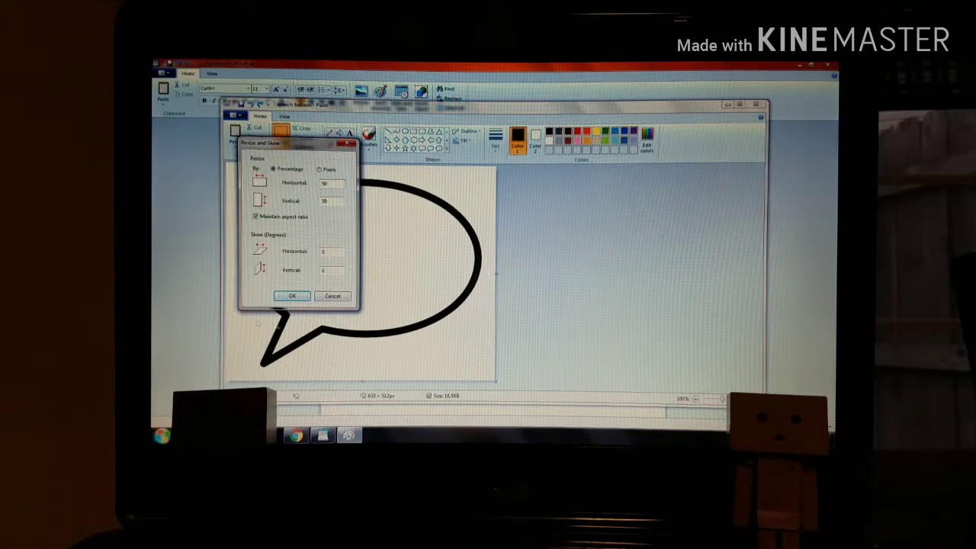
pyautogui.click(291, 296)
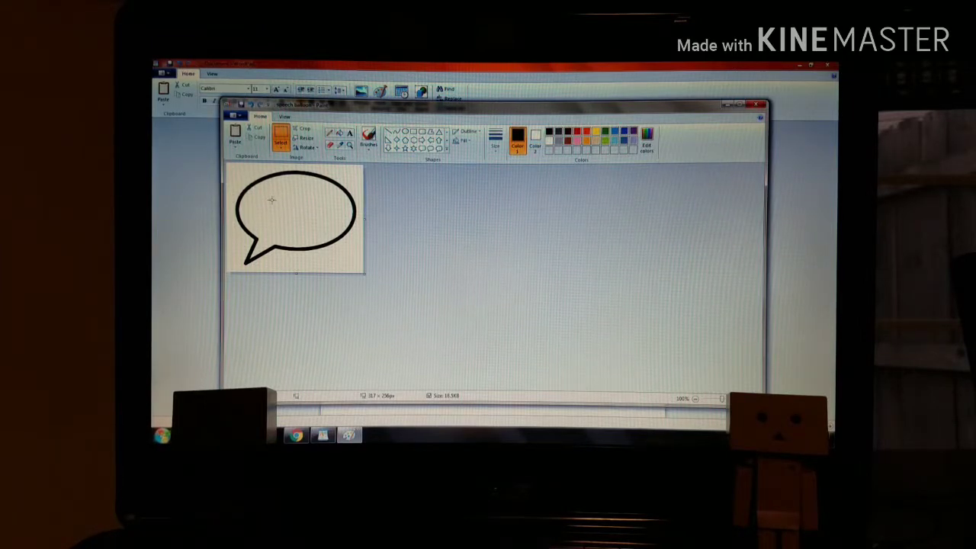
# - Paste the word NO! onto the smaller balloon
pyautogui.rightClick(272, 201)
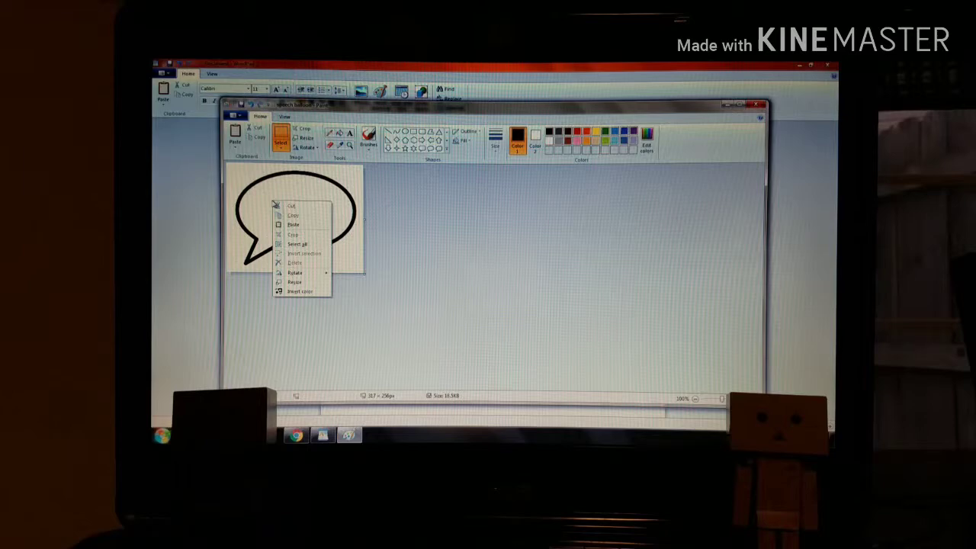
pyautogui.moveTo(294, 225)
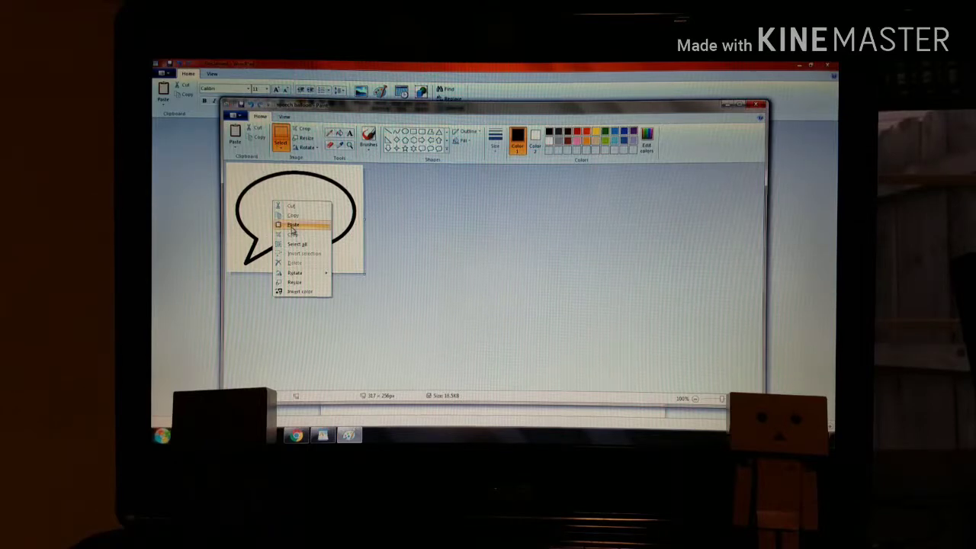
pyautogui.click(294, 225)
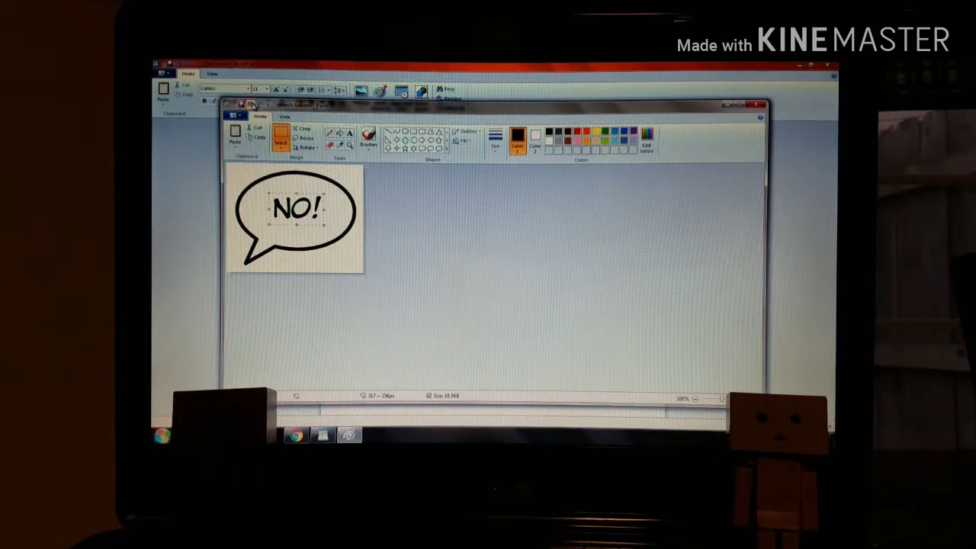
pyautogui.click(305, 137)
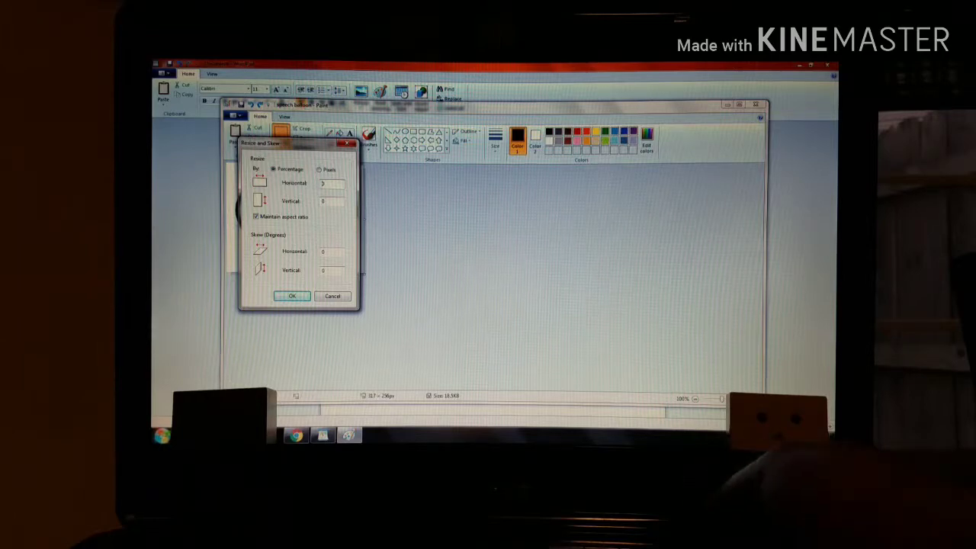
# - Resize the balloon to a medium size and place the pasted NO! in its centre
pyautogui.write('250')
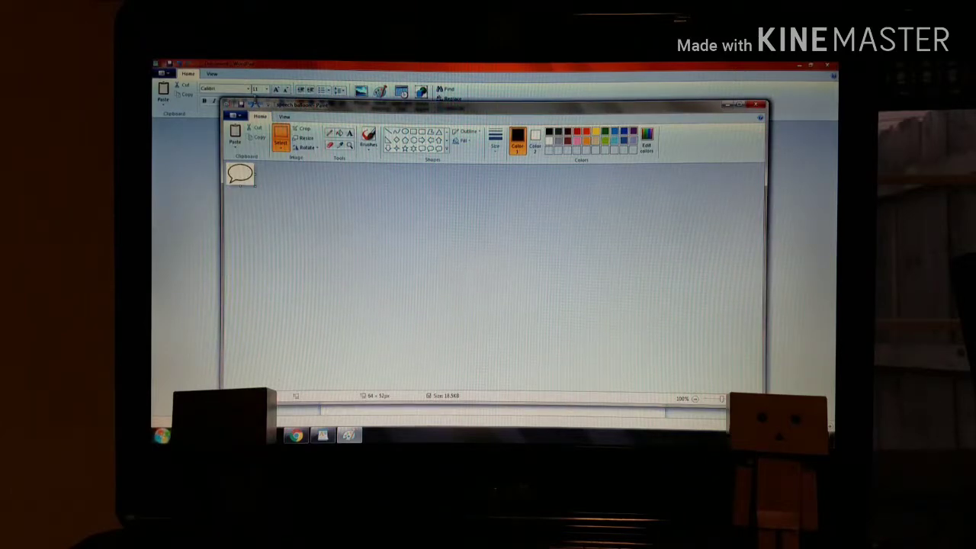
pyautogui.moveTo(240, 179); pyautogui.dragTo(362, 263)
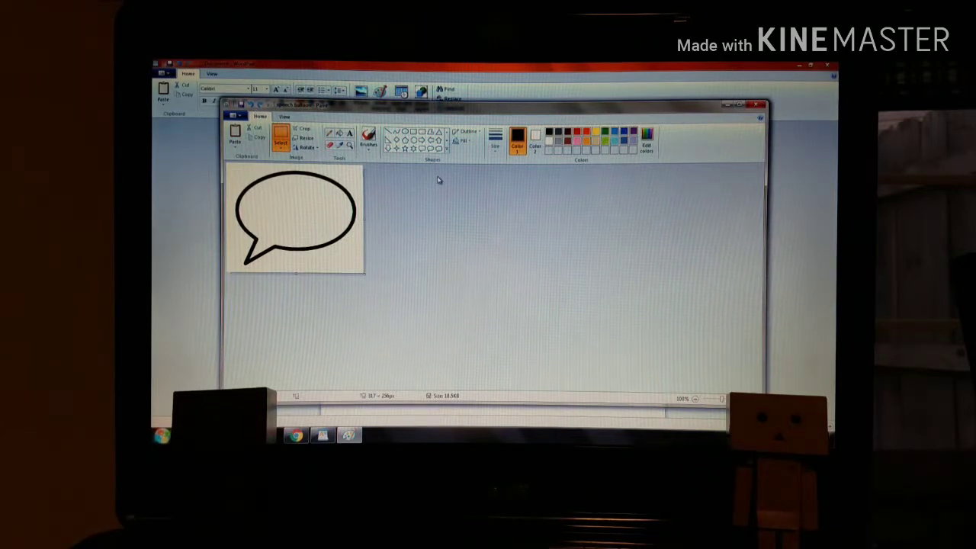
pyautogui.click(306, 138)
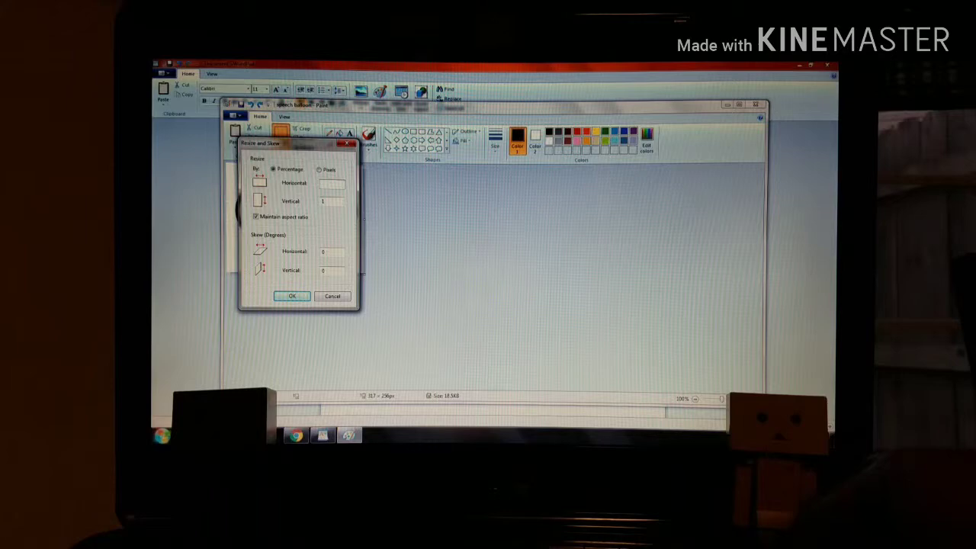
pyautogui.click(291, 296)
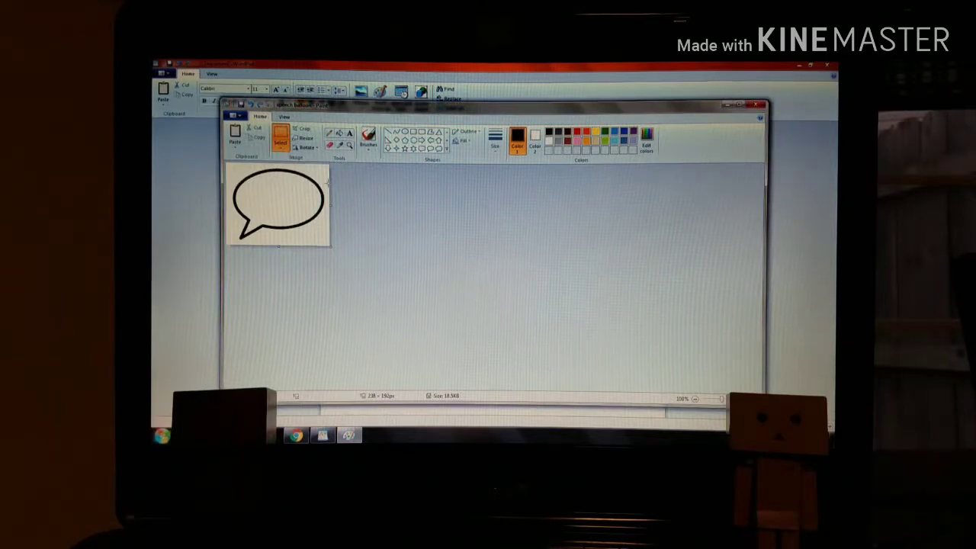
pyautogui.rightClick(290, 213)
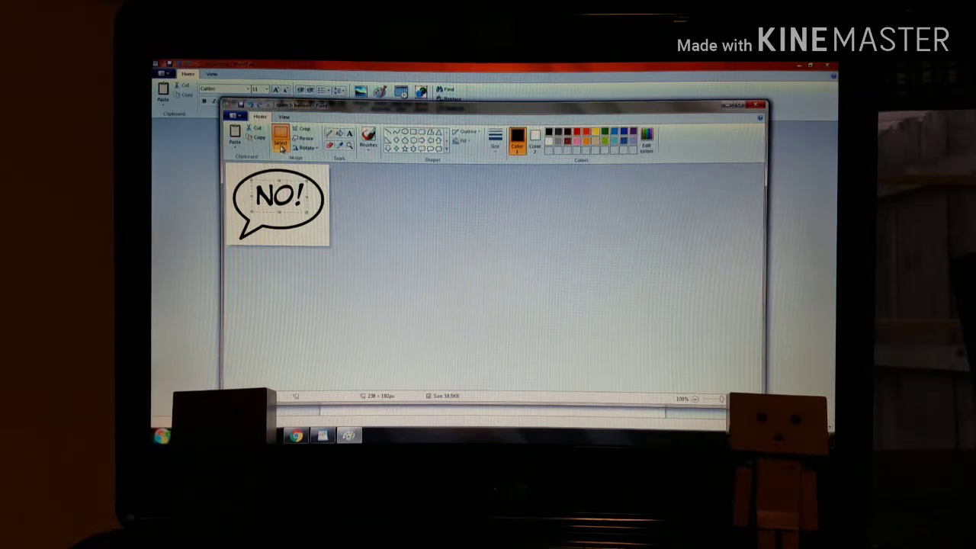
pyautogui.moveTo(281, 137)
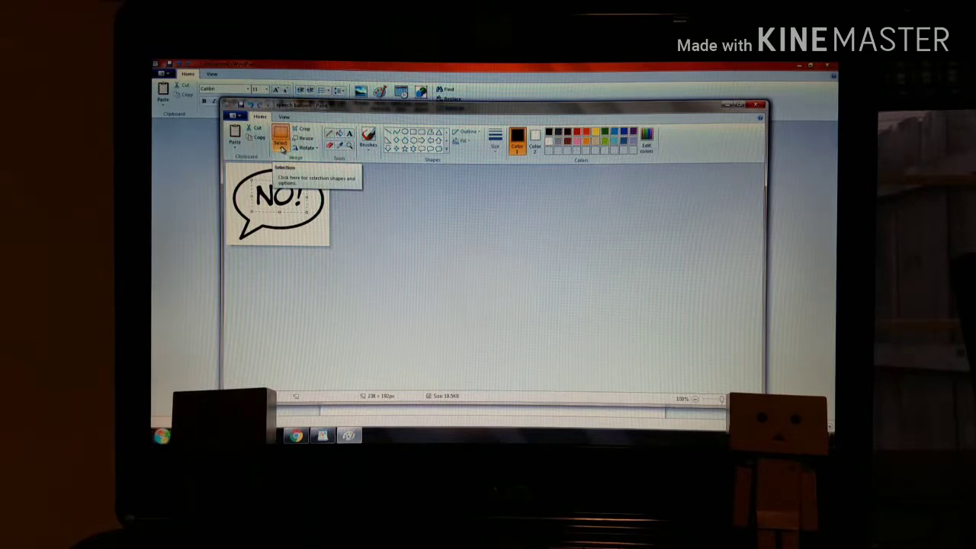
pyautogui.click(281, 138)
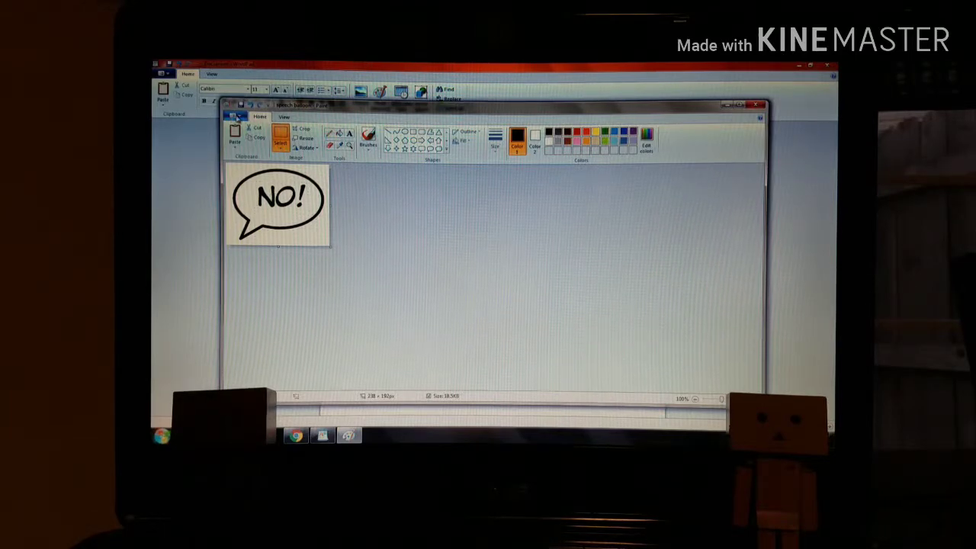
# - Save the NO! balloon as PNG file 'no', accepting the transparency warning
pyautogui.click(235, 115)
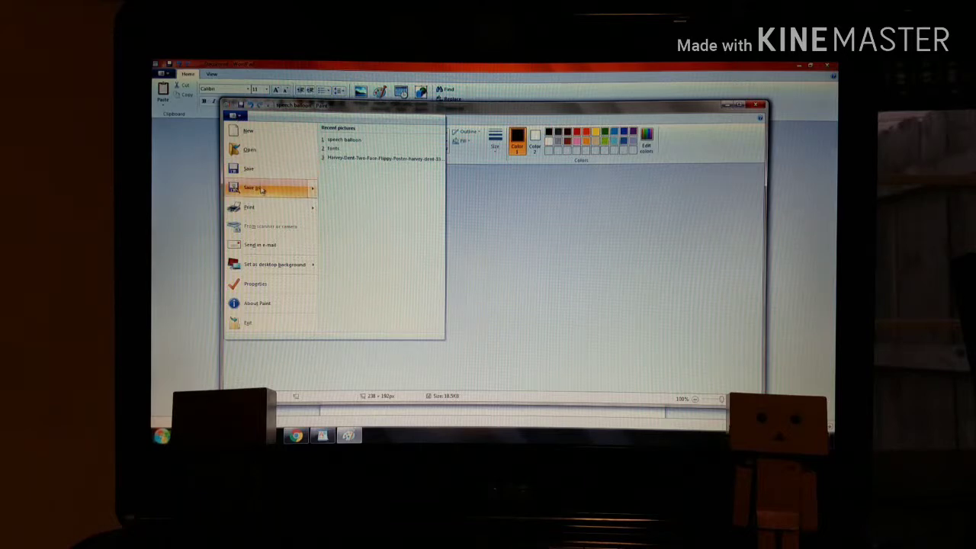
pyautogui.click(252, 188)
pyautogui.write('n')
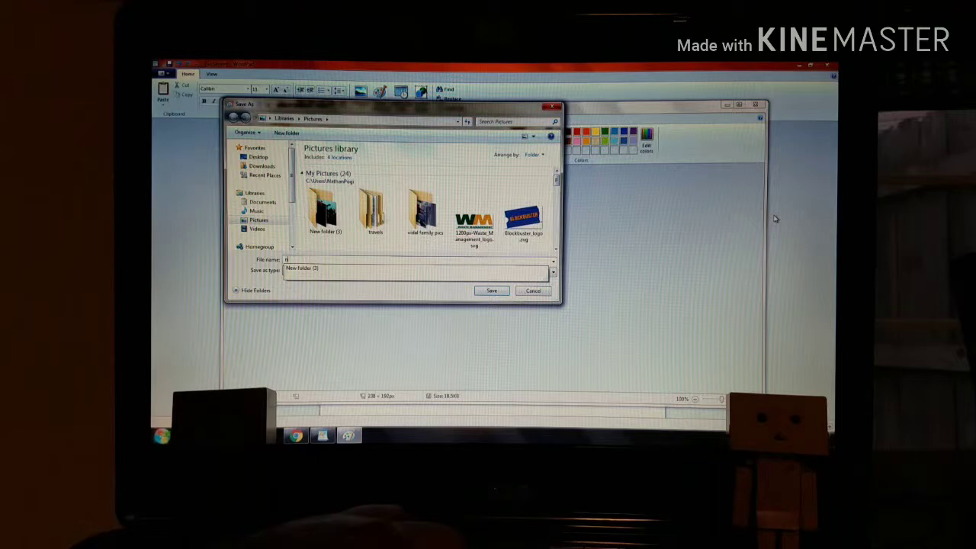
pyautogui.click(492, 291)
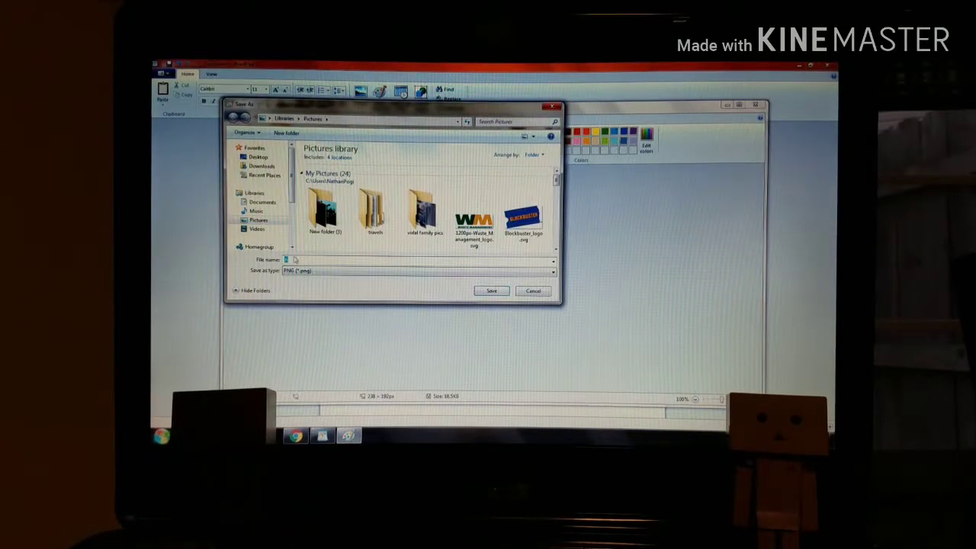
pyautogui.write('no')
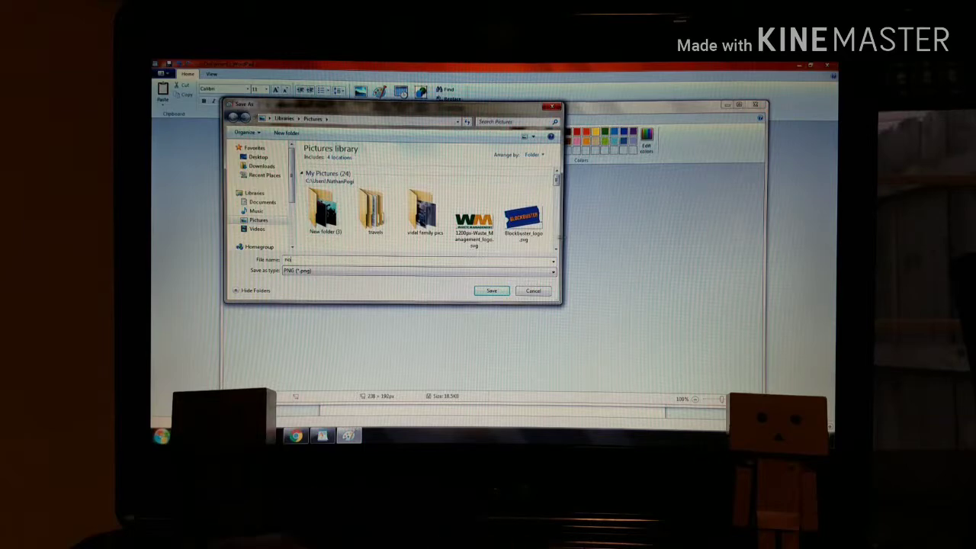
pyautogui.click(491, 290)
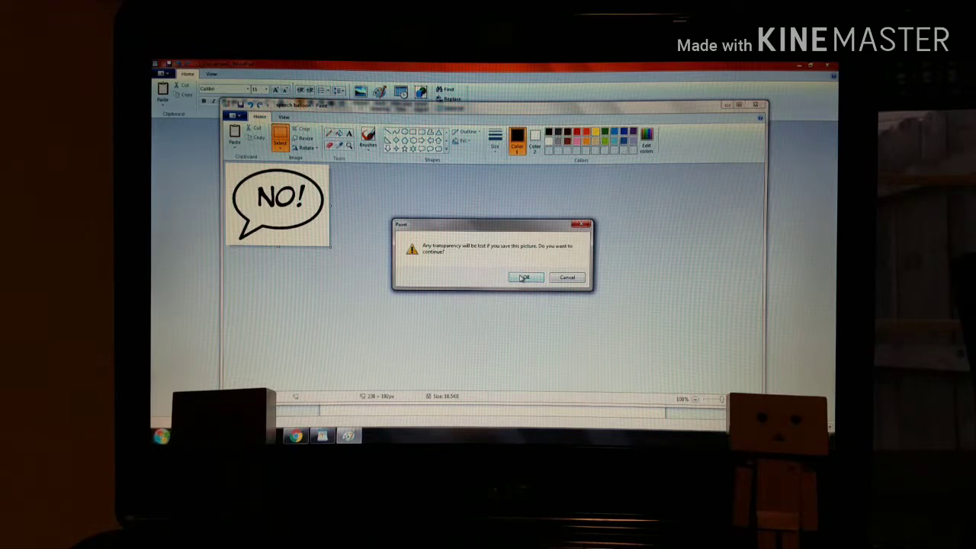
pyautogui.click(527, 276)
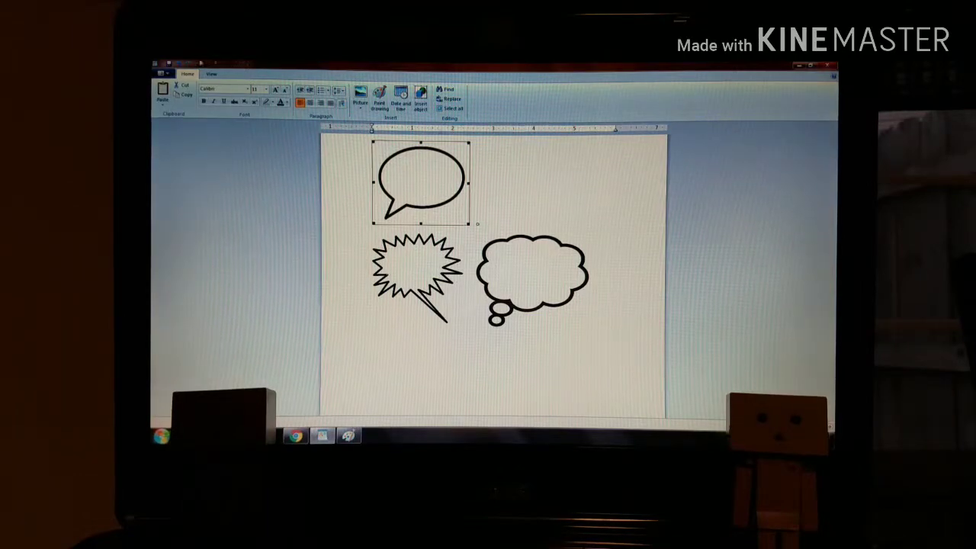
# - Save the balloon-shapes document as 'mr' and start a new blank document
pyautogui.click(163, 74)
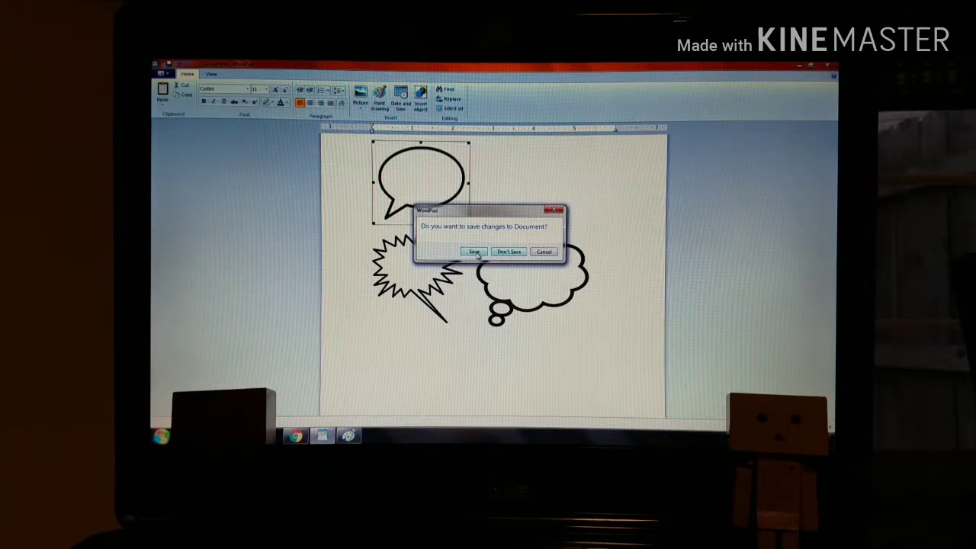
pyautogui.click(473, 252)
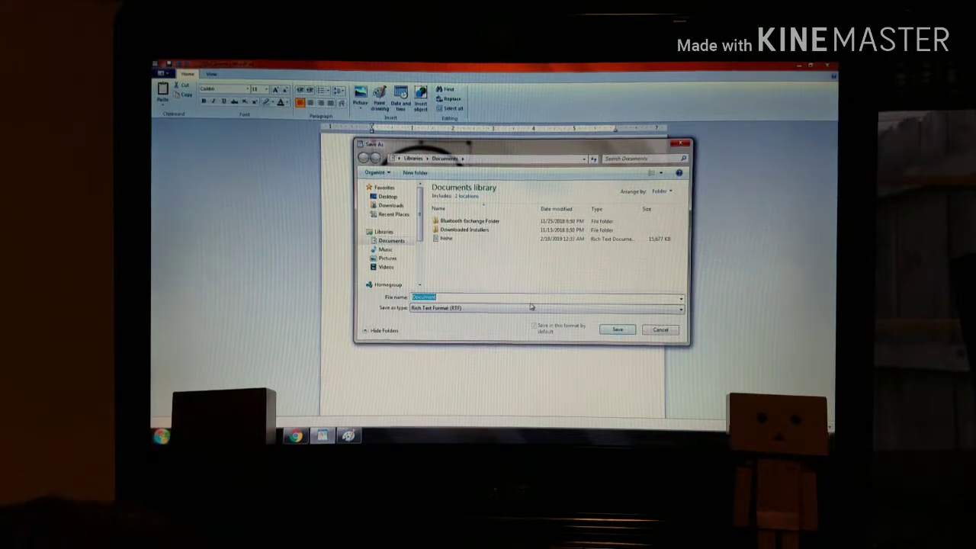
pyautogui.write('mr')
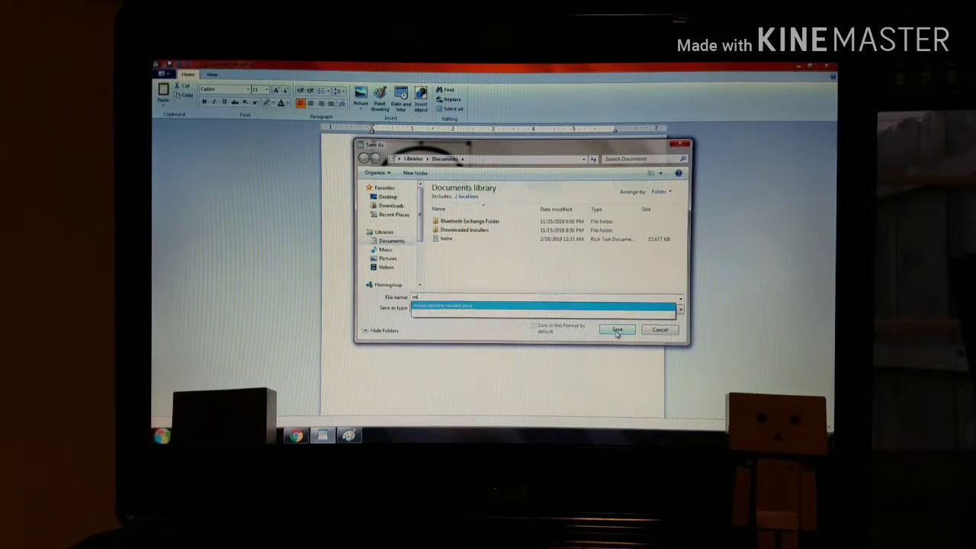
pyautogui.click(616, 329)
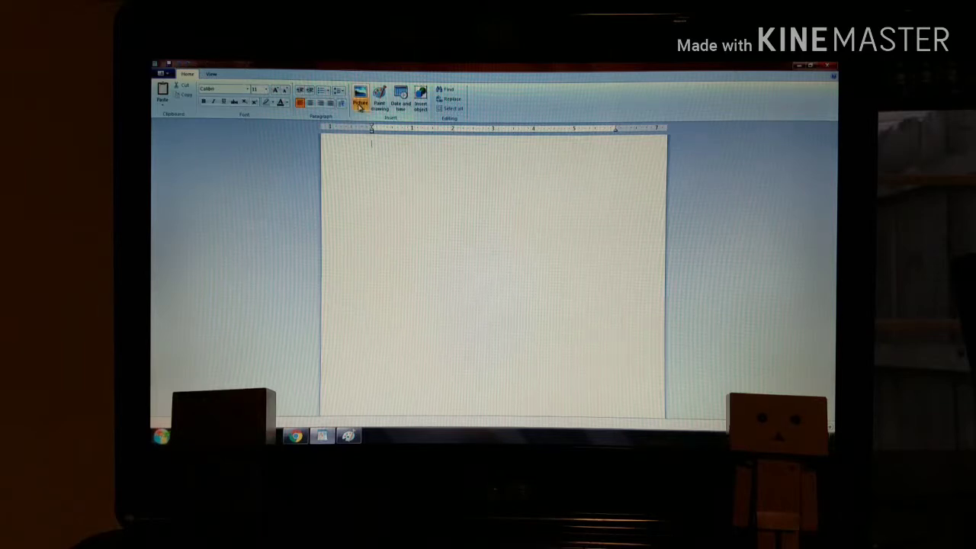
# - Insert the saved 'no' balloon picture into the WordPad document
pyautogui.click(360, 93)
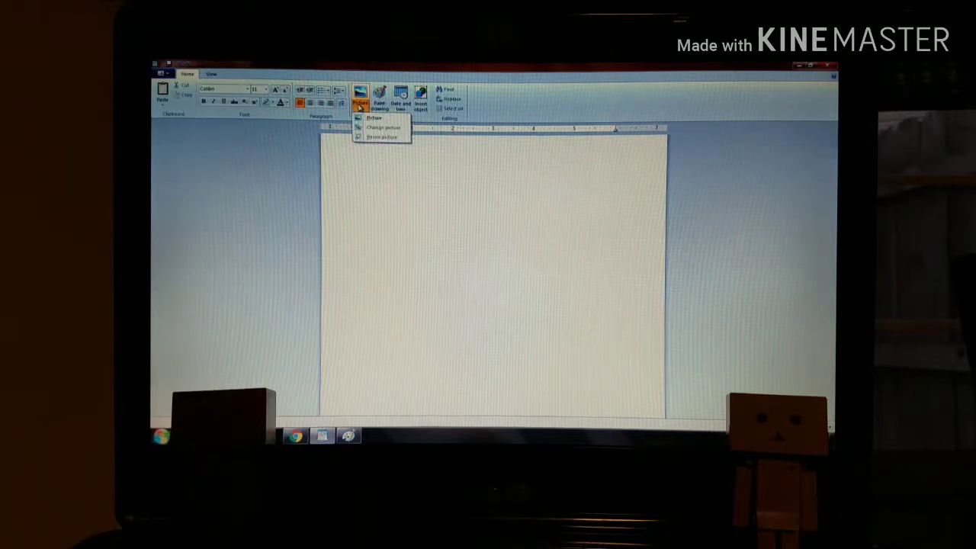
pyautogui.click(374, 117)
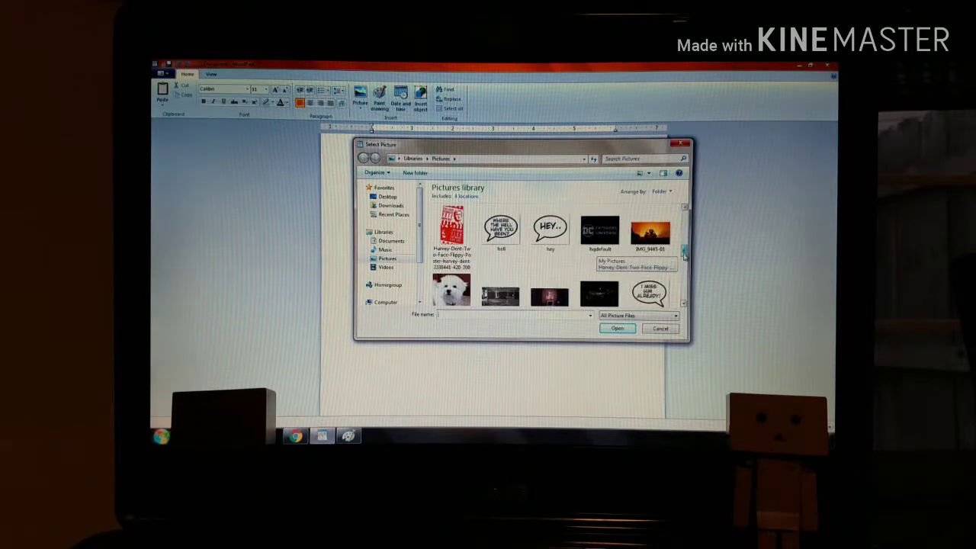
pyautogui.scroll(-3)
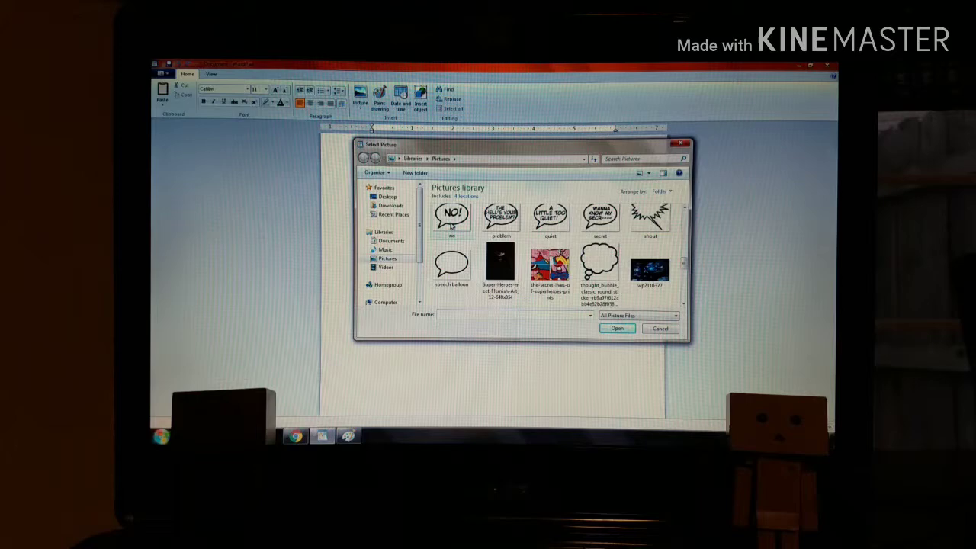
pyautogui.click(616, 328)
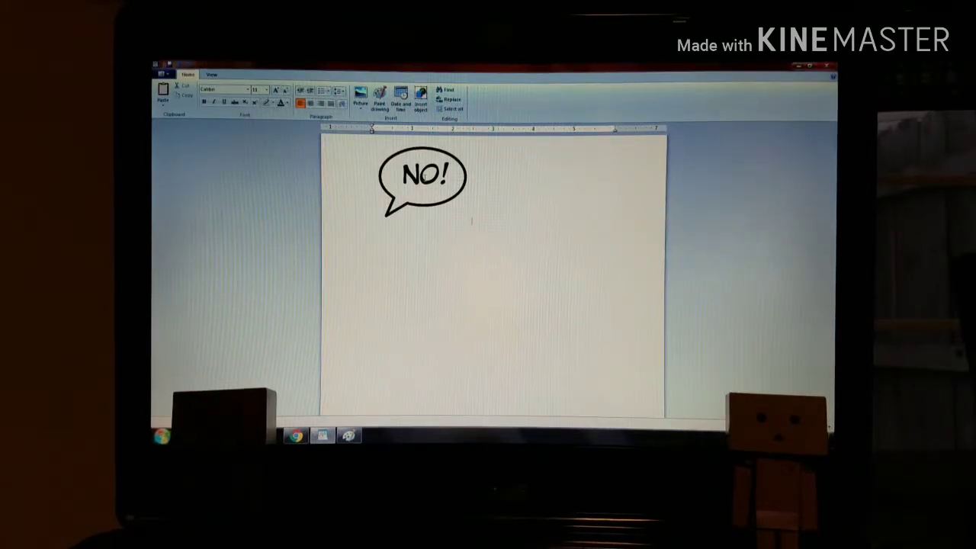
# - Shrink the NO! balloon picture at the top of the page
pyautogui.click(423, 183)
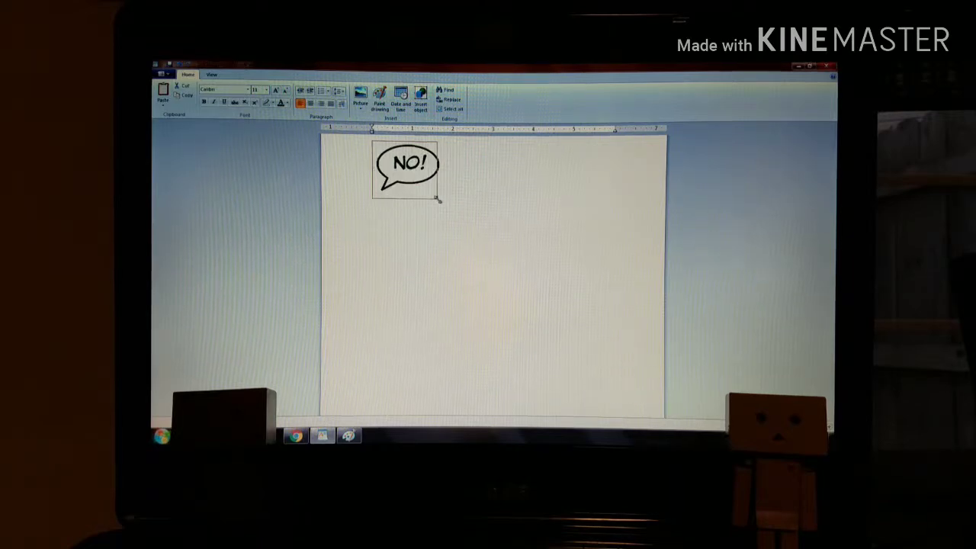
pyautogui.click(406, 170)
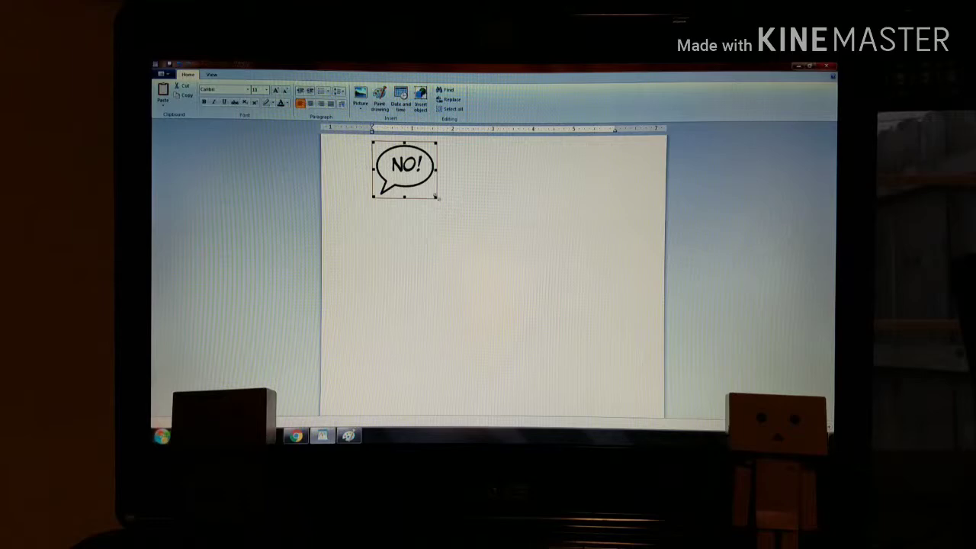
pyautogui.click(534, 305)
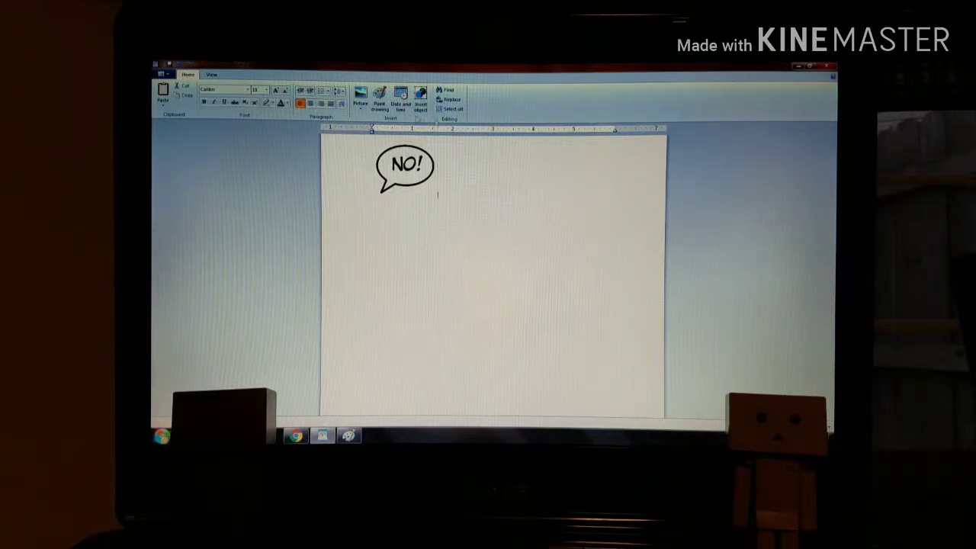
pyautogui.click(360, 97)
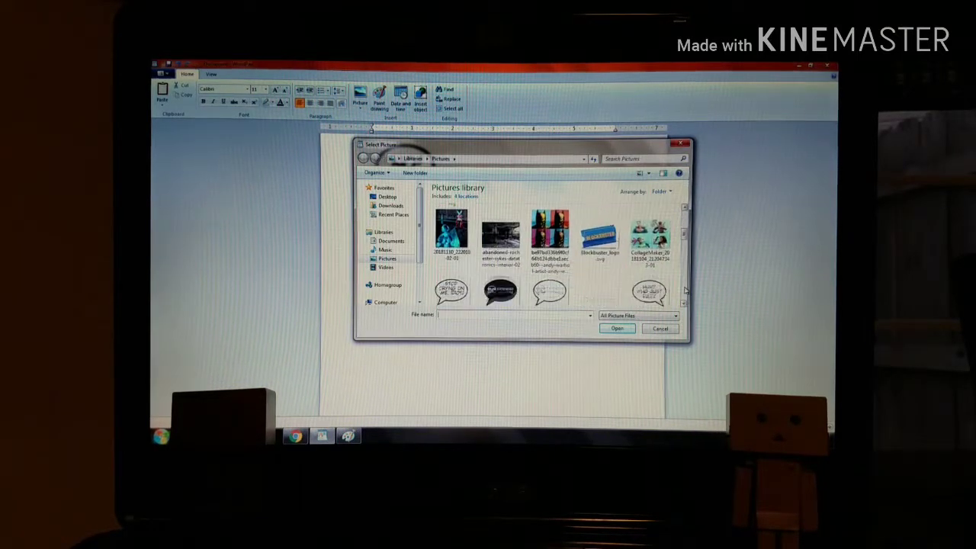
# - Insert the HEY.. balloon picture and shrink it beside NO!
pyautogui.scroll(-3)
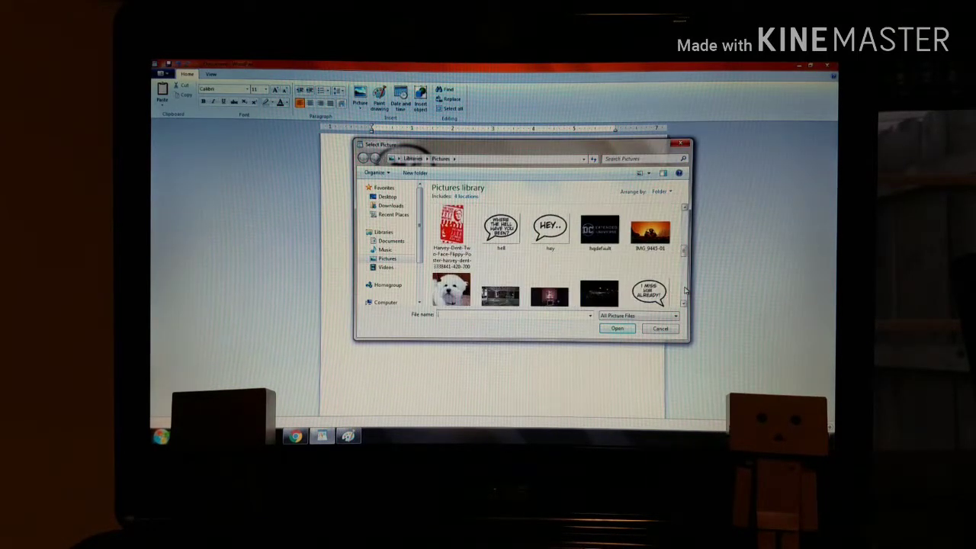
pyautogui.click(550, 229)
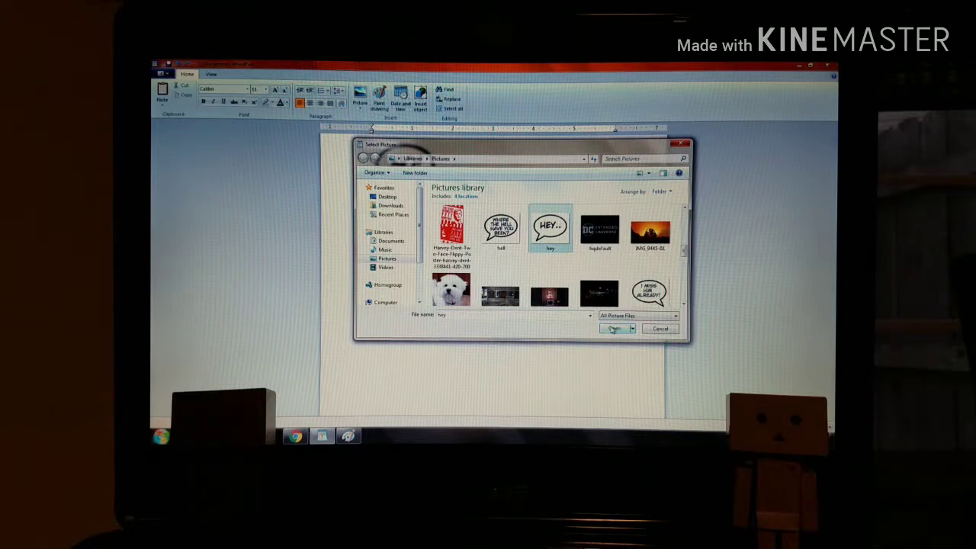
pyautogui.click(617, 328)
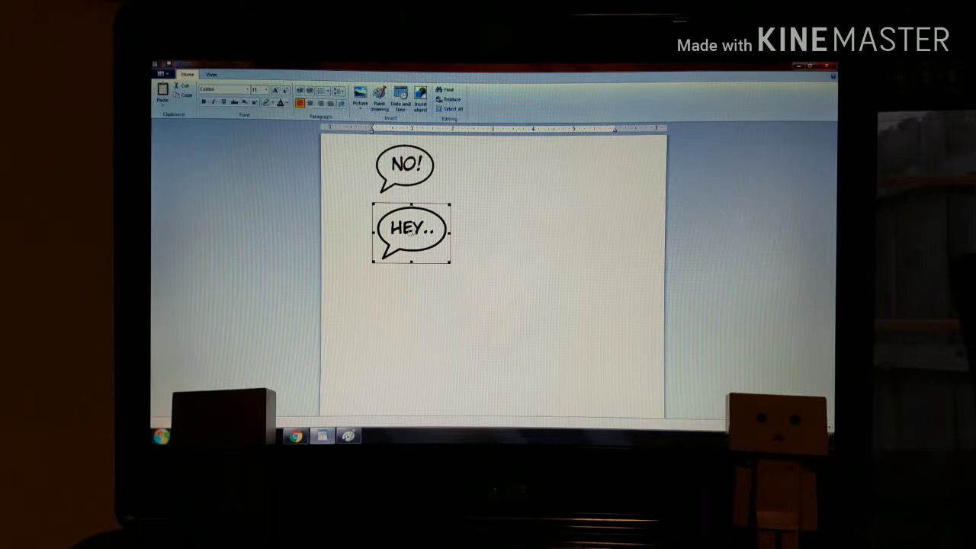
pyautogui.moveTo(412, 233); pyautogui.dragTo(476, 169)
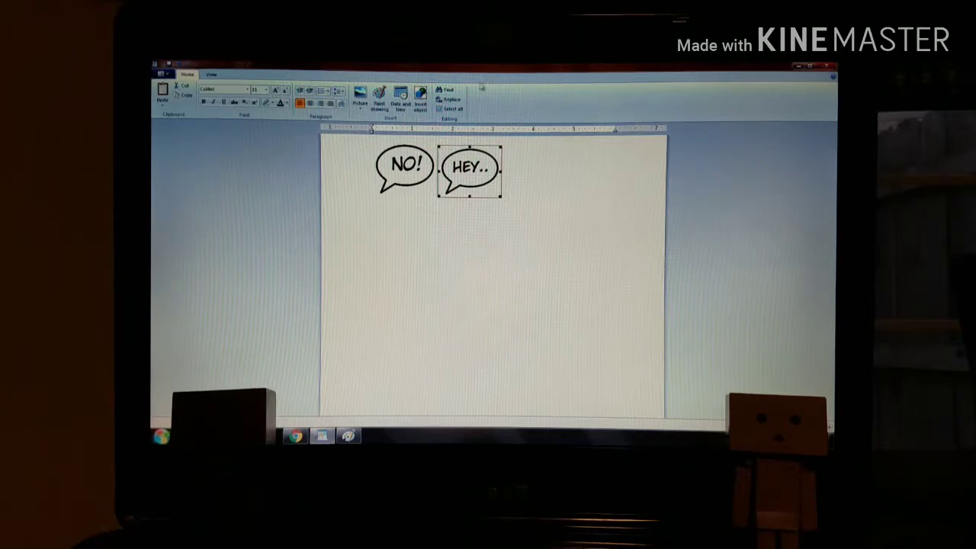
# - Swap it for the WANNA KNOW MY SECR---- balloon and shrink it beside NO!
pyautogui.click(360, 93)
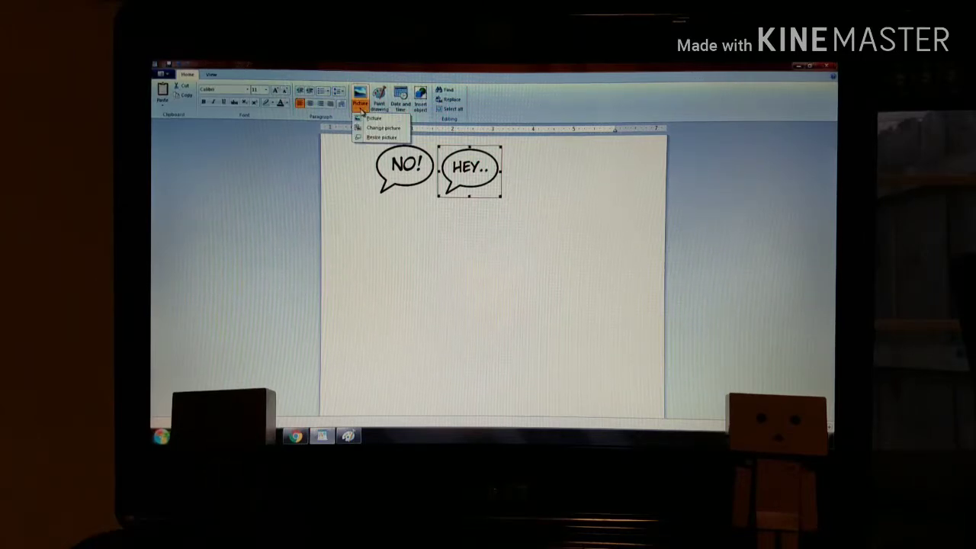
pyautogui.click(373, 118)
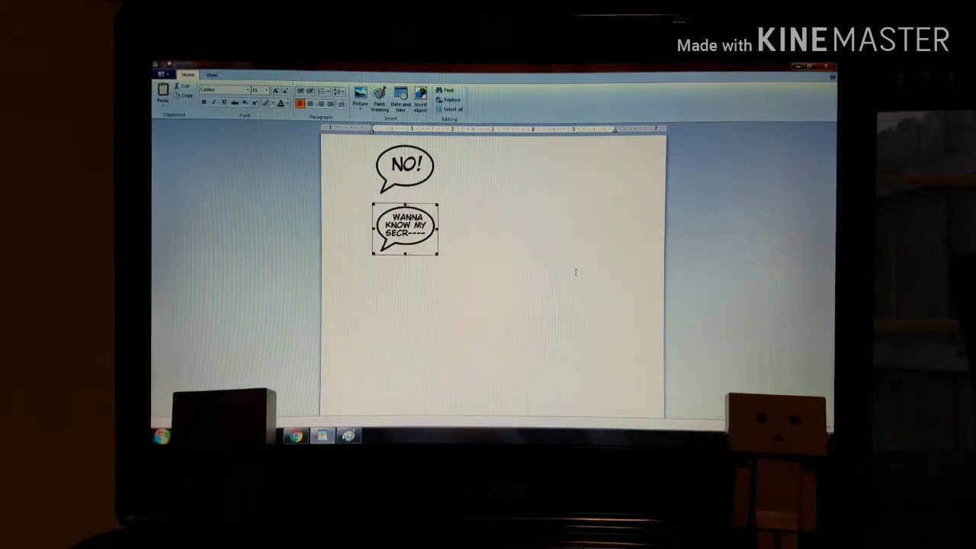
pyautogui.moveTo(404, 227); pyautogui.dragTo(470, 170)
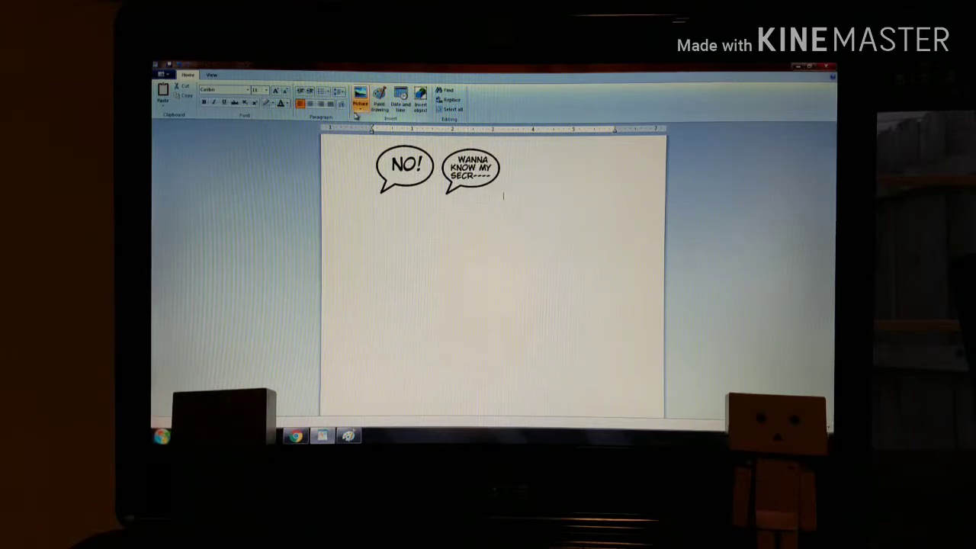
# - Insert the 'quiet' balloon picture and drag it beside the other two bubbles
pyautogui.click(360, 95)
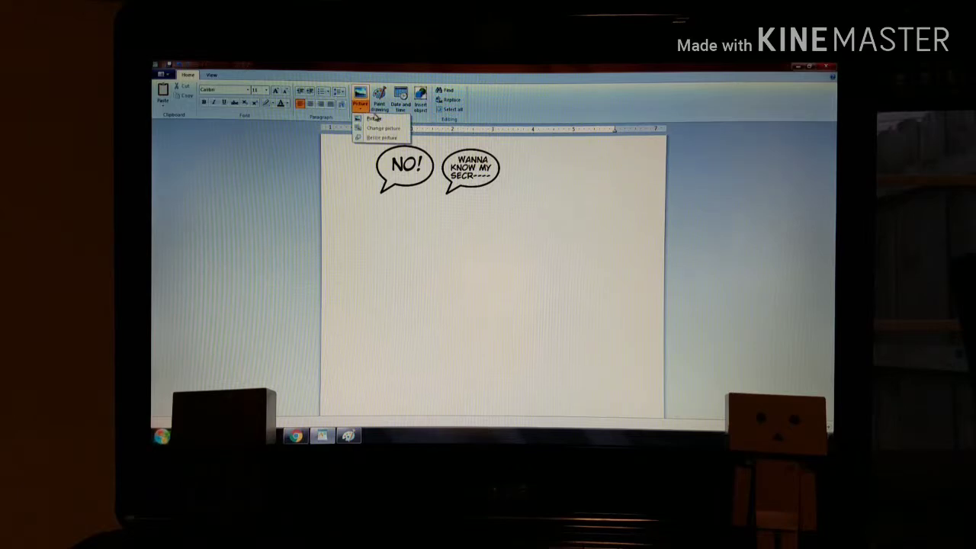
pyautogui.click(374, 119)
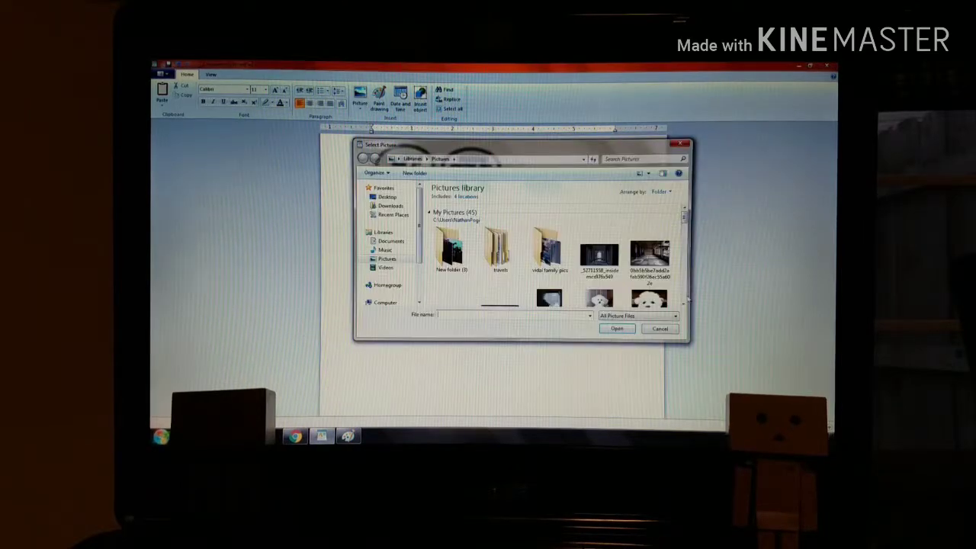
pyautogui.scroll(-3)
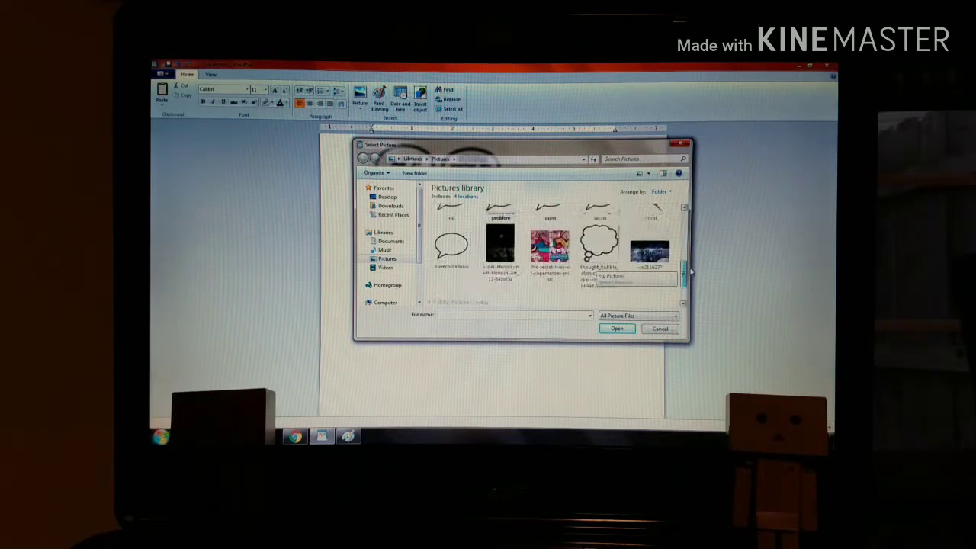
pyautogui.scroll(3)
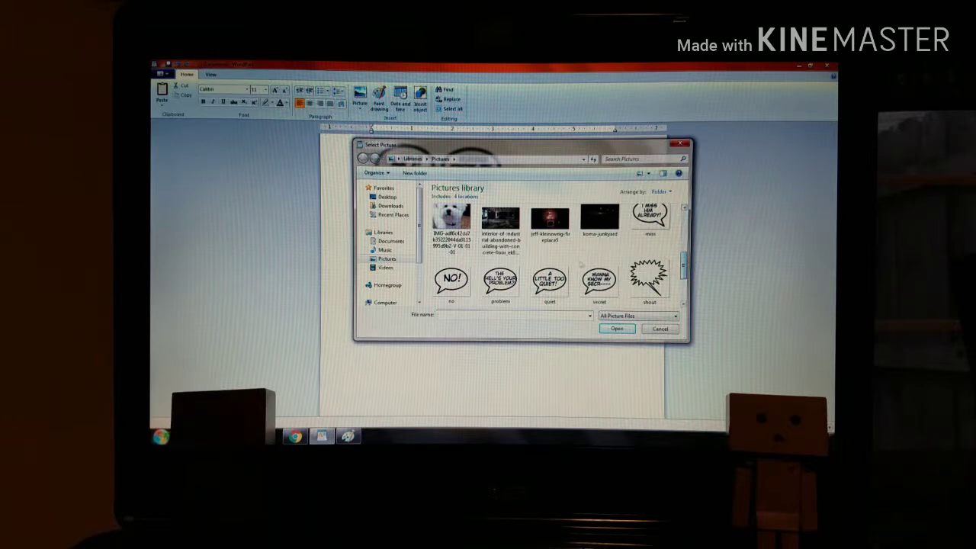
pyautogui.moveTo(653, 212)
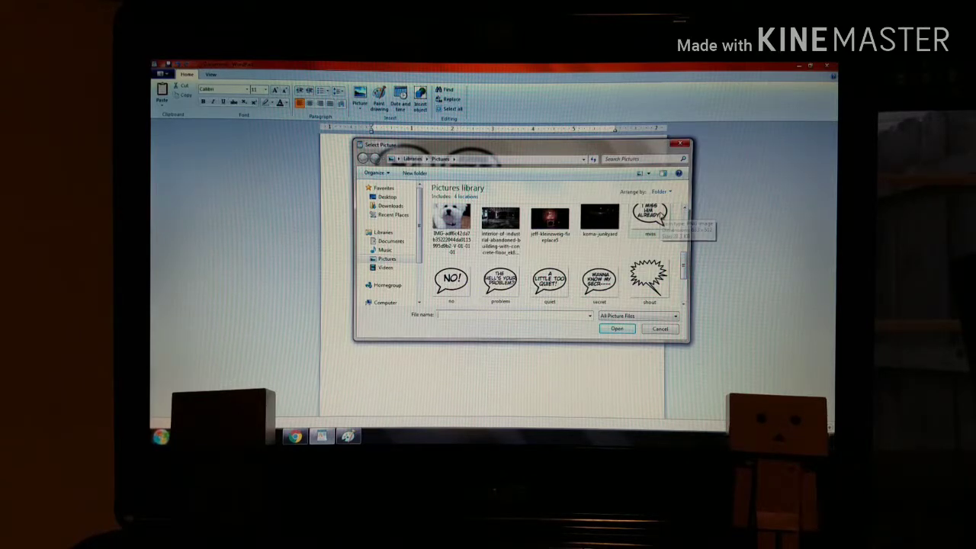
pyautogui.click(550, 280)
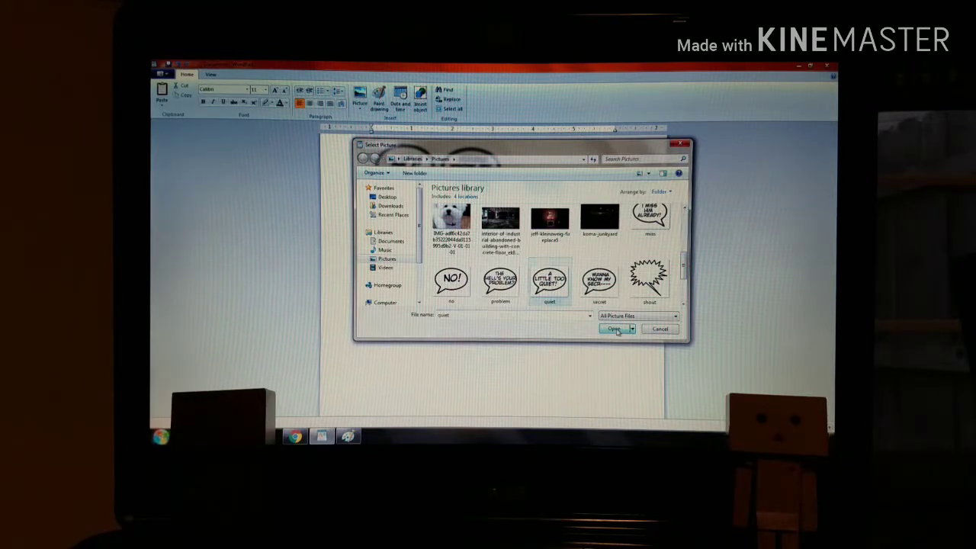
pyautogui.click(614, 329)
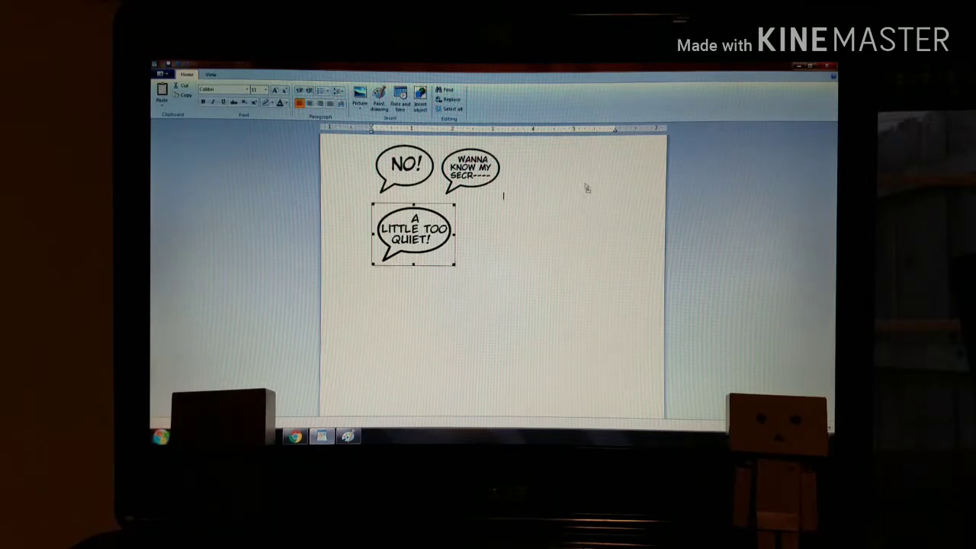
pyautogui.moveTo(412, 233); pyautogui.dragTo(545, 176)
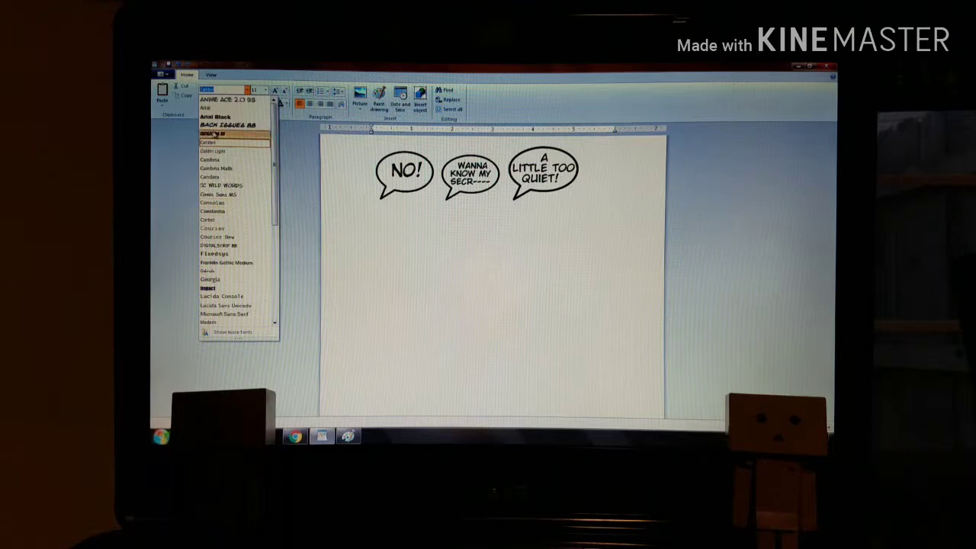
# - Set the font to BadaBoom BB and start a blank document, discarding the bubble page
pyautogui.click(208, 143)
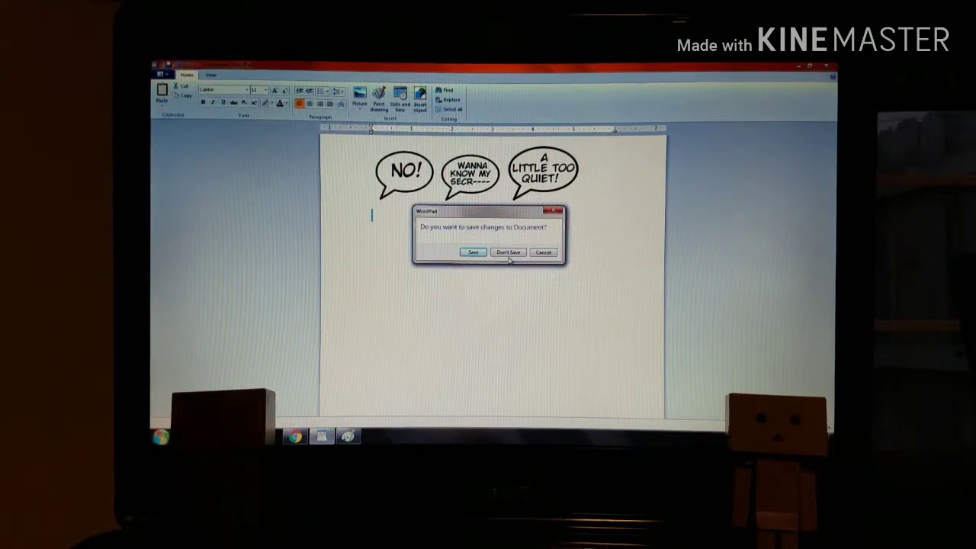
pyautogui.click(508, 252)
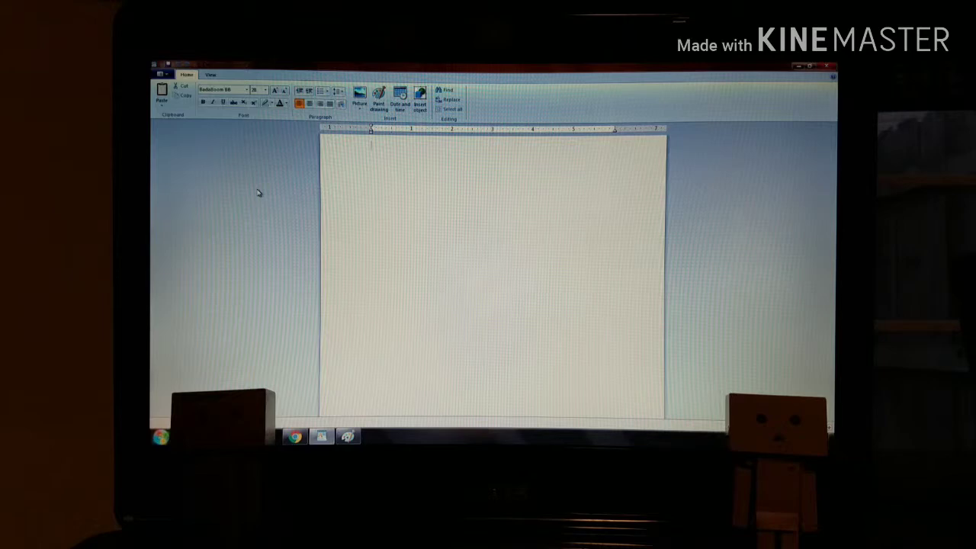
# - Type the words SMASH CRACK into the new document
pyautogui.write('s')
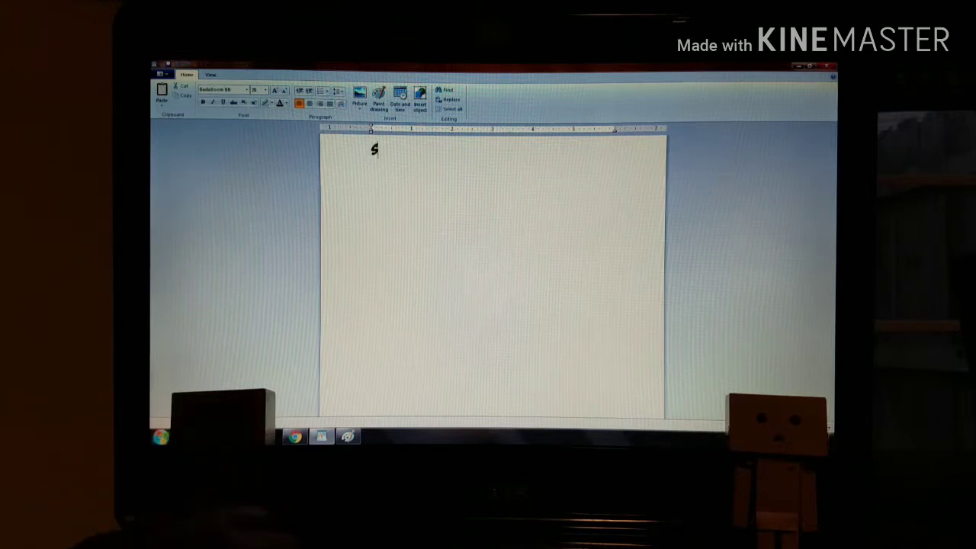
pyautogui.write('MASH')
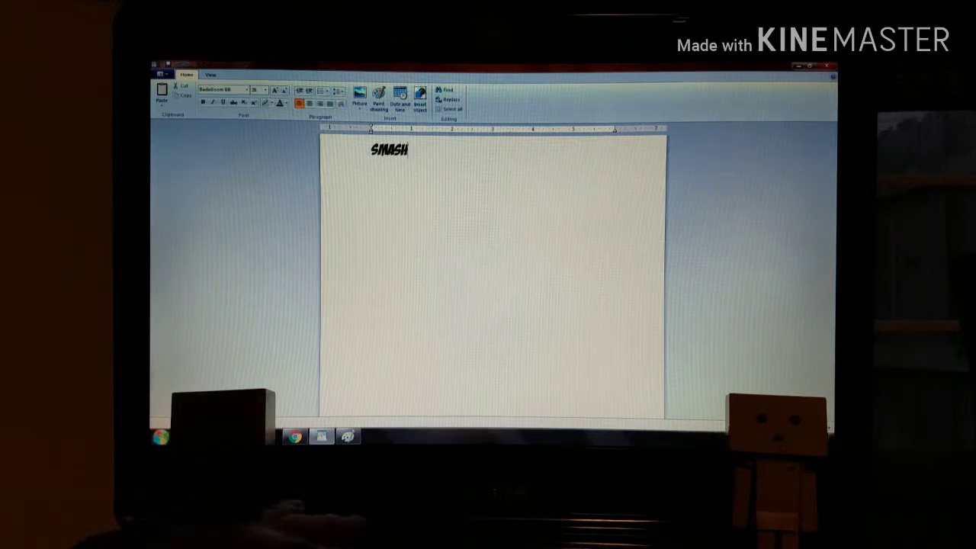
pyautogui.write('C')
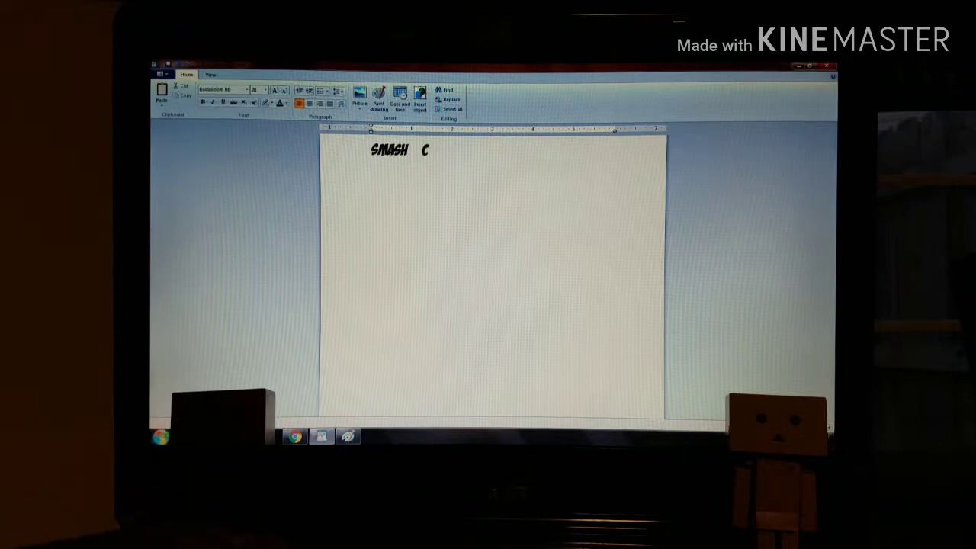
pyautogui.write('RACK')
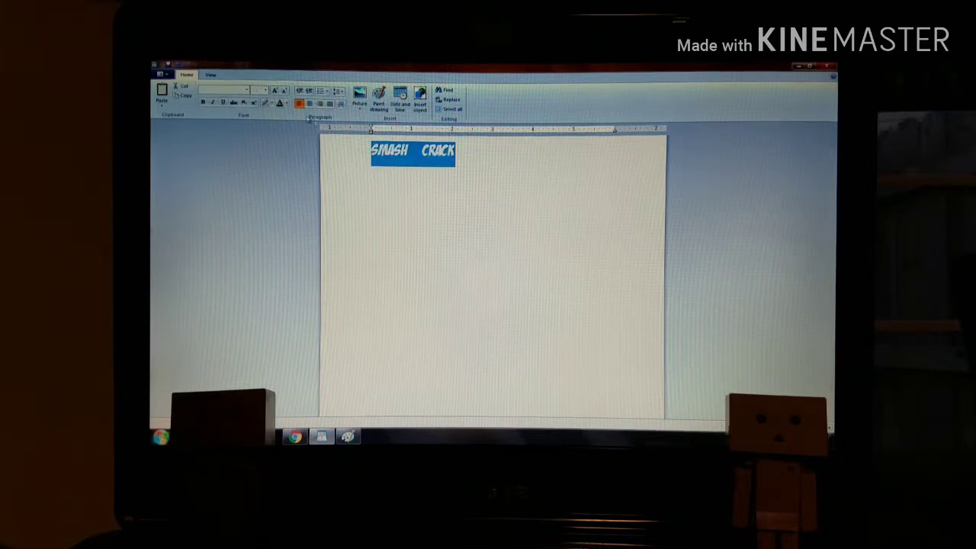
# - Enlarge the SMASH CRACK text size and insert a new Paint drawing
pyautogui.click(248, 89)
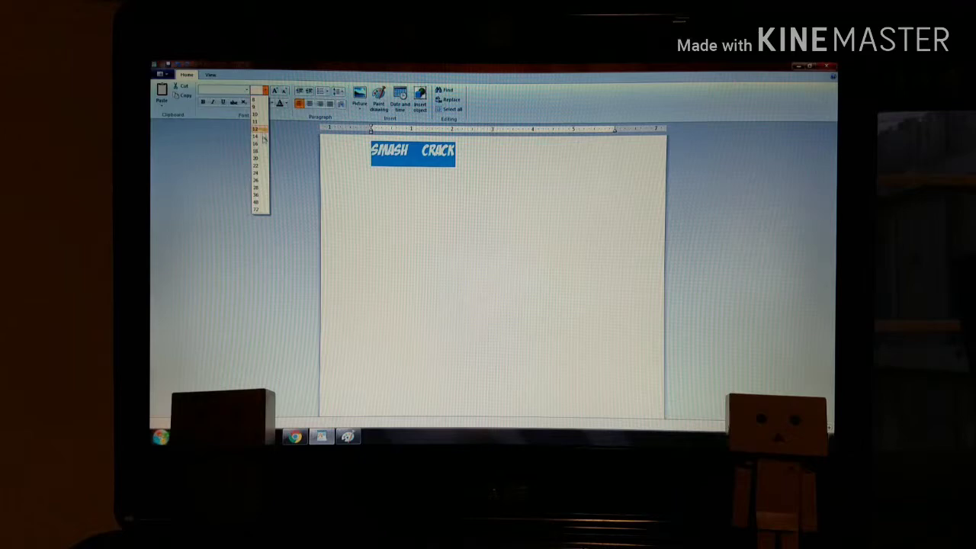
pyautogui.click(256, 136)
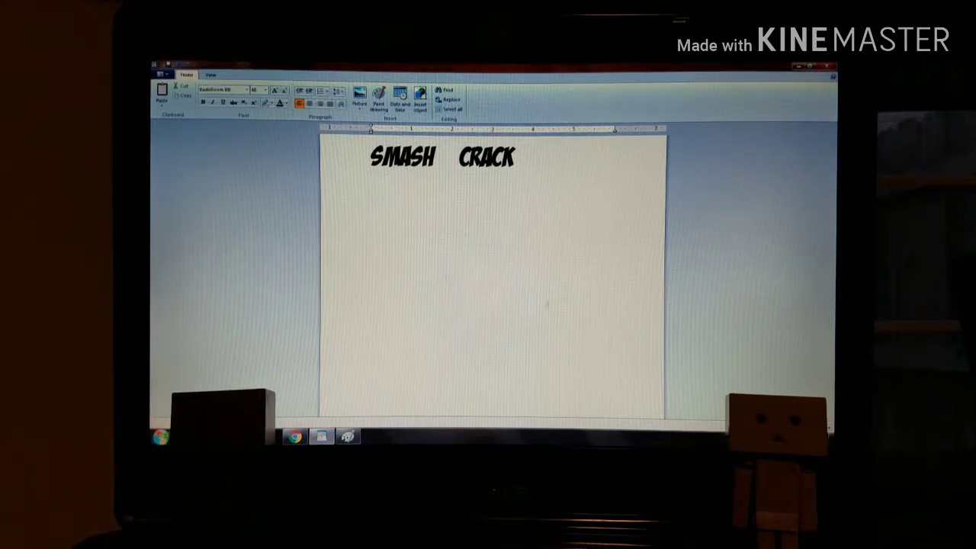
pyautogui.click(348, 436)
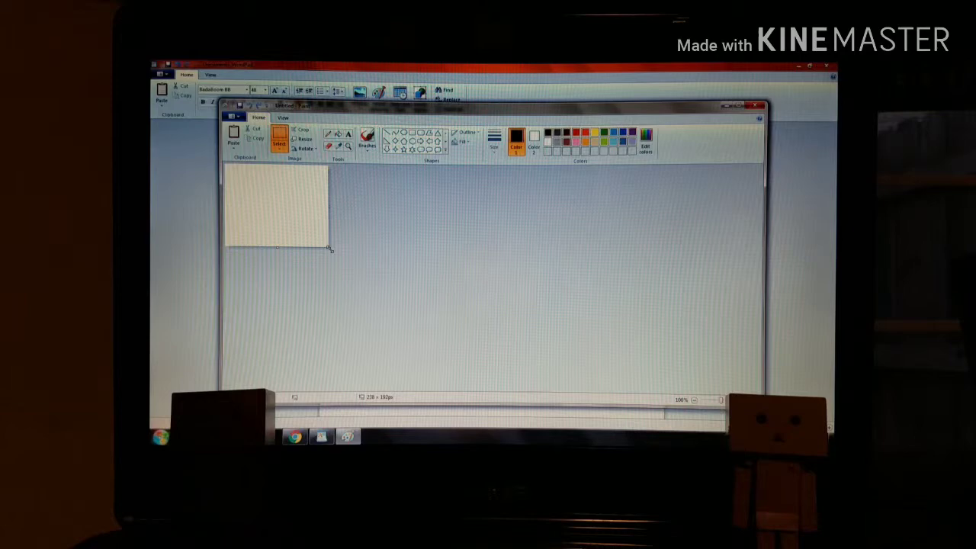
# - Enlarge the canvas, draw a large text box, and set the font to BadaBoom BB
pyautogui.moveTo(330, 249); pyautogui.dragTo(616, 374)
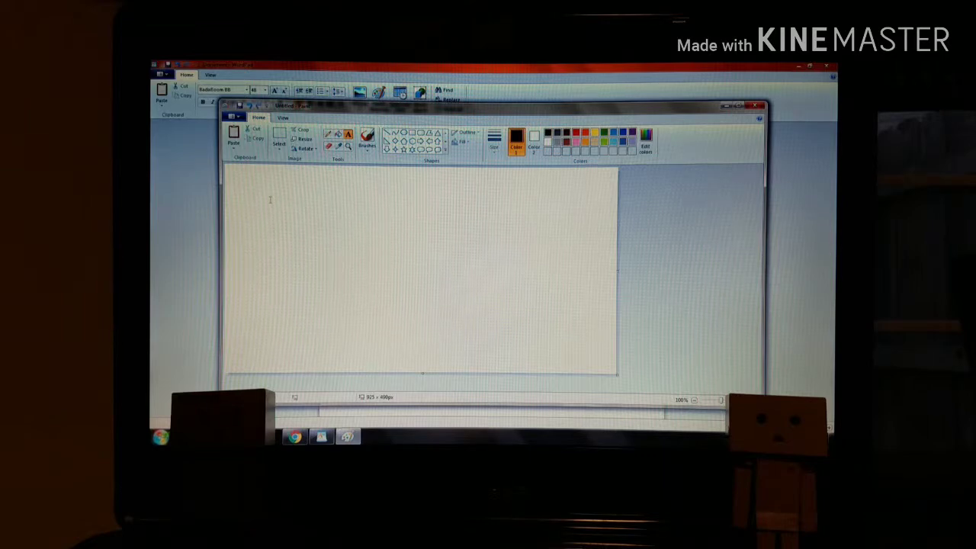
pyautogui.moveTo(249, 188); pyautogui.dragTo(297, 203)
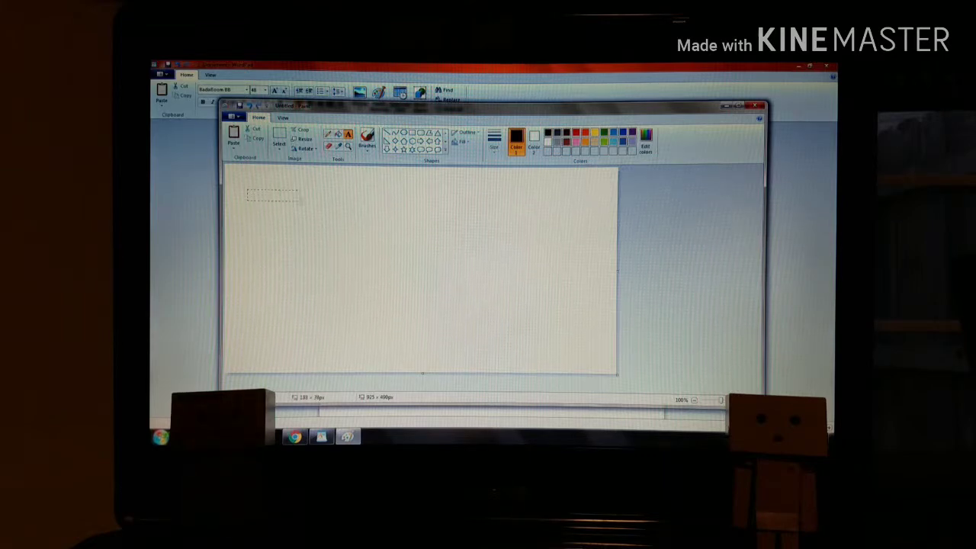
pyautogui.moveTo(275, 195); pyautogui.dragTo(580, 286)
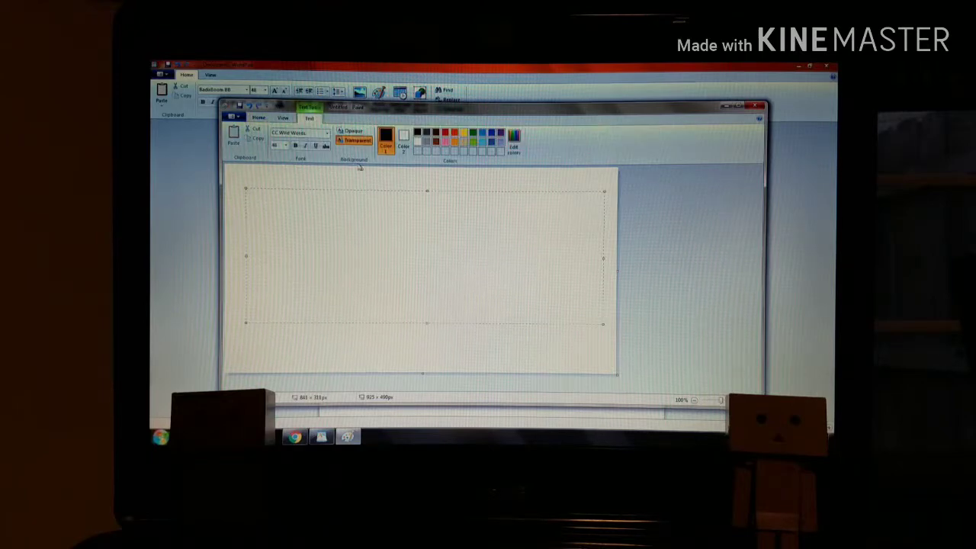
pyautogui.click(298, 133)
pyautogui.write('BadaBoom BB')
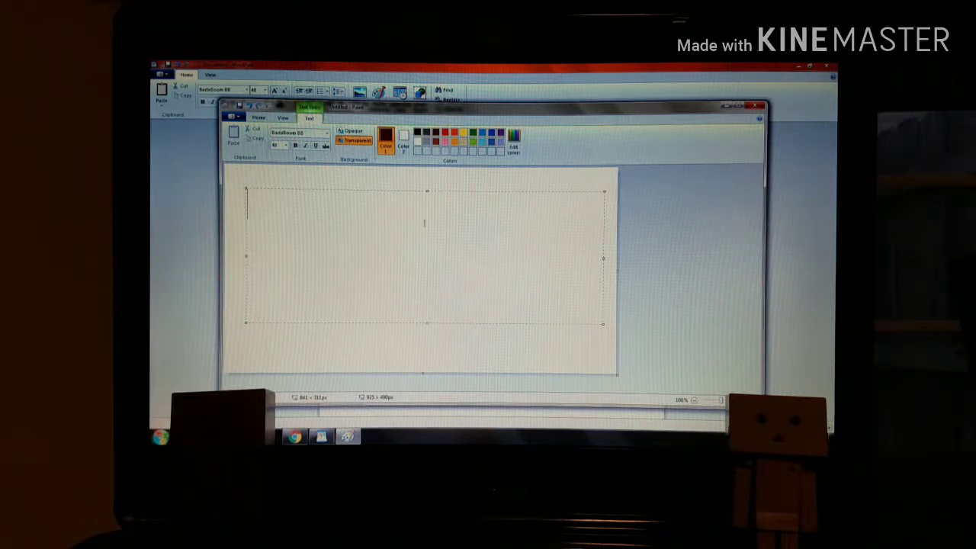
# - Letter SMASH CRACK in dark red inside the text box
pyautogui.write('SM')
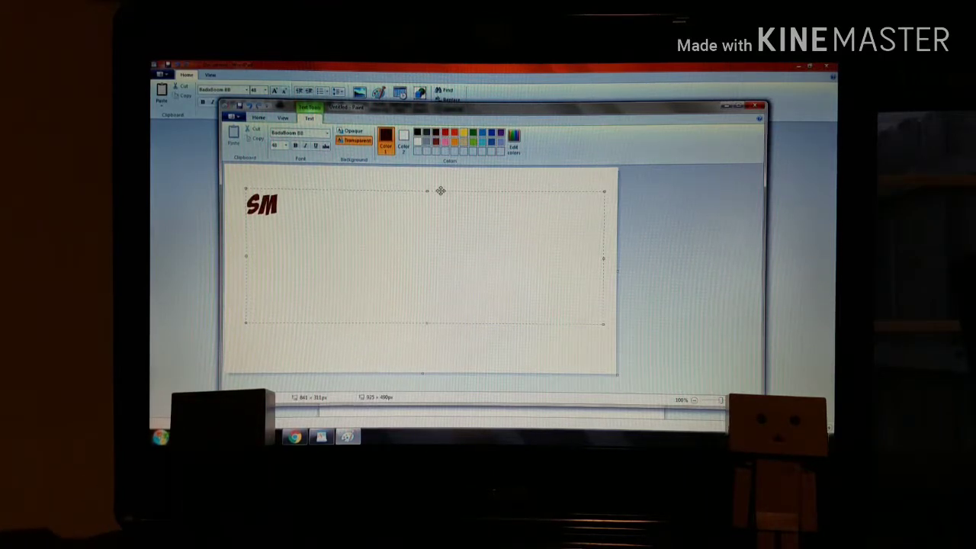
pyautogui.write('ASH')
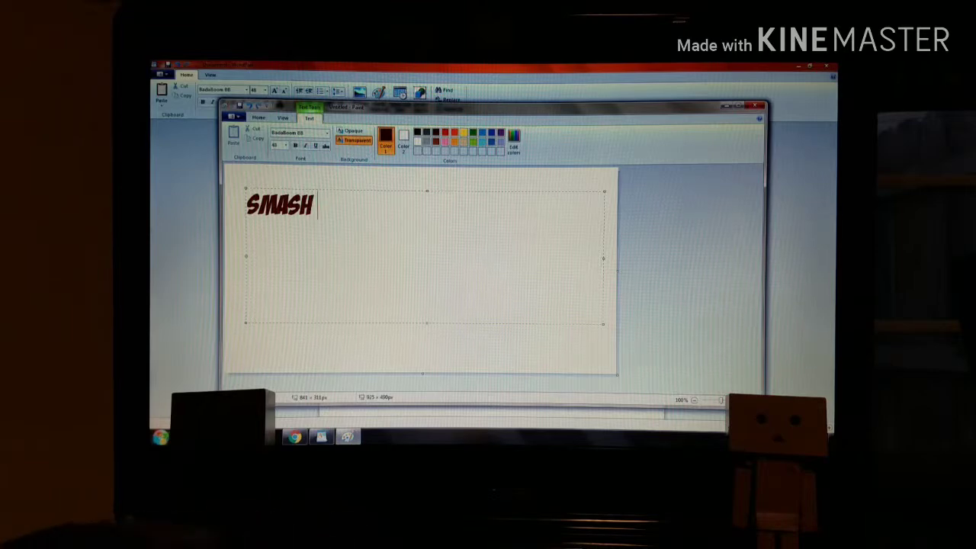
pyautogui.write('CRAC')
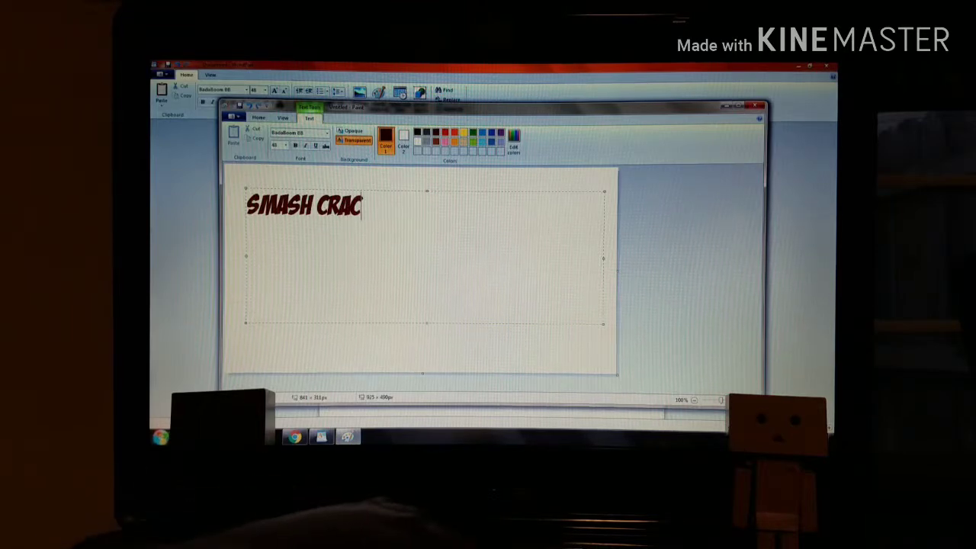
pyautogui.write('K')
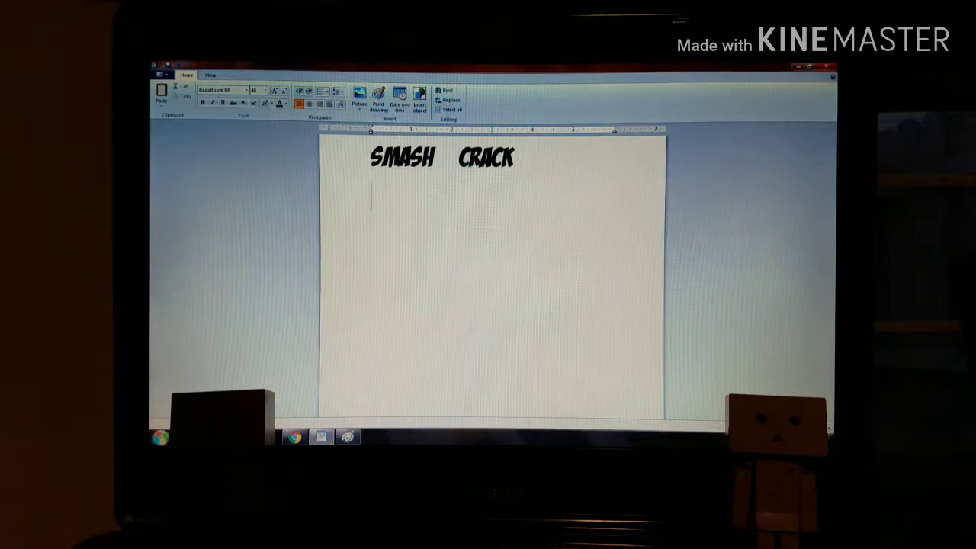
# - Close WordPad and choose Don't Save for the SMASH CRACK document
pyautogui.click(830, 65)
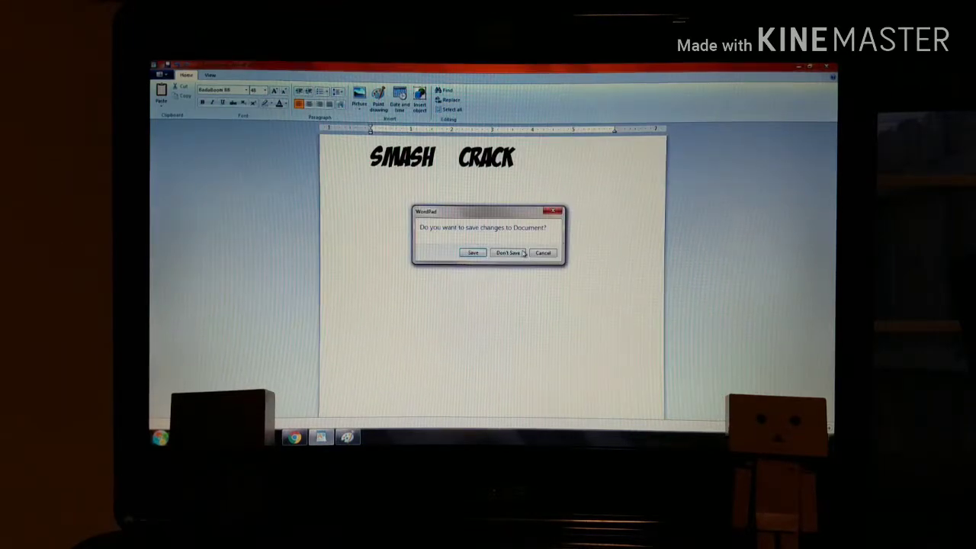
pyautogui.click(508, 252)
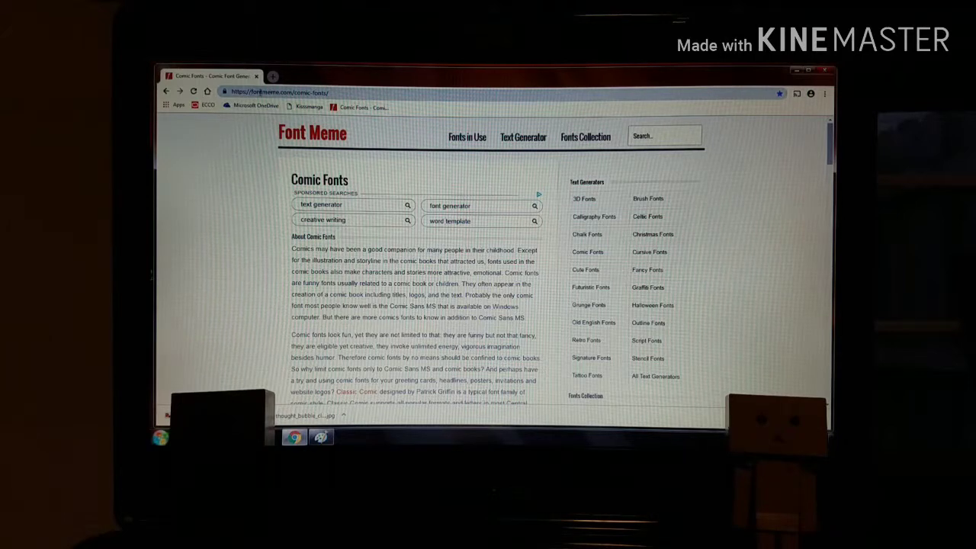
pyautogui.moveTo(358, 107)
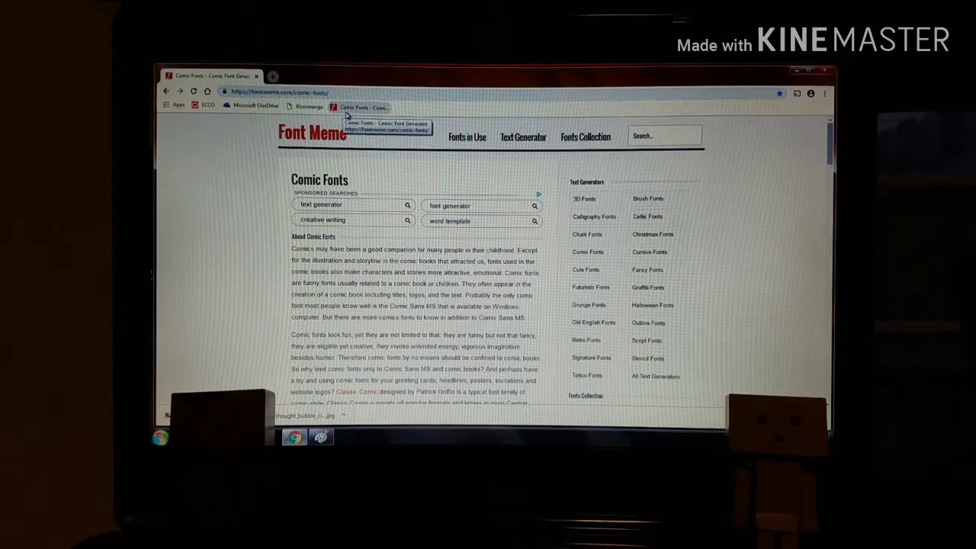
pyautogui.moveTo(648, 270)
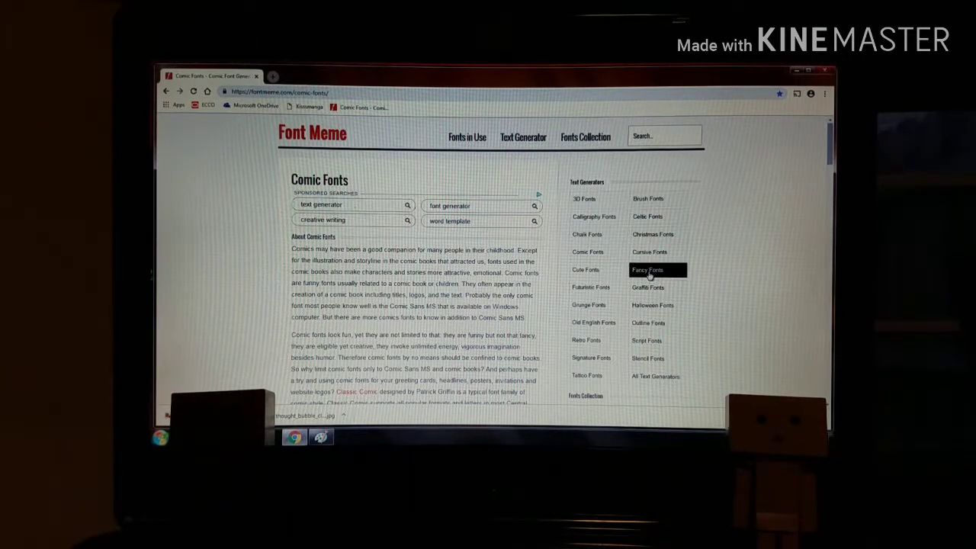
pyautogui.moveTo(829, 379)
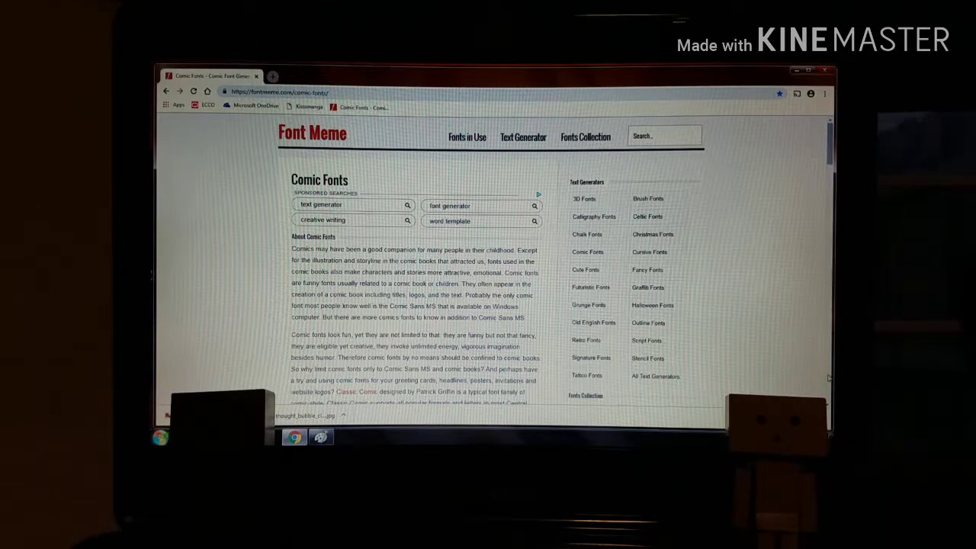
# - Scroll down to the comic text generator and type crack into its text field
pyautogui.scroll(-3)
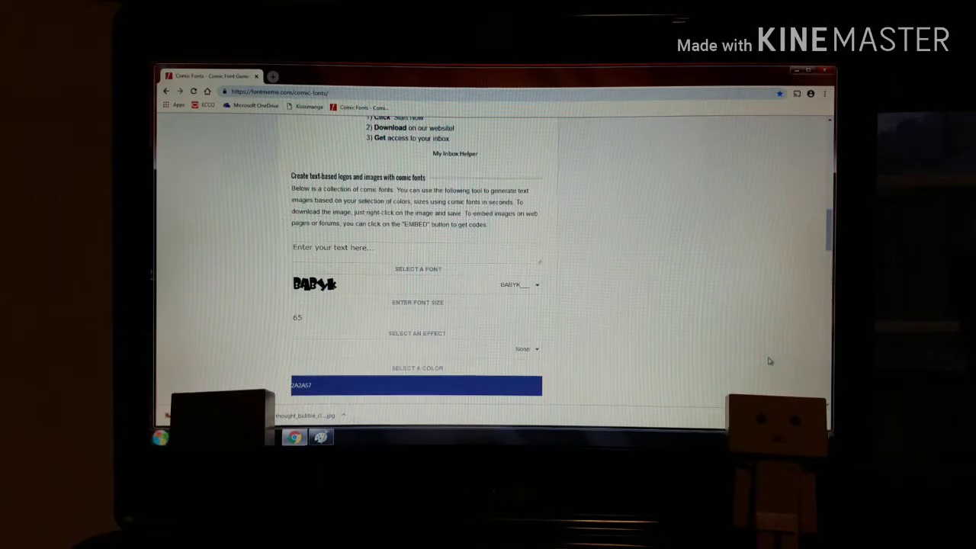
pyautogui.scroll(-3)
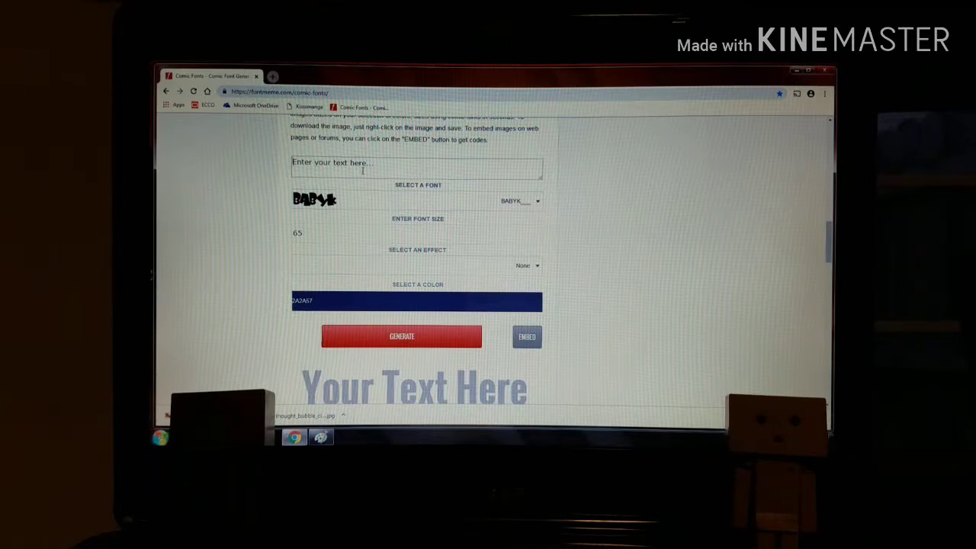
pyautogui.moveTo(739, 276)
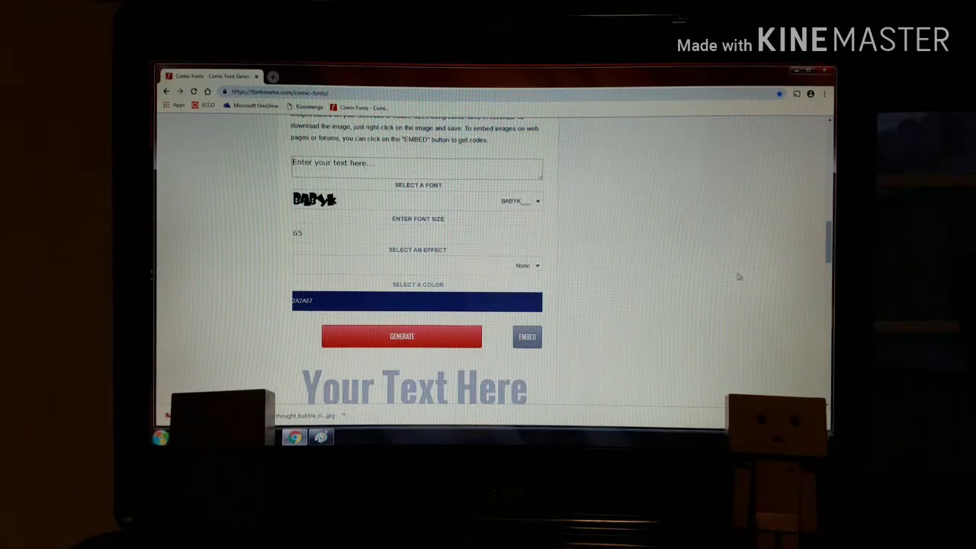
pyautogui.moveTo(648, 278)
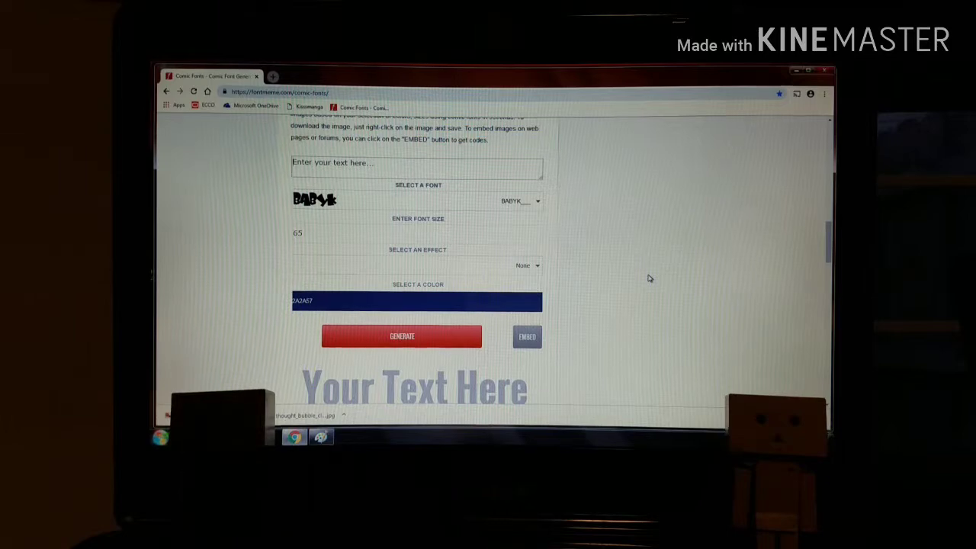
pyautogui.write('crack')
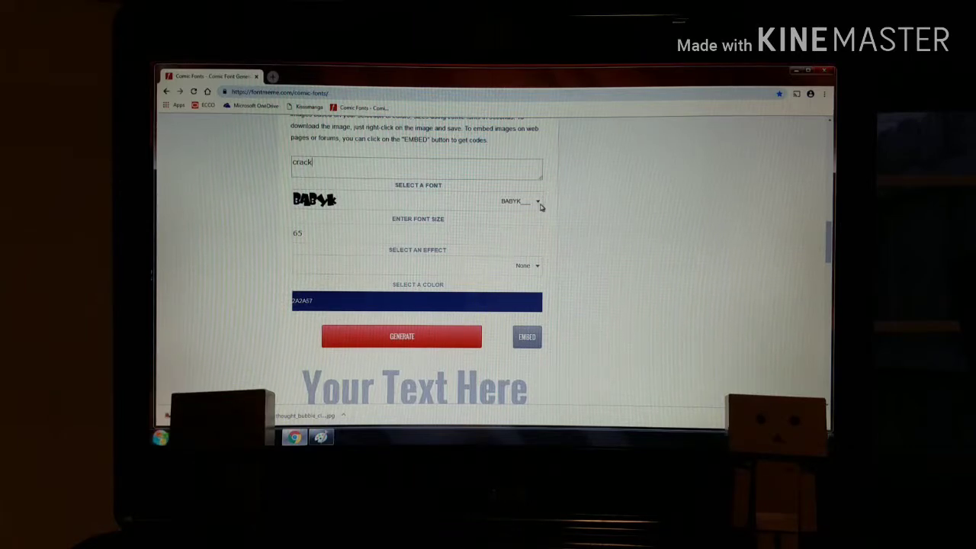
# - Browse the Select a Font list to choose BADABB, with the Outline-B effect
pyautogui.click(538, 200)
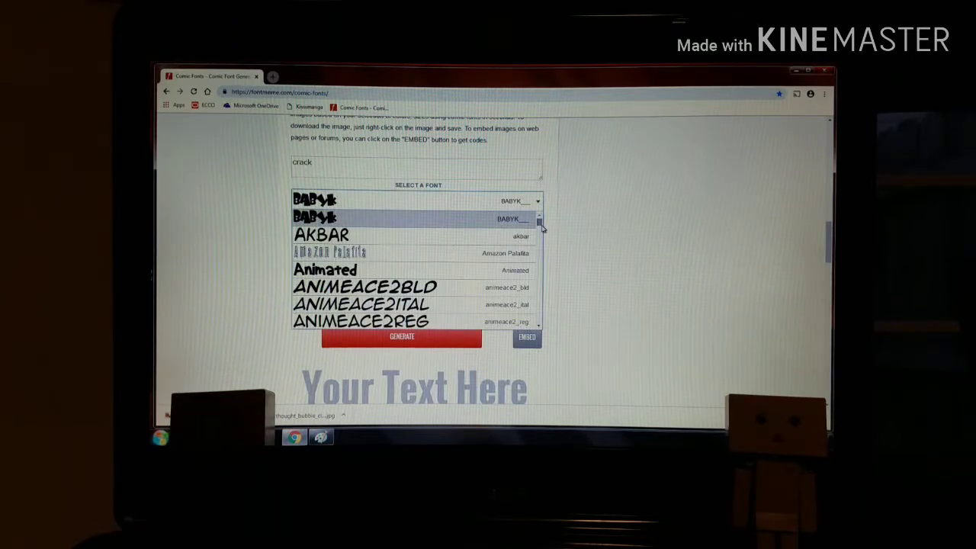
pyautogui.scroll(-3)
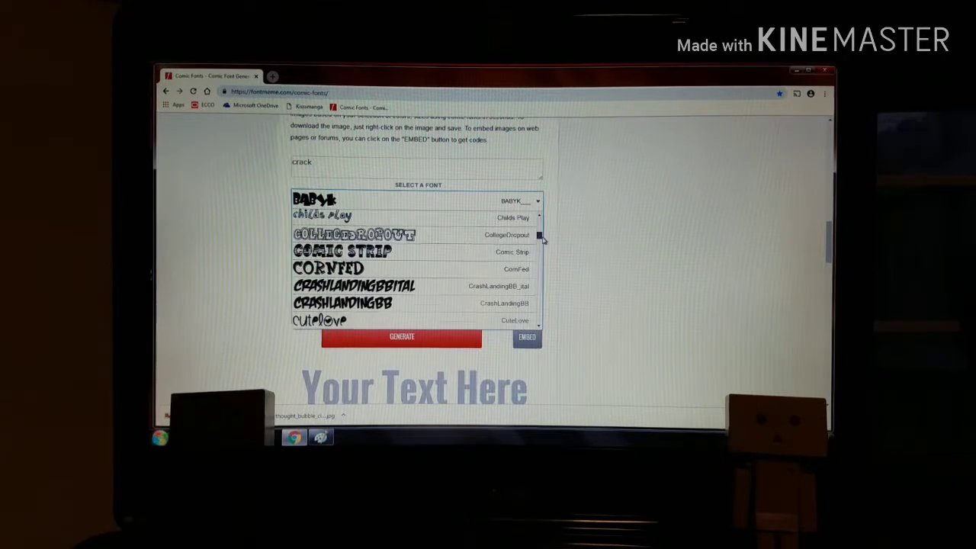
pyautogui.scroll(-3)
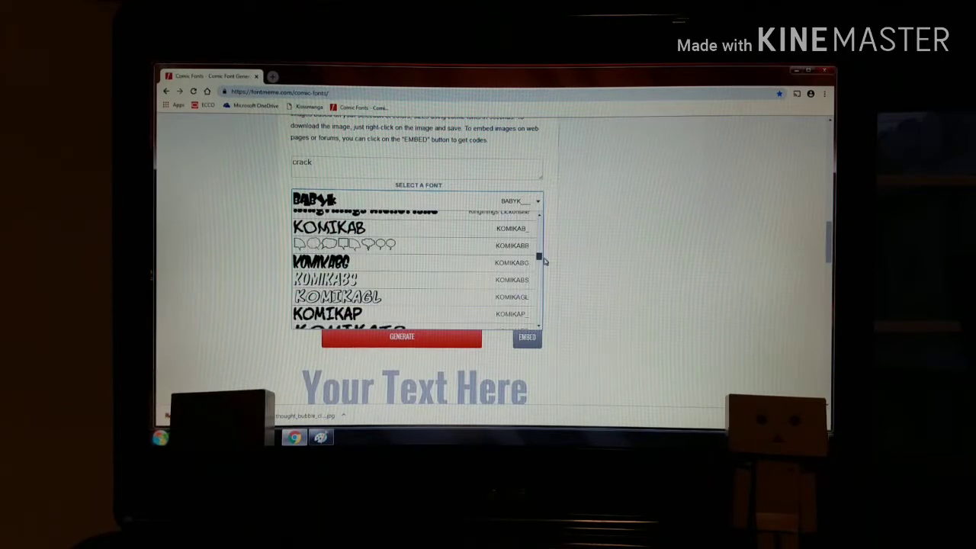
pyautogui.scroll(-3)
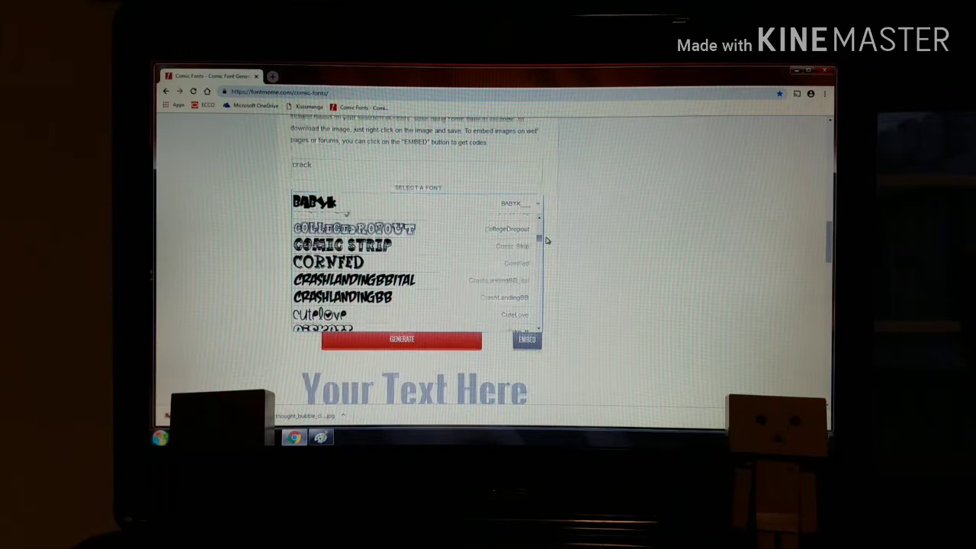
pyautogui.scroll(3)
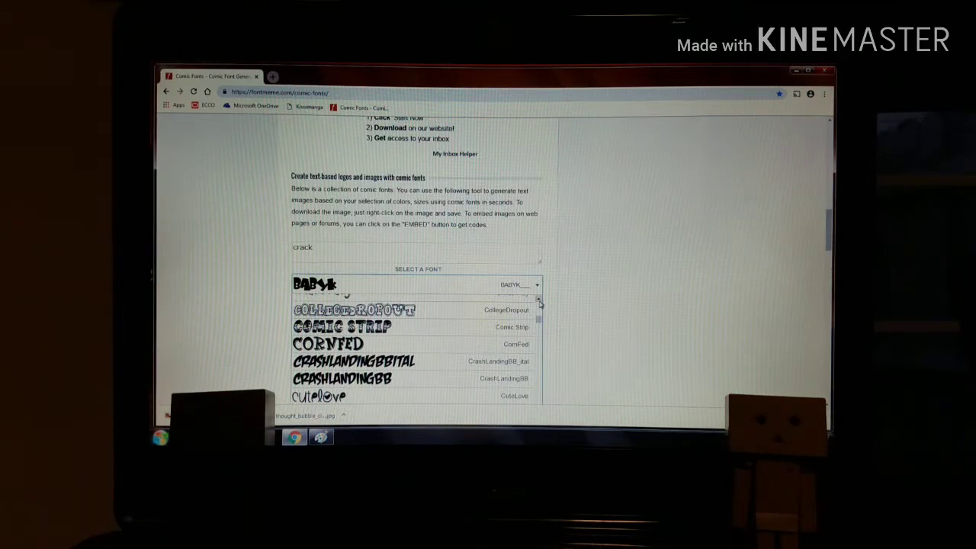
pyautogui.scroll(3)
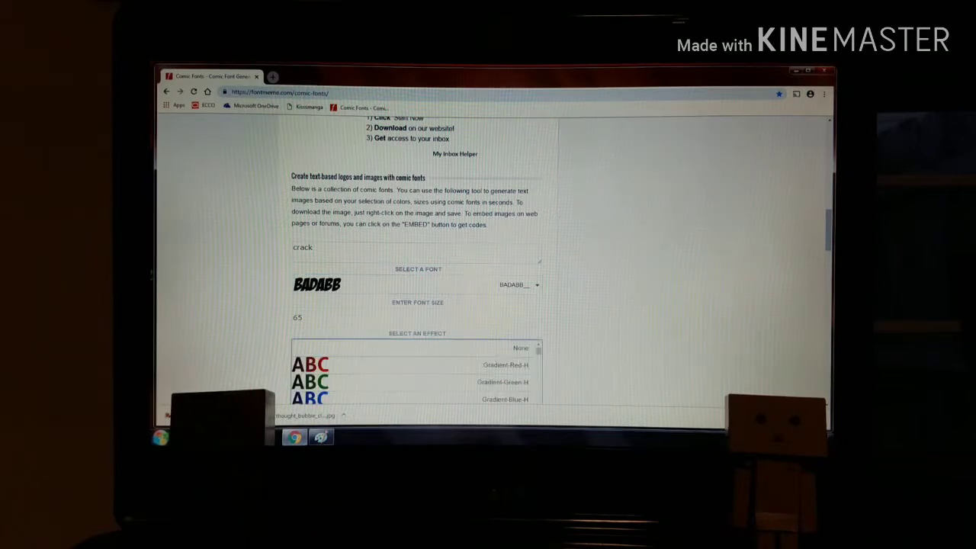
pyautogui.scroll(-3)
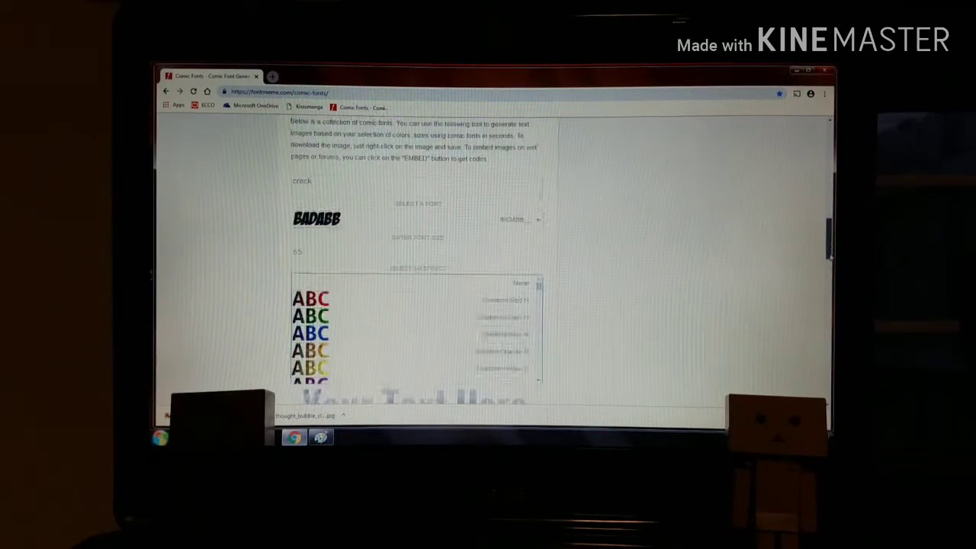
pyautogui.scroll(-3)
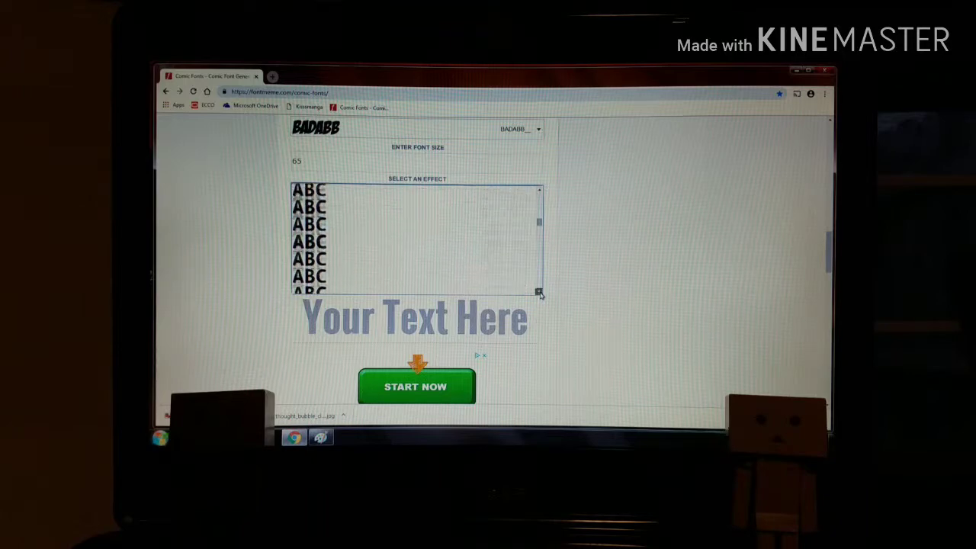
pyautogui.scroll(-3)
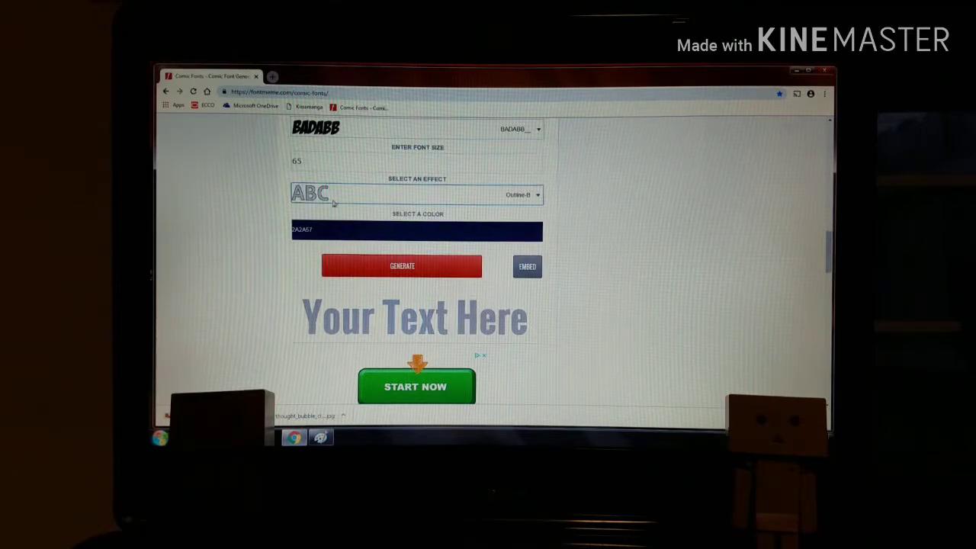
# - Set the text colour to deep red C31909 and generate the CRACK image
pyautogui.click(417, 231)
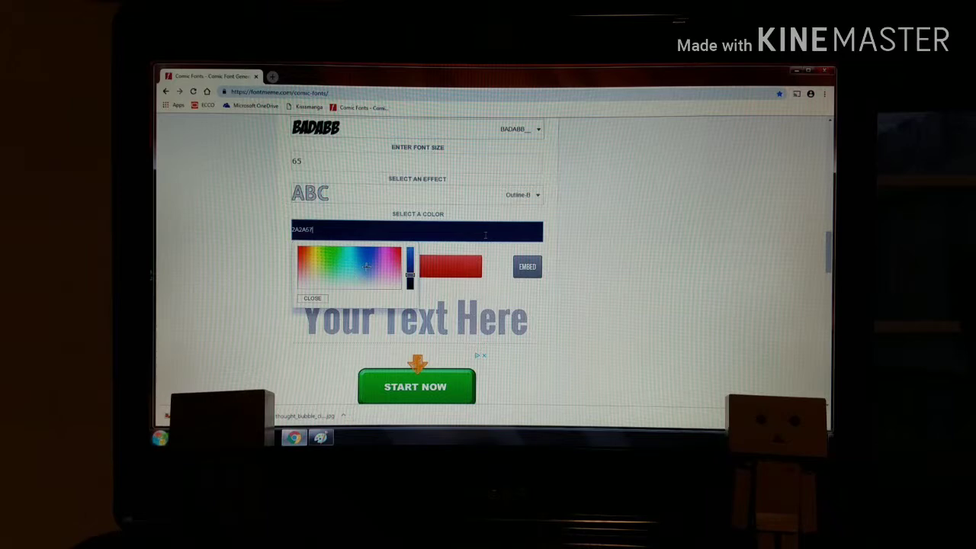
pyautogui.moveTo(320, 378)
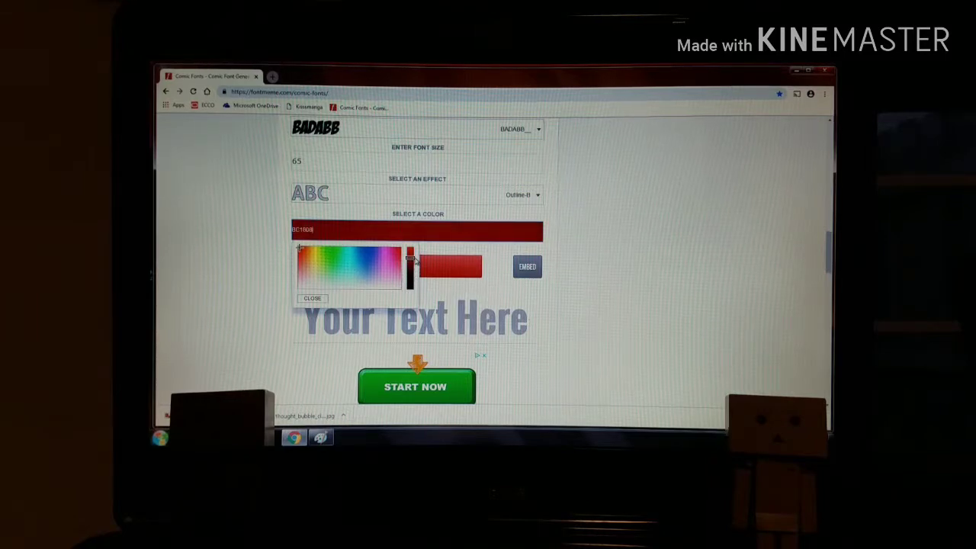
pyautogui.click(312, 298)
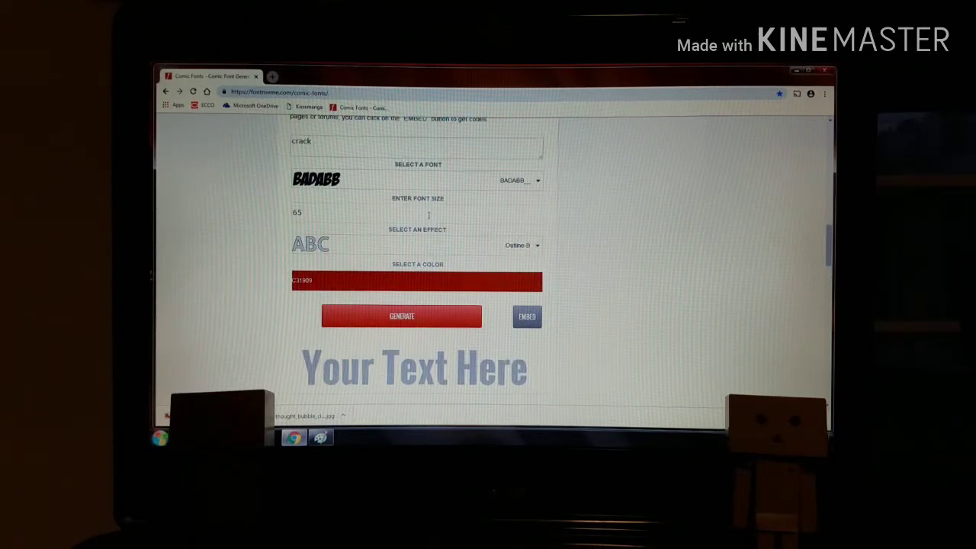
pyautogui.moveTo(599, 386)
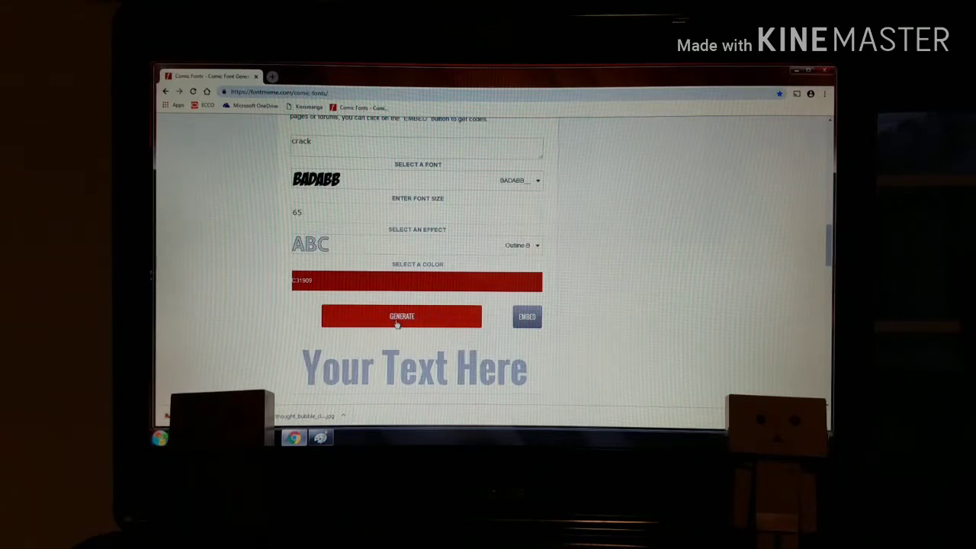
pyautogui.click(402, 316)
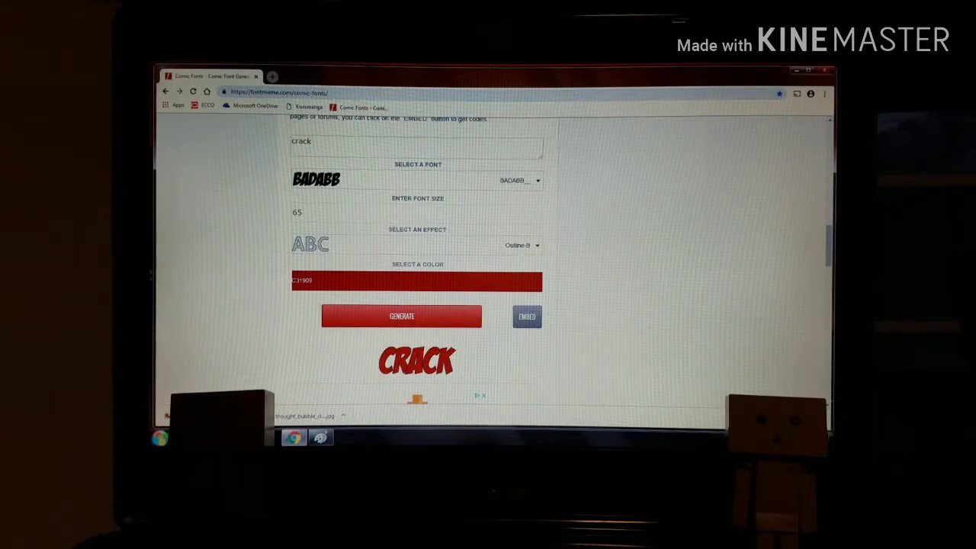
pyautogui.scroll(-3)
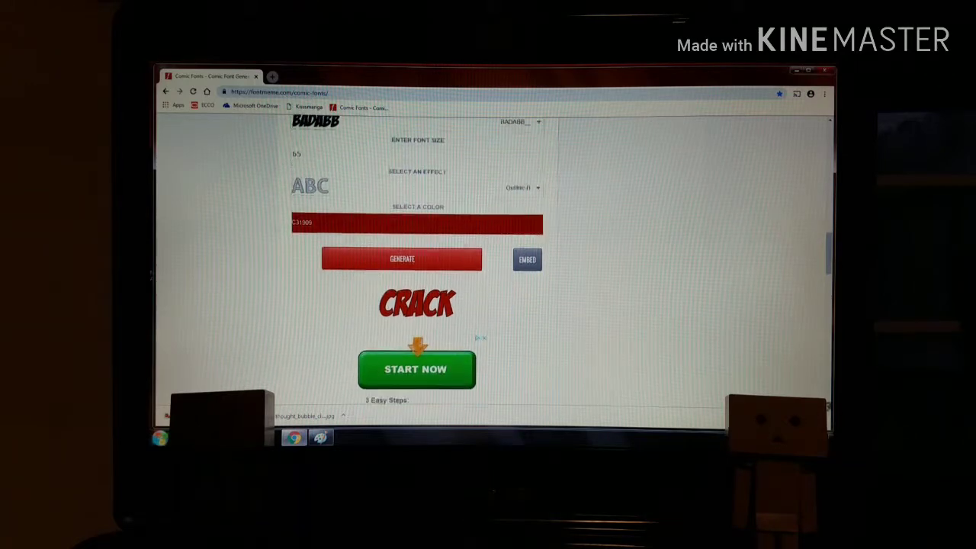
pyautogui.scroll(-3)
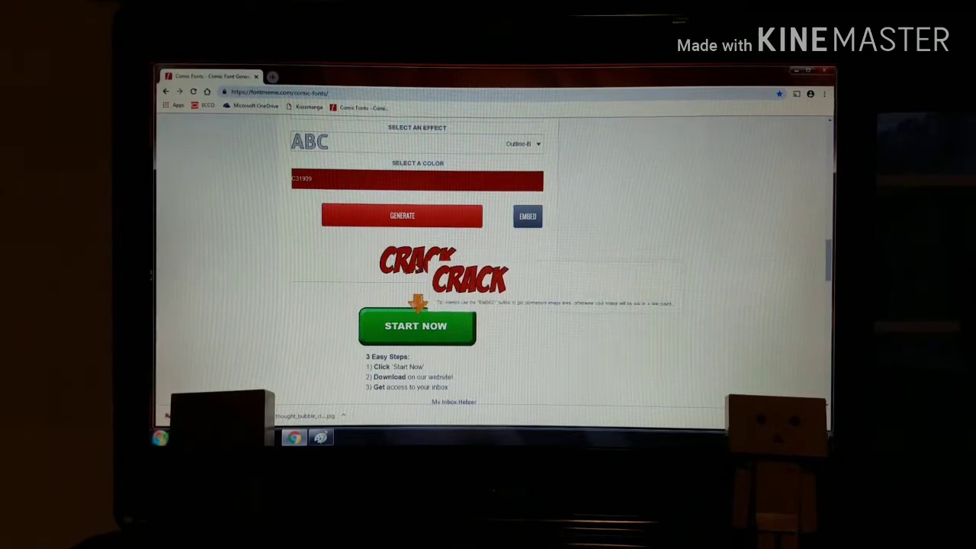
# - Save the generated CRACK image to Pictures as a PNG named crack
pyautogui.rightClick(415, 264)
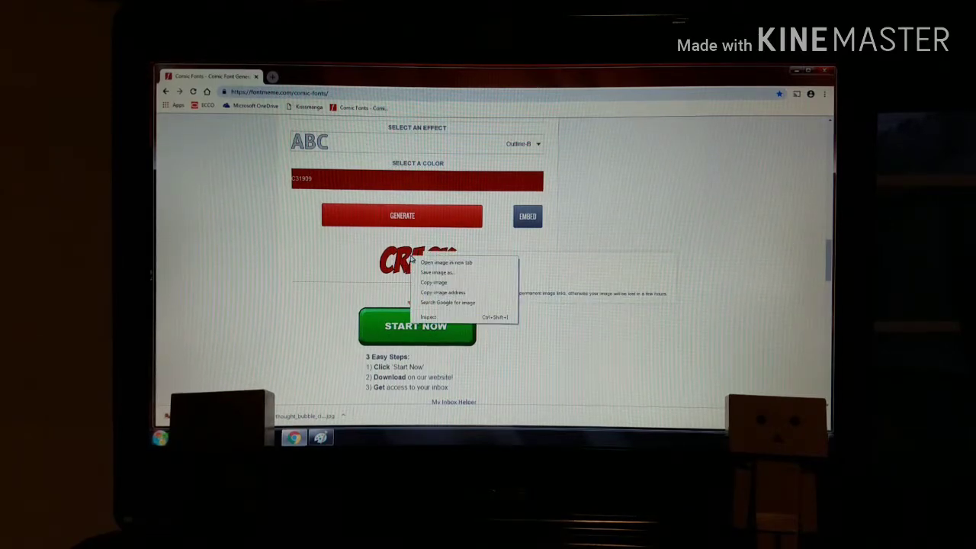
pyautogui.moveTo(437, 272)
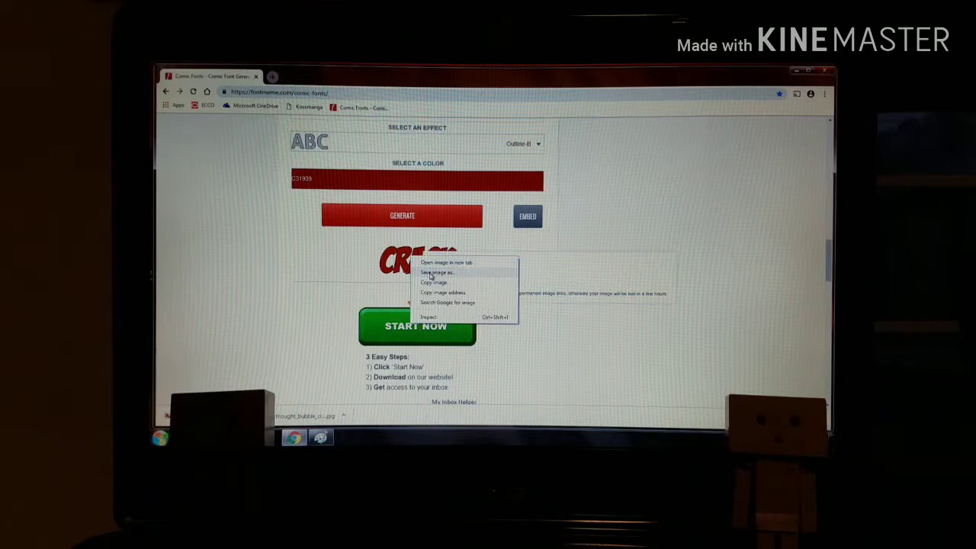
pyautogui.click(437, 273)
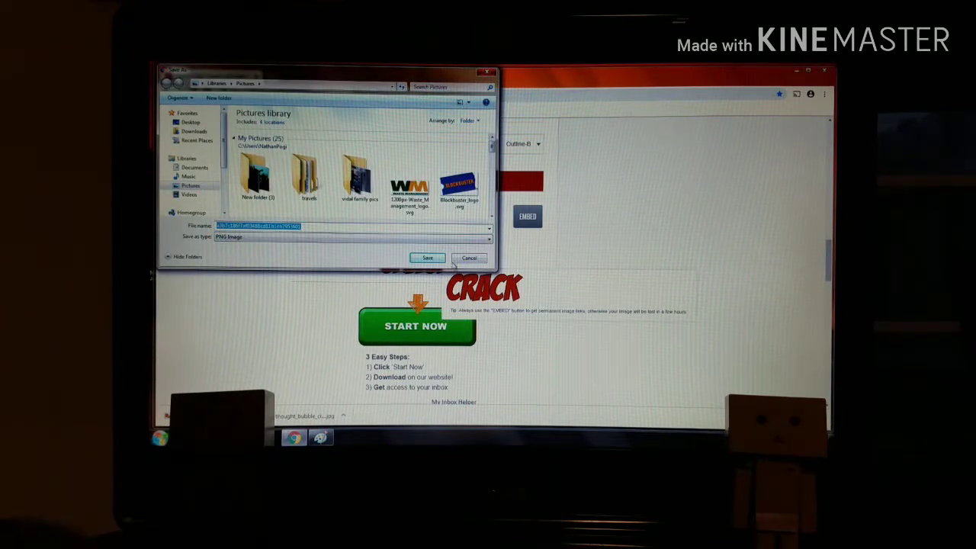
pyautogui.moveTo(568, 272)
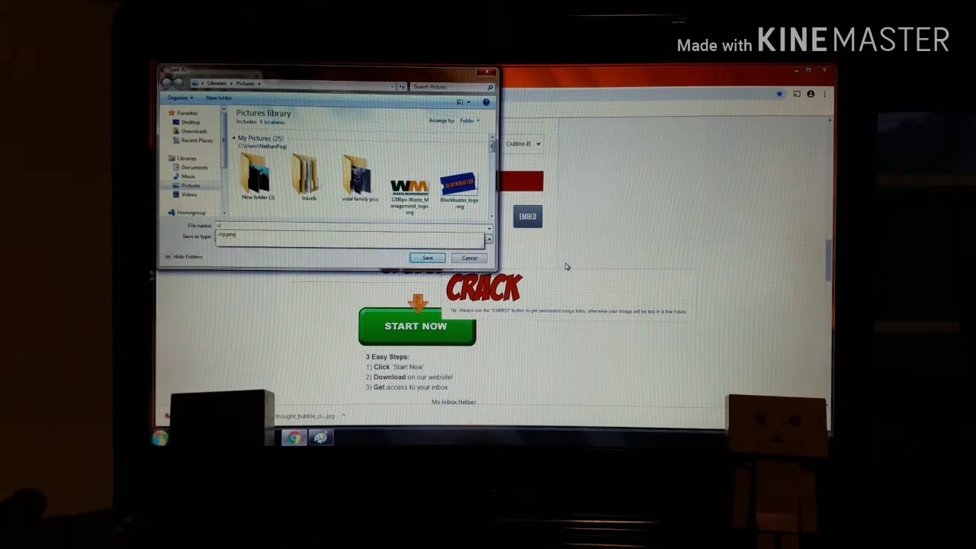
pyautogui.write('crack')
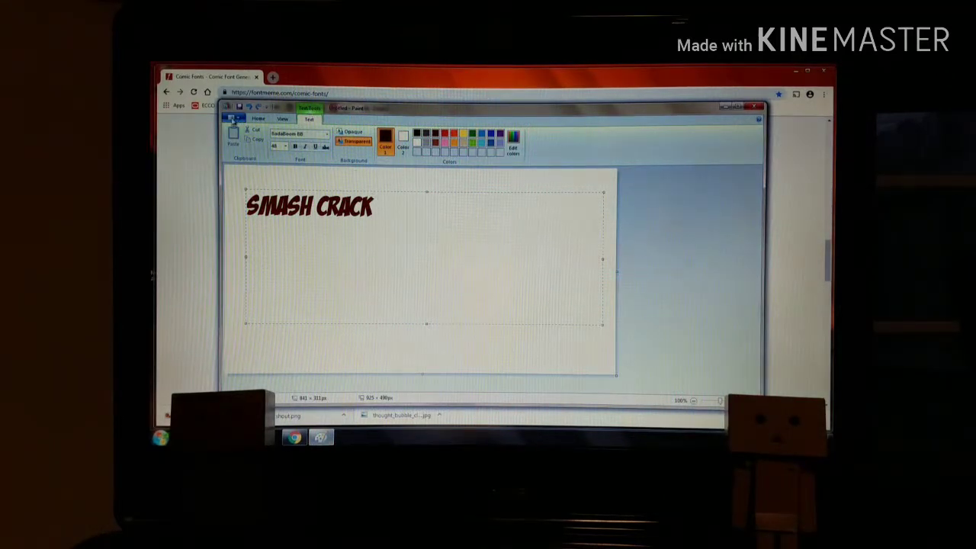
# - Discard the unsaved SMASH CRACK drawing and open the shout picture from Pictures
pyautogui.click(235, 118)
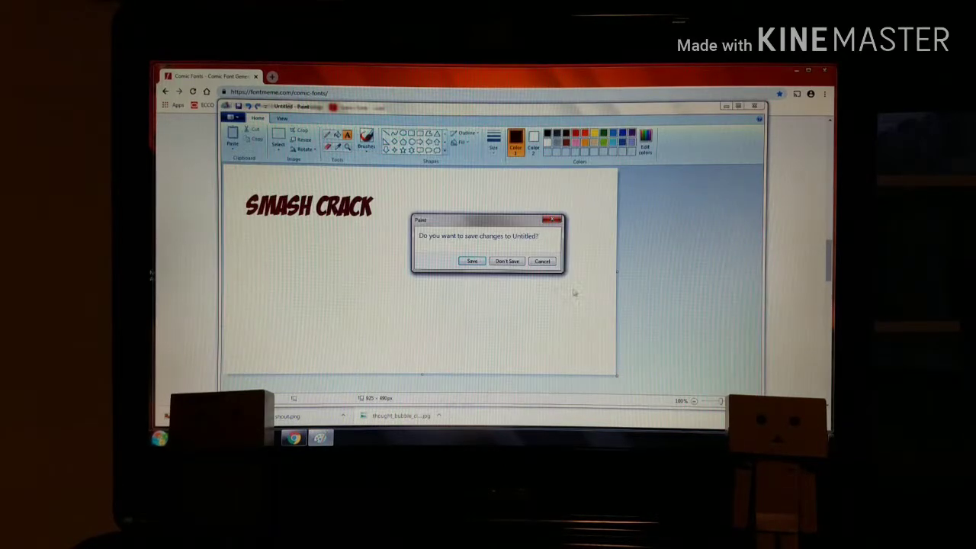
pyautogui.click(508, 261)
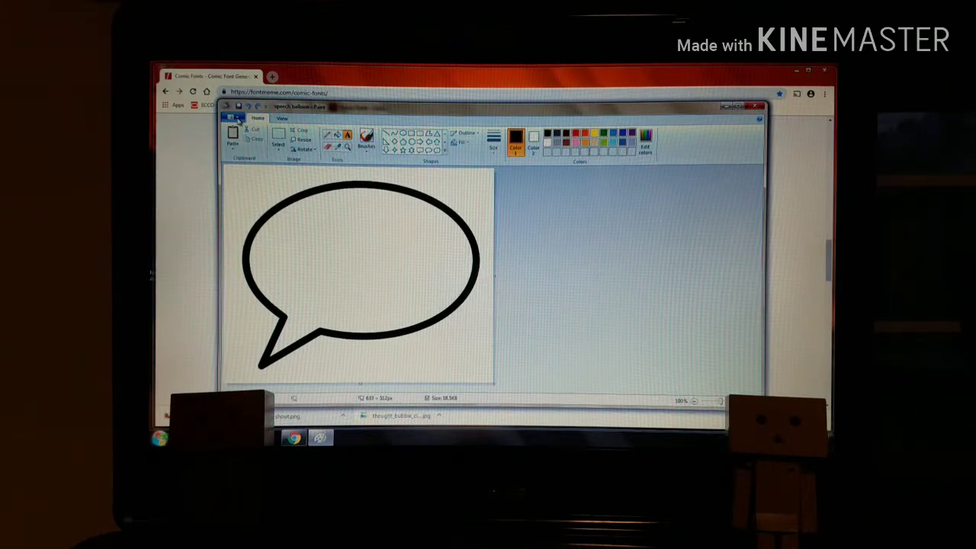
pyautogui.click(235, 119)
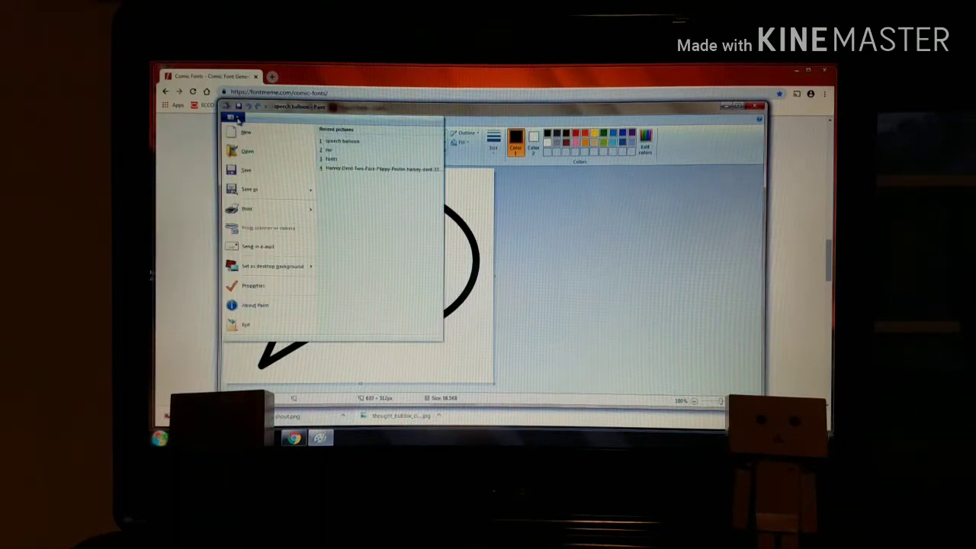
pyautogui.click(247, 150)
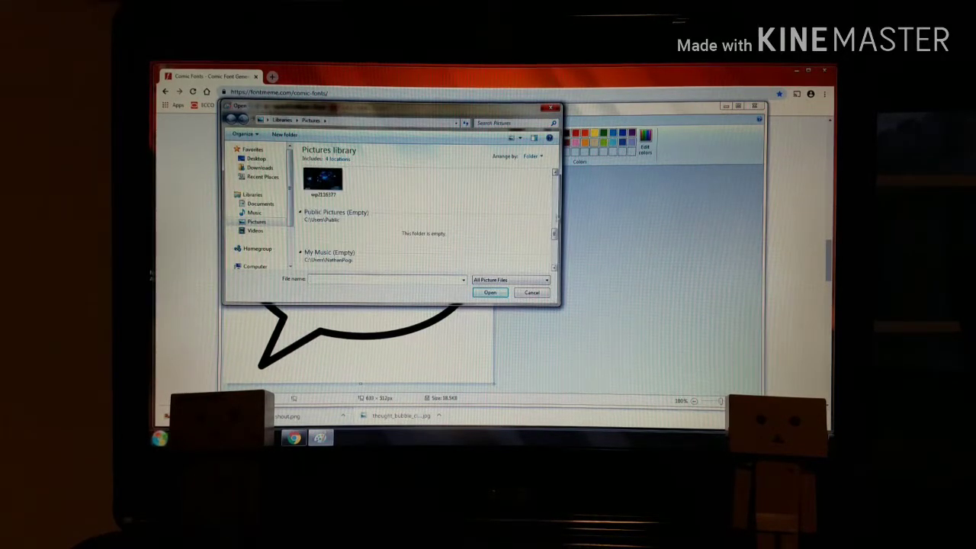
pyautogui.click(322, 221)
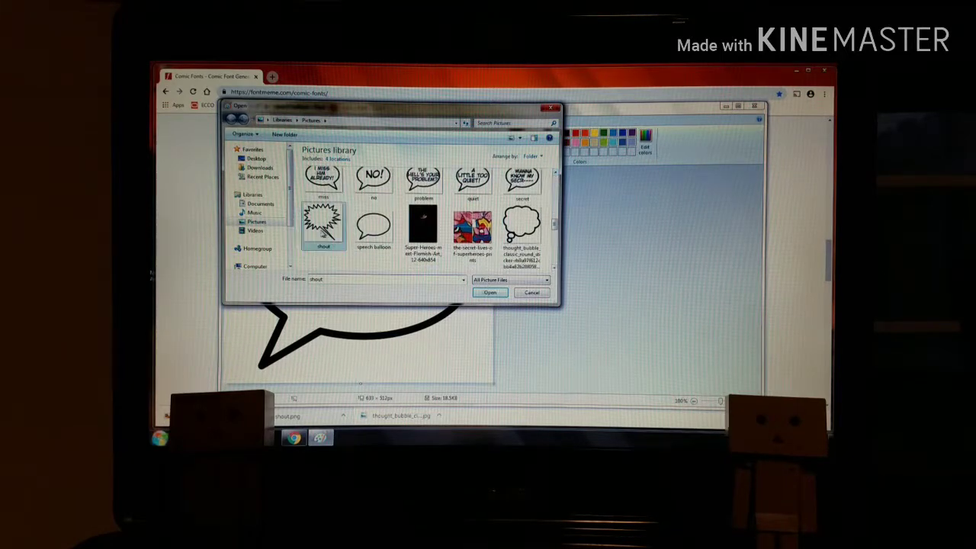
pyautogui.click(489, 293)
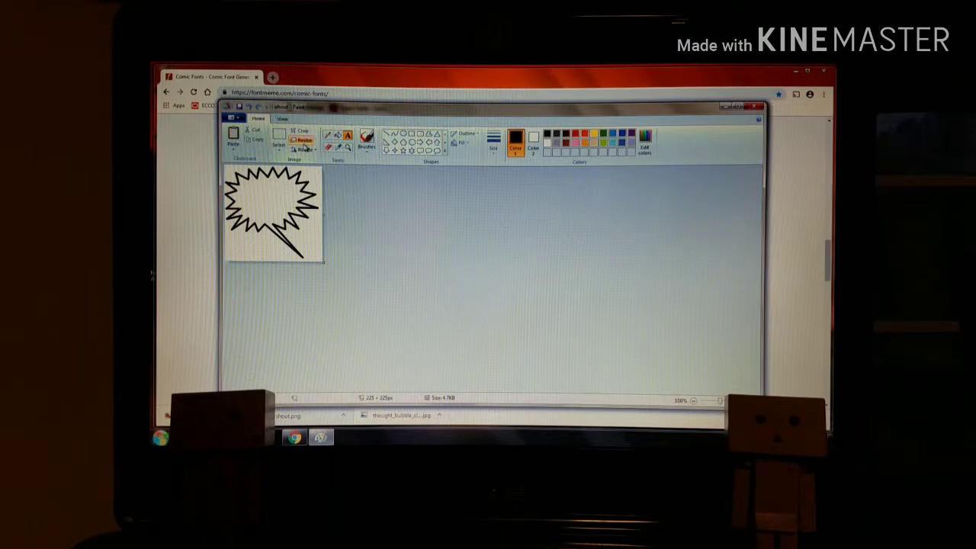
# - Resize the shout balloon image by 125 percent
pyautogui.click(302, 140)
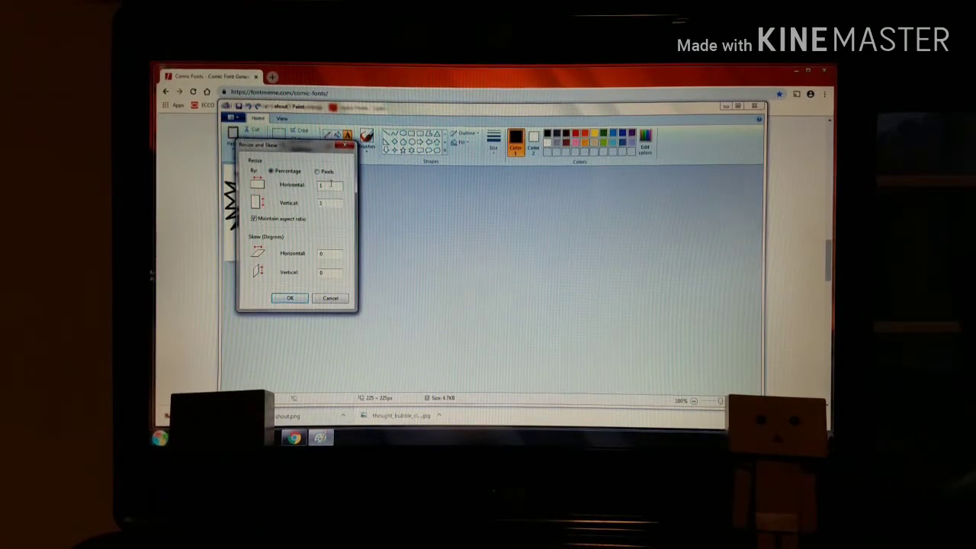
pyautogui.write('125')
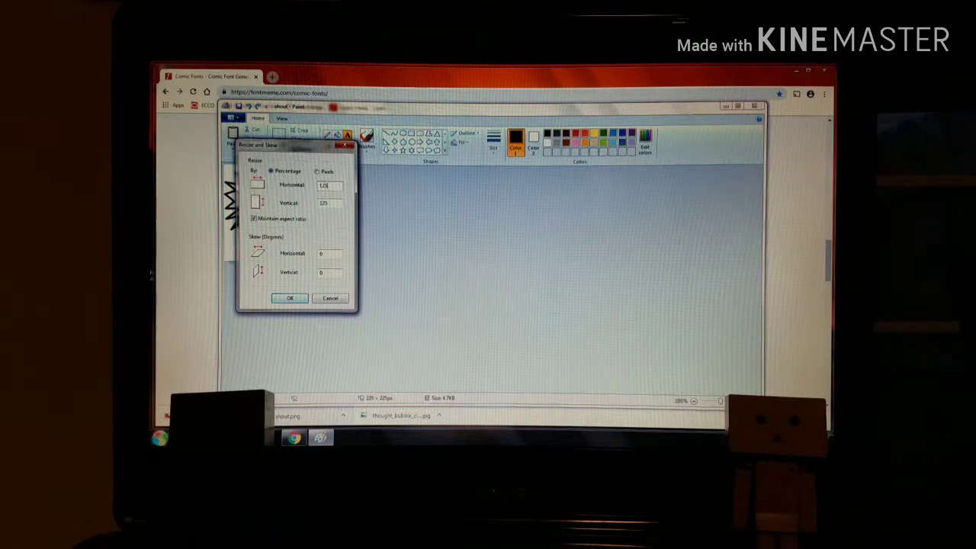
pyautogui.click(289, 297)
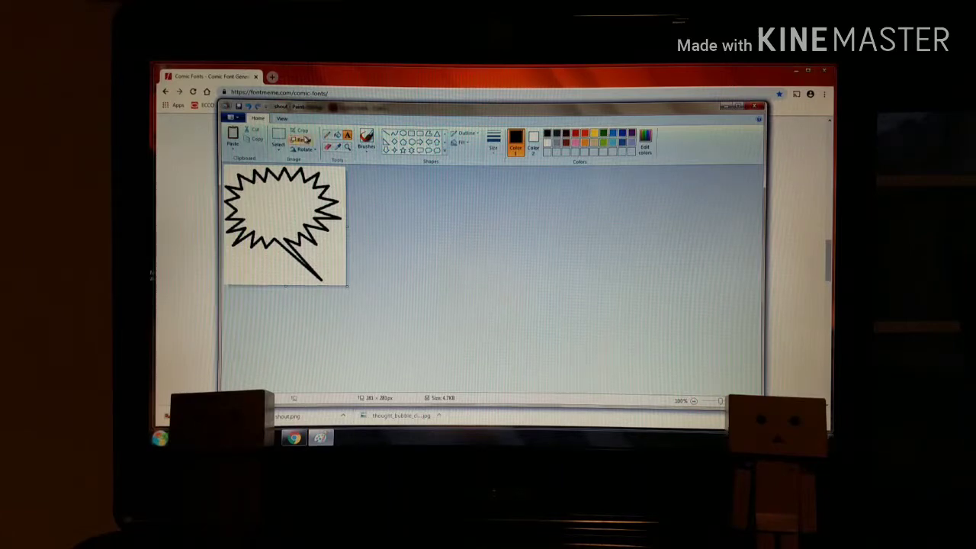
# - Enlarge the balloon to 150 percent, about 337 × 337 pixels
pyautogui.click(304, 138)
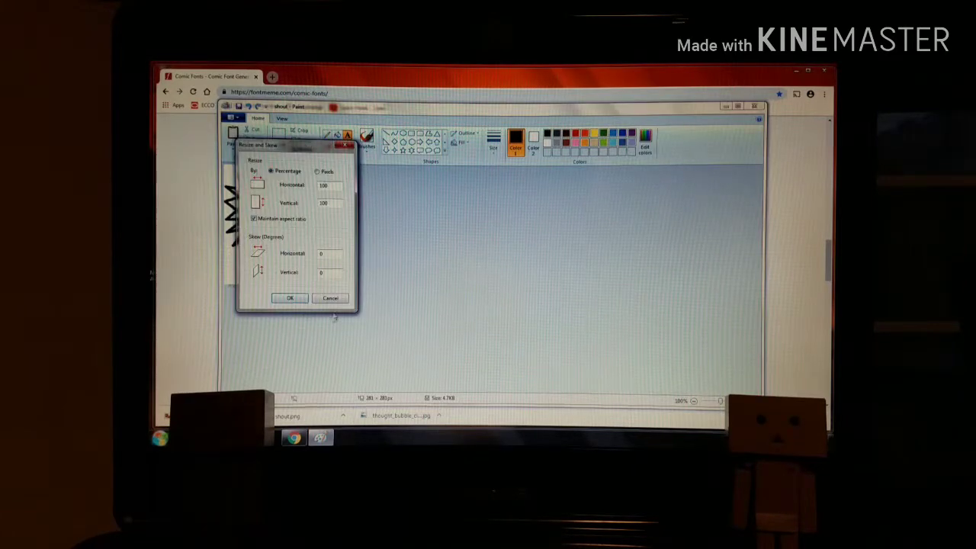
pyautogui.click(289, 298)
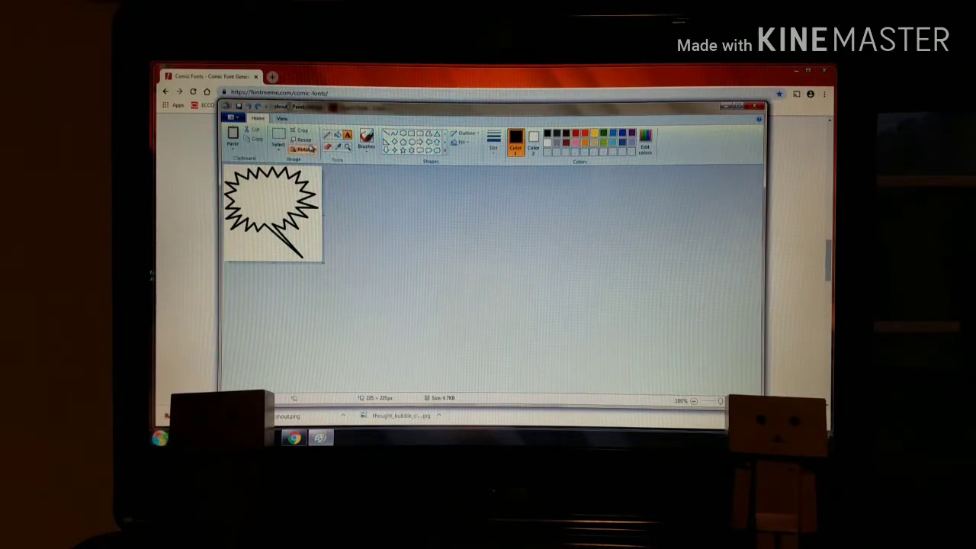
pyautogui.click(303, 149)
pyautogui.write('150')
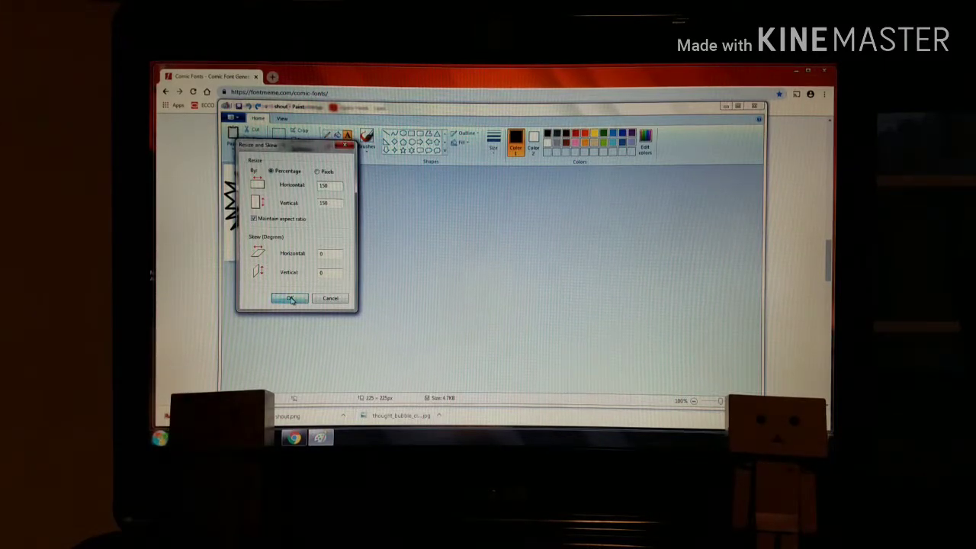
pyautogui.click(290, 298)
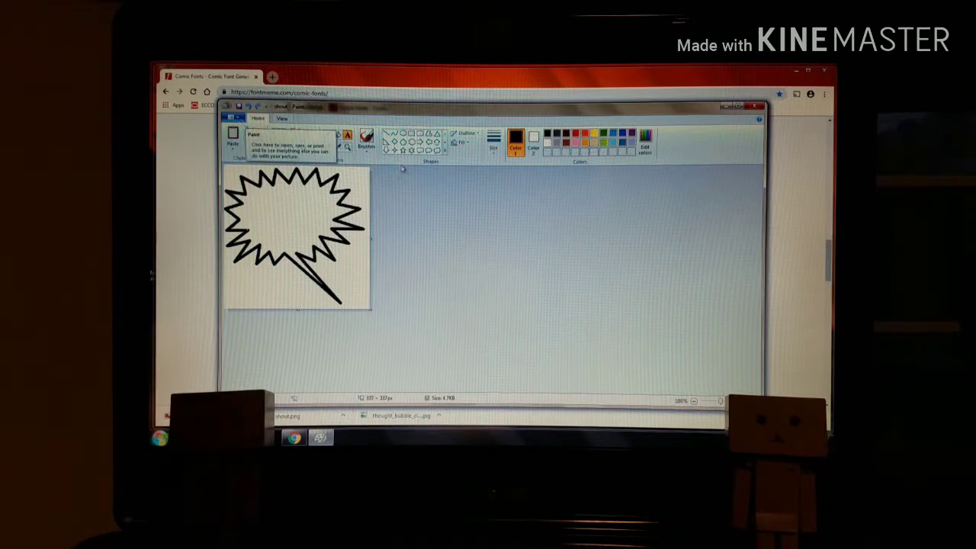
# - Open the crack picture, discarding unsaved changes to the balloon
pyautogui.click(234, 118)
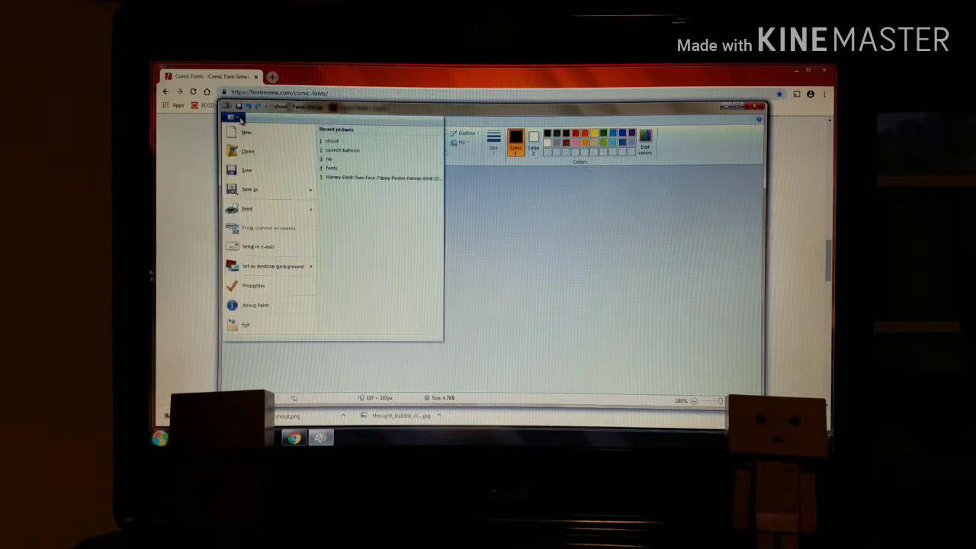
pyautogui.moveTo(247, 151)
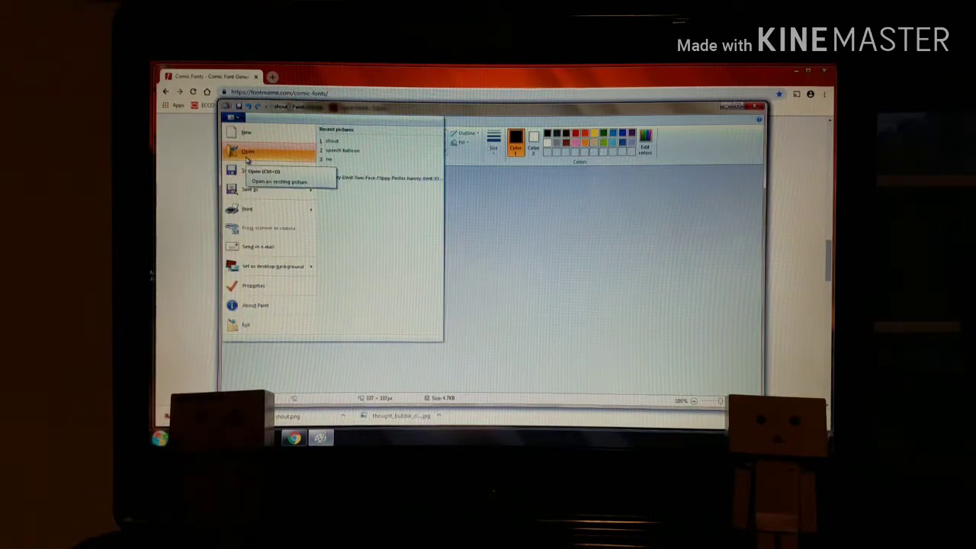
pyautogui.click(247, 151)
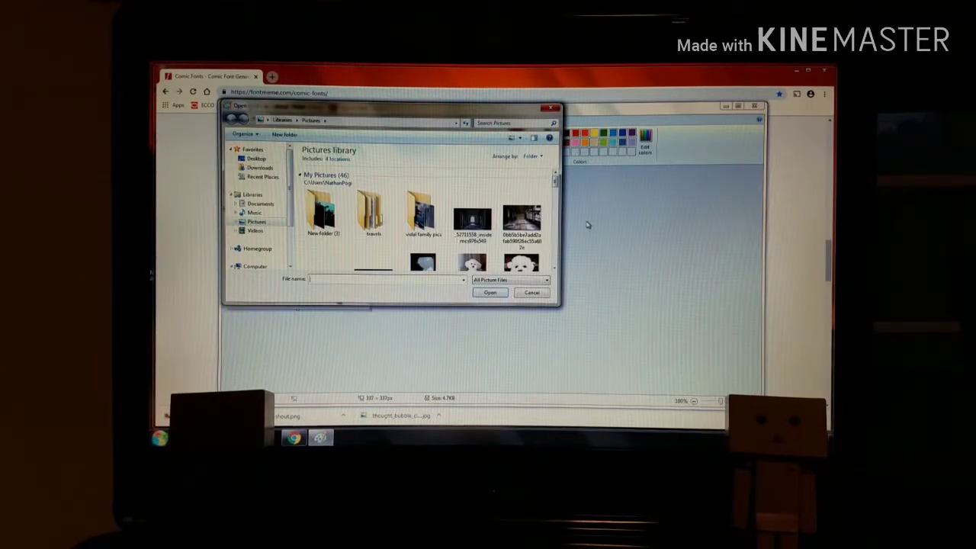
pyautogui.scroll(-3)
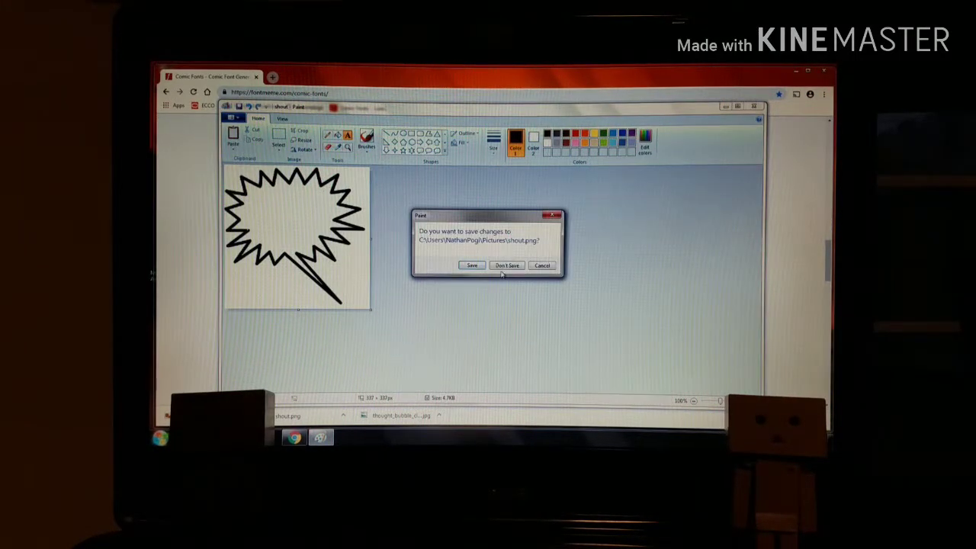
pyautogui.click(506, 266)
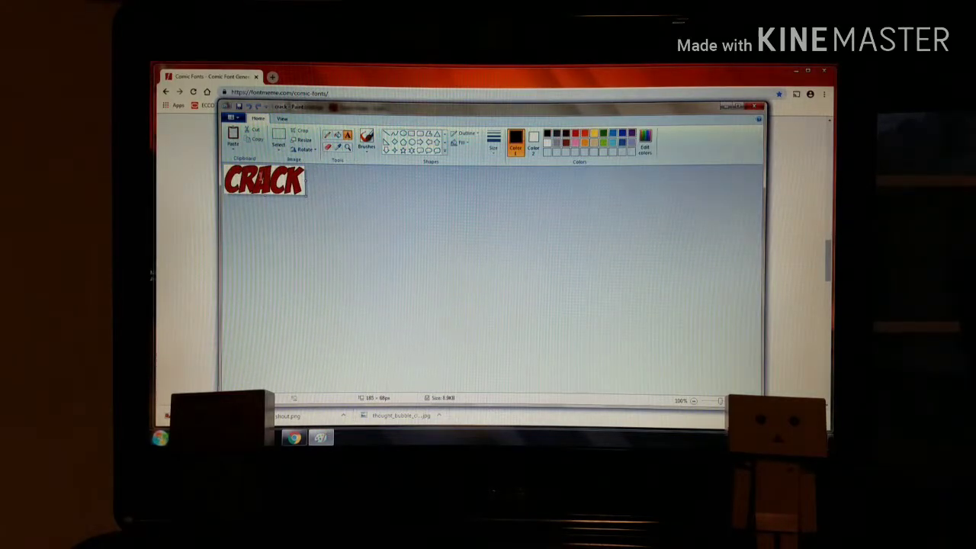
# - Select the entire red CRACK picture for copying
pyautogui.click(279, 141)
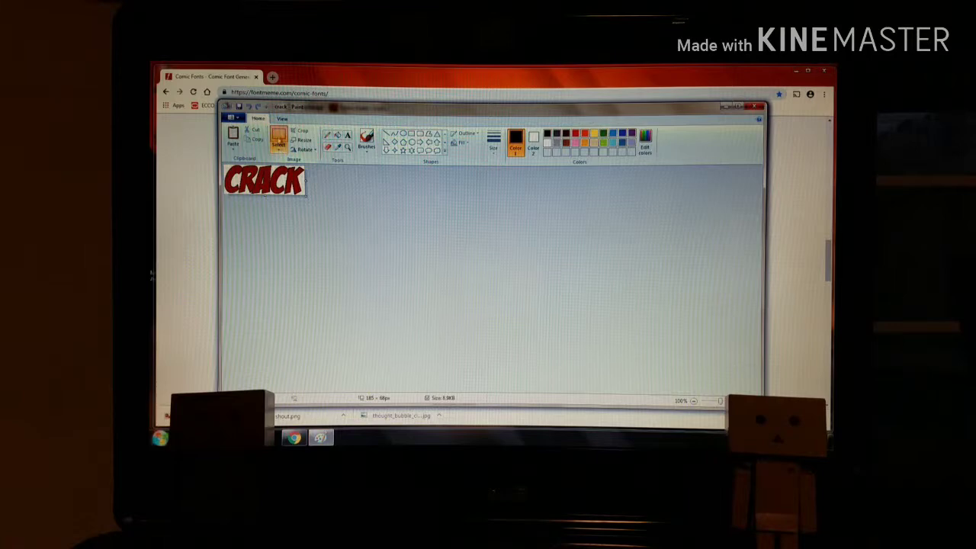
pyautogui.click(279, 140)
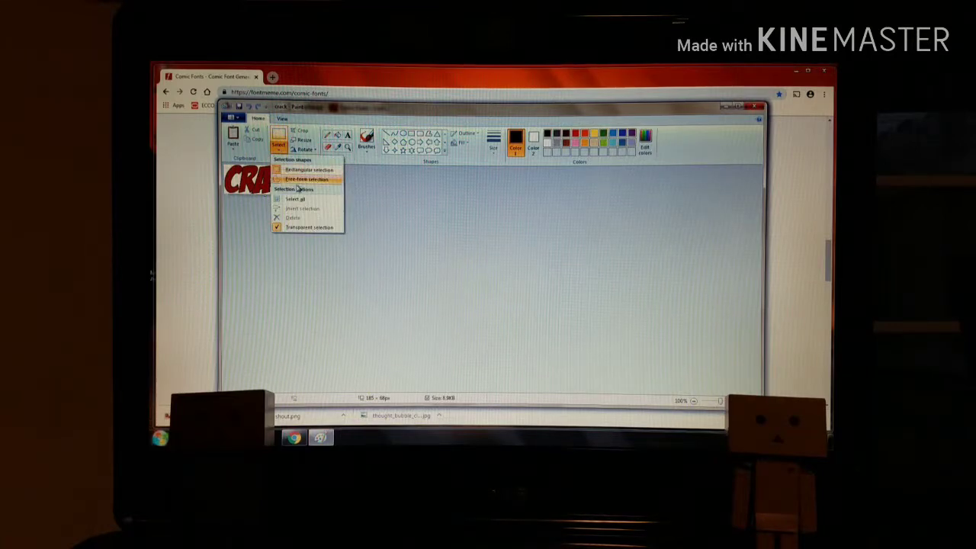
pyautogui.rightClick(267, 179)
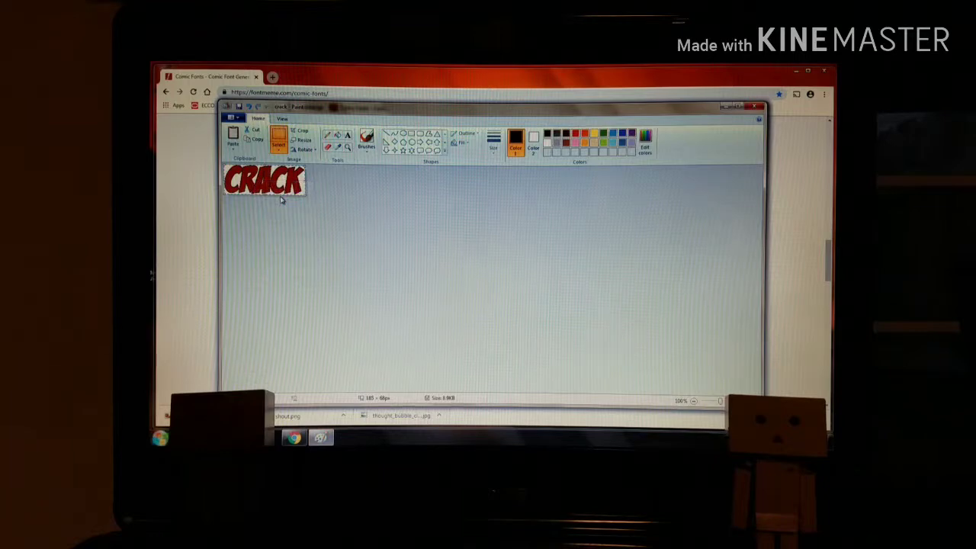
pyautogui.click(233, 118)
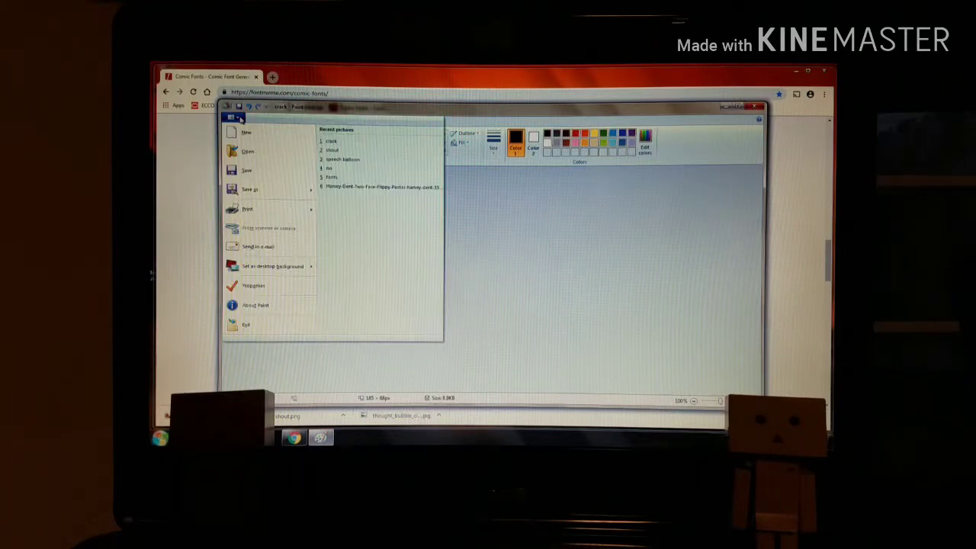
pyautogui.moveTo(267, 209)
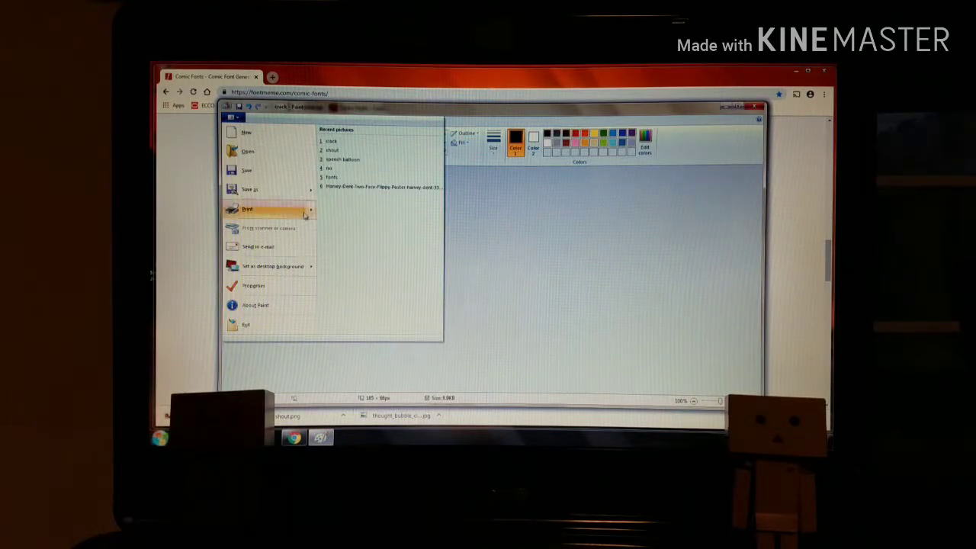
pyautogui.moveTo(246, 132)
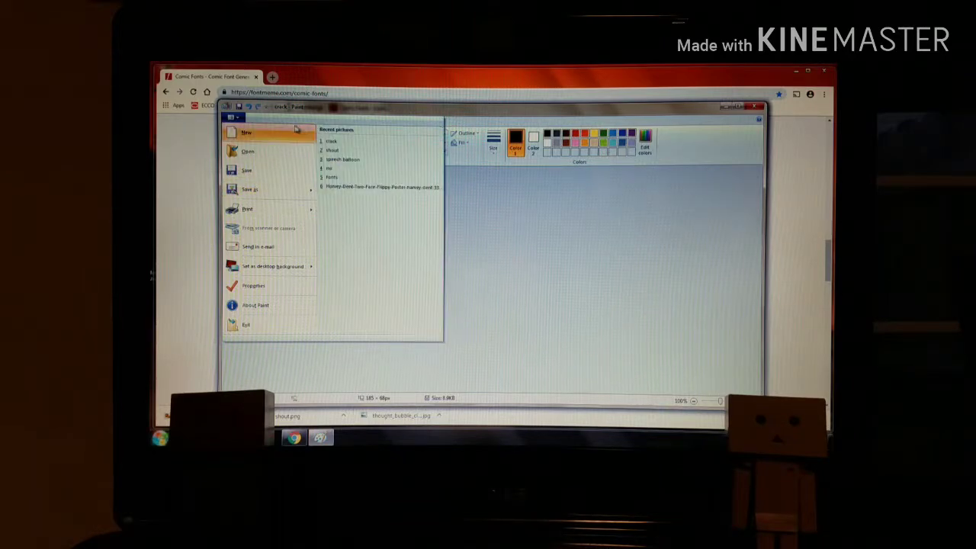
# - Reopen the shout balloon from Recent pictures and resize it to 150%
pyautogui.click(332, 150)
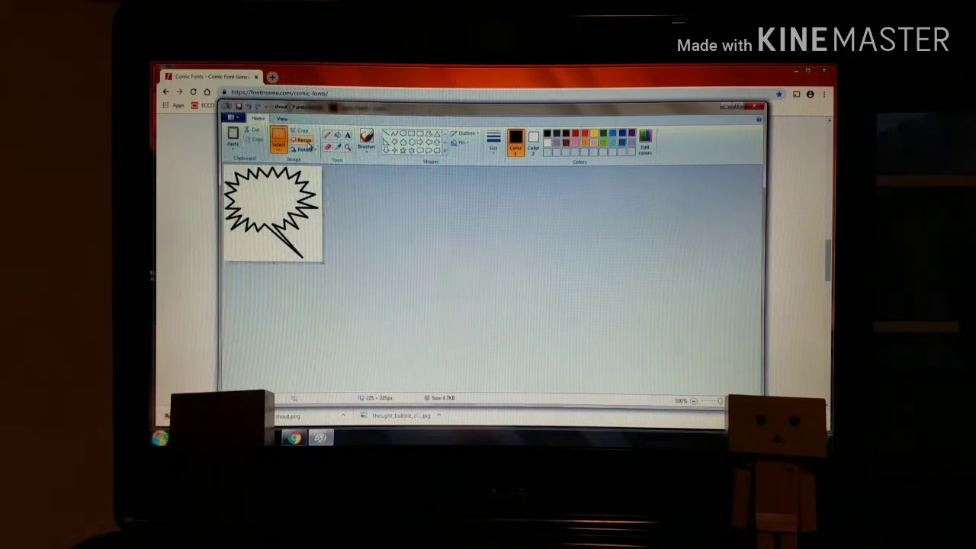
pyautogui.click(304, 141)
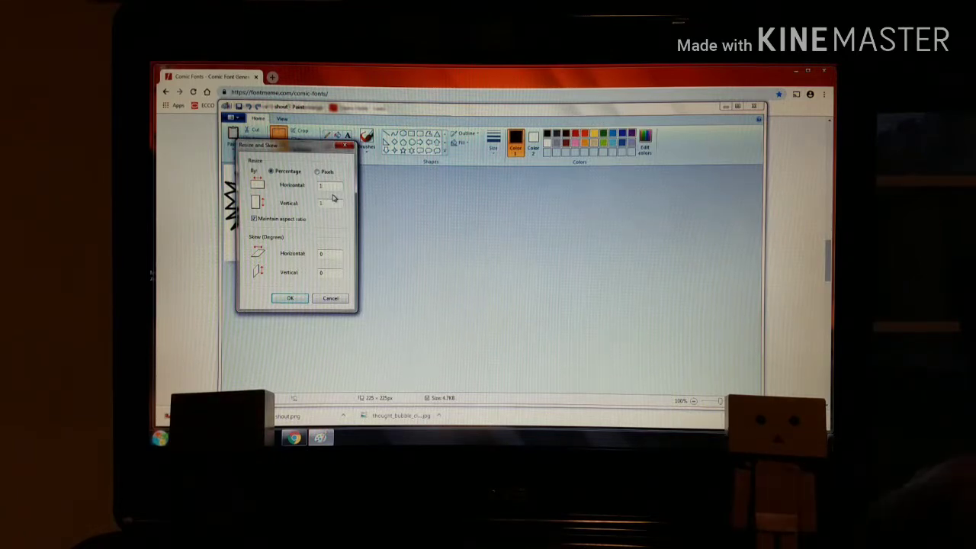
pyautogui.click(289, 298)
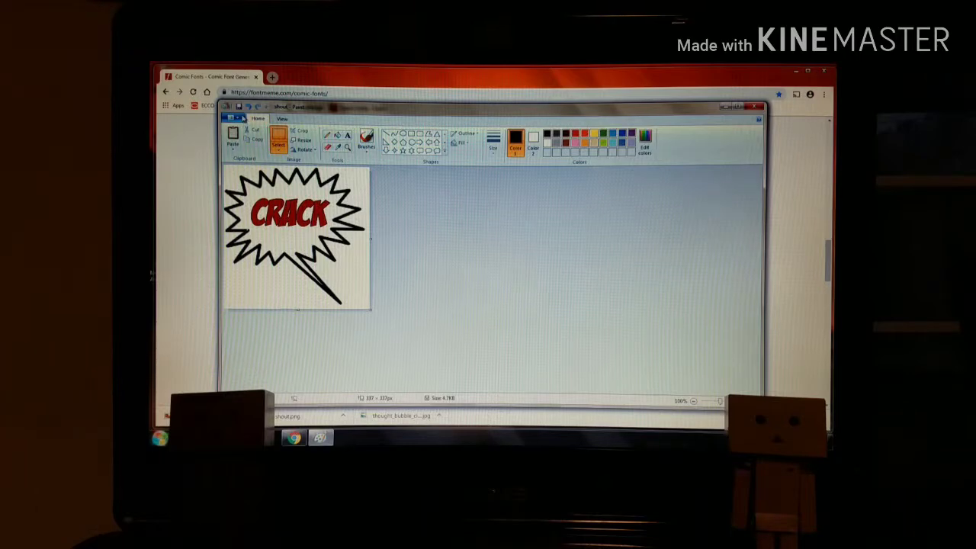
# - Save the balloon with CRACK pasted inside as PNG 'shout'
pyautogui.click(235, 116)
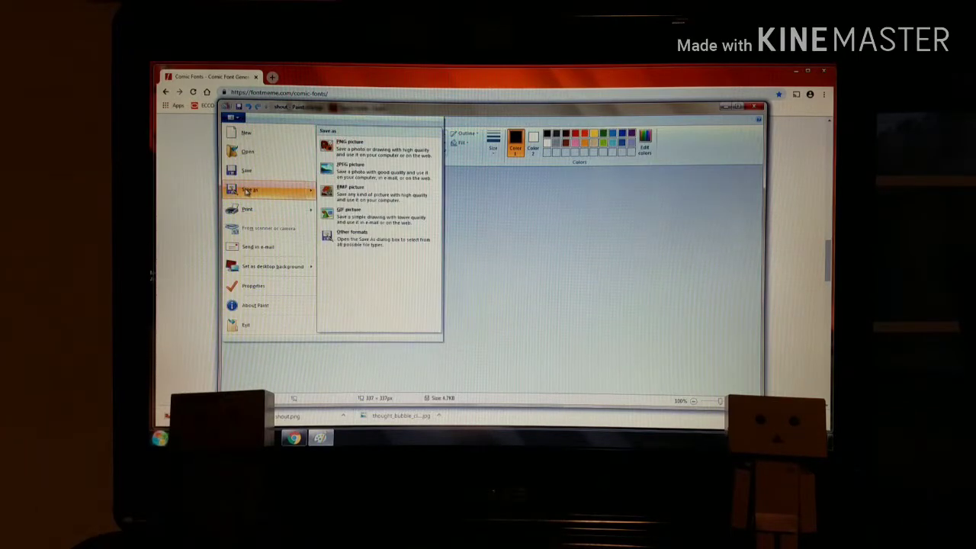
pyautogui.click(349, 144)
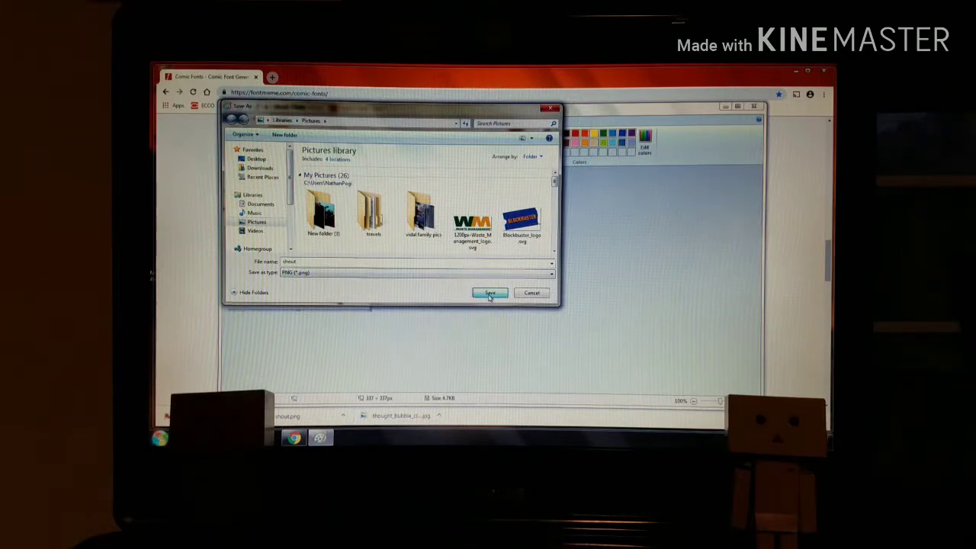
pyautogui.click(489, 293)
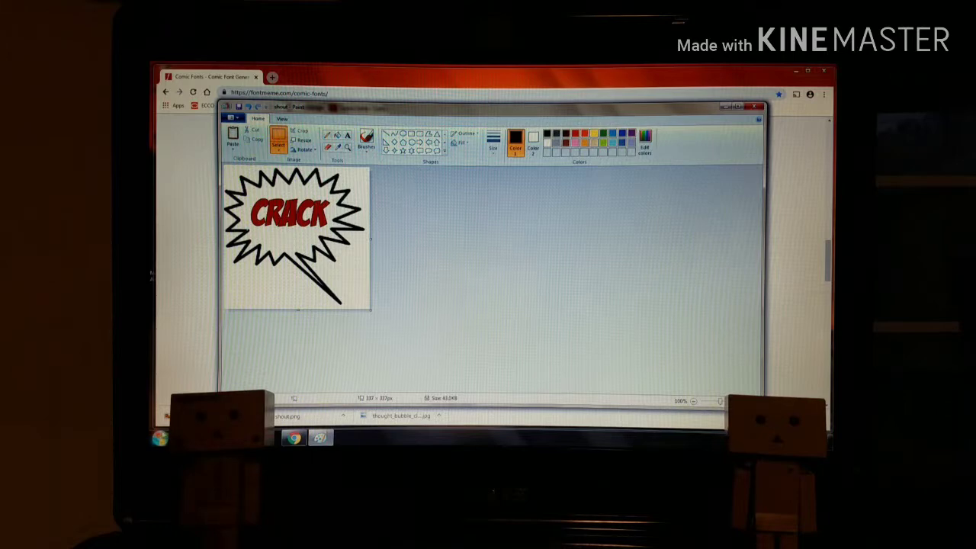
pyautogui.click(162, 437)
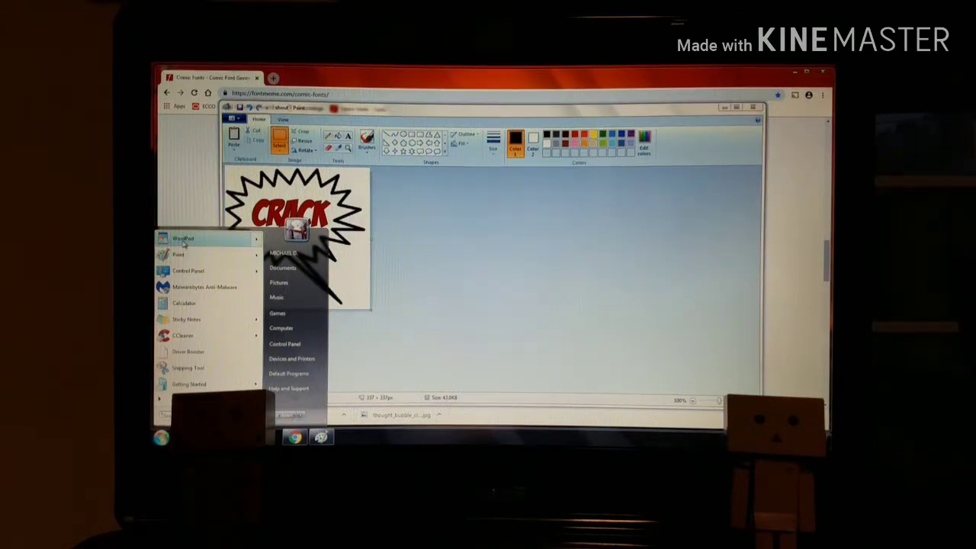
# - Launch WordPad and insert the shout picture from the Pictures library
pyautogui.click(182, 239)
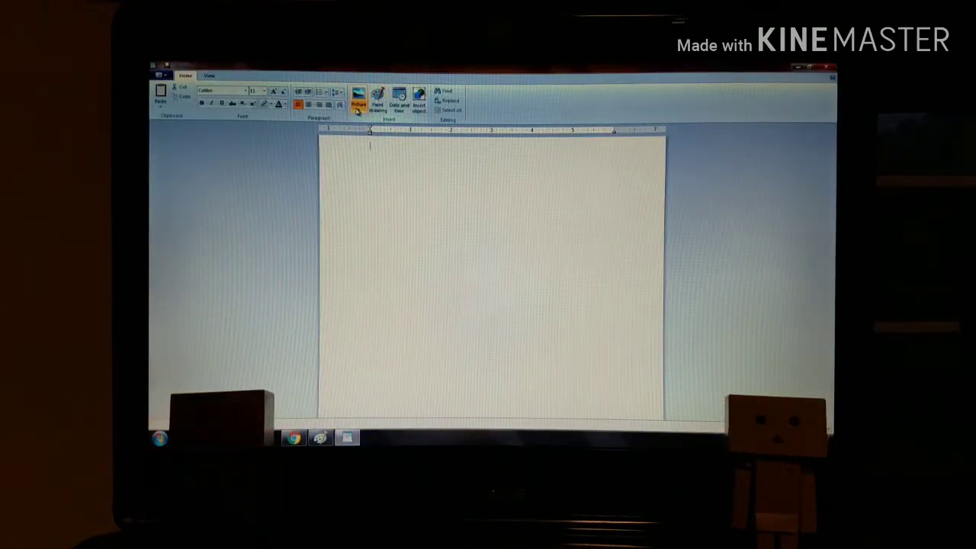
pyautogui.click(358, 97)
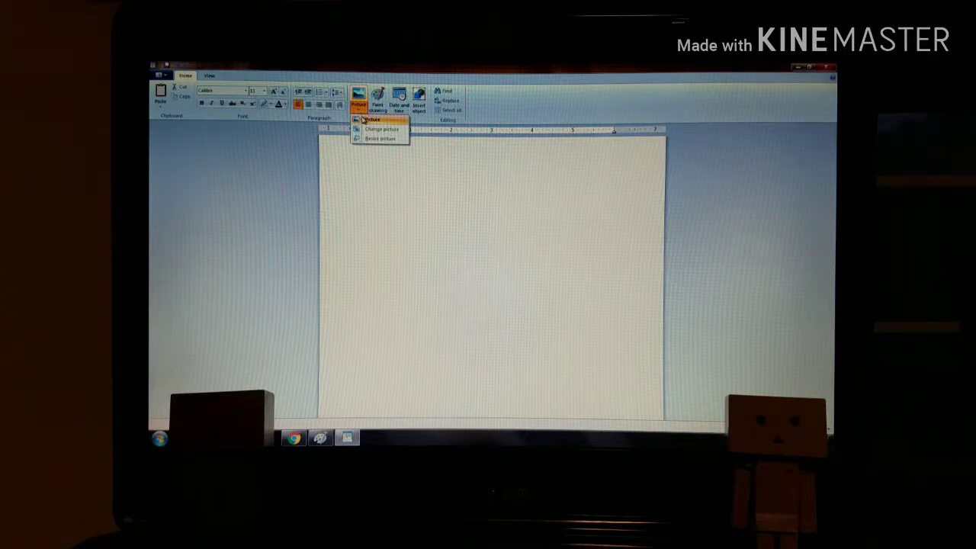
pyautogui.click(372, 119)
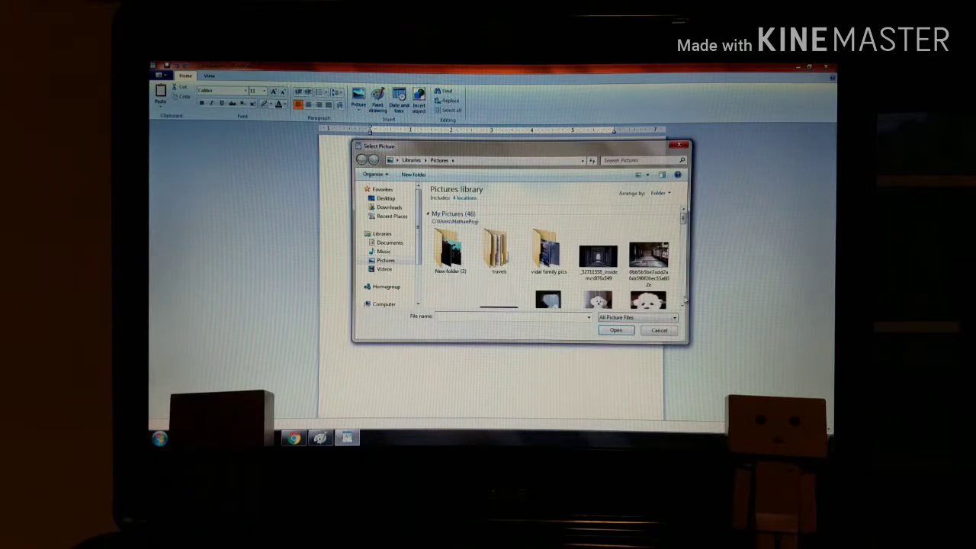
pyautogui.scroll(-3)
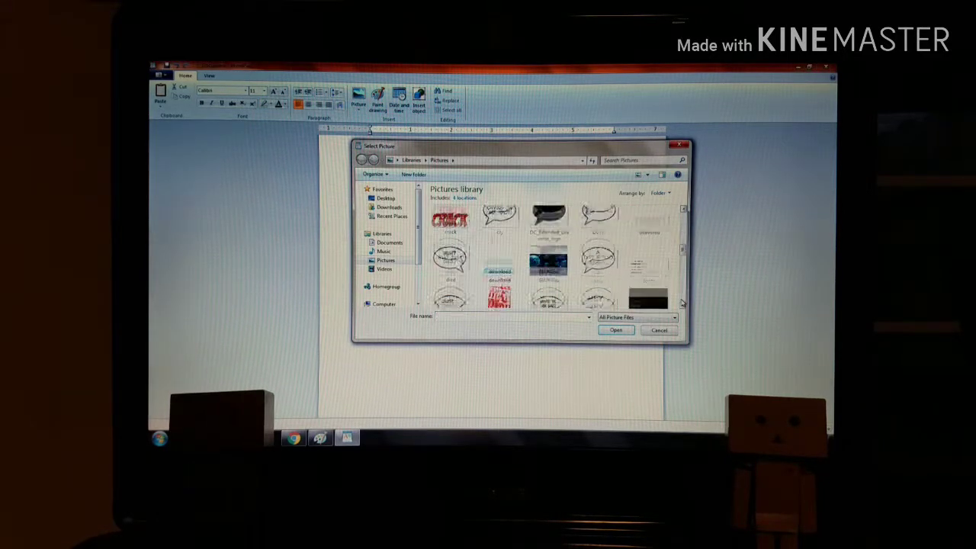
pyautogui.scroll(-3)
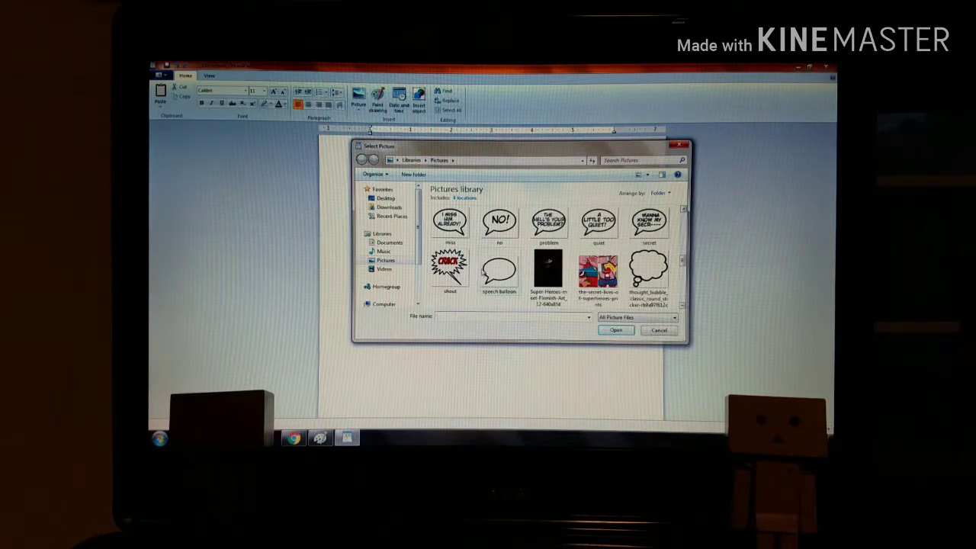
pyautogui.click(616, 329)
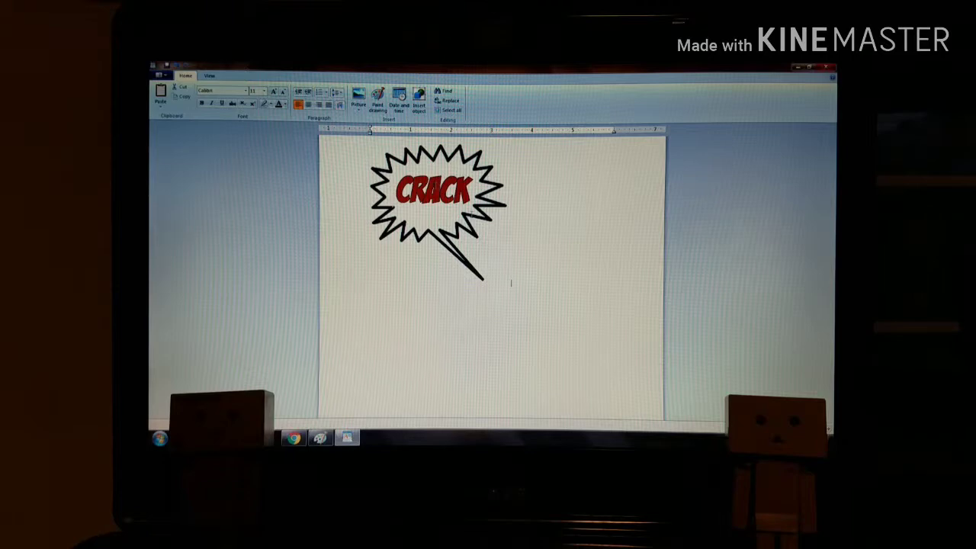
pyautogui.click(439, 213)
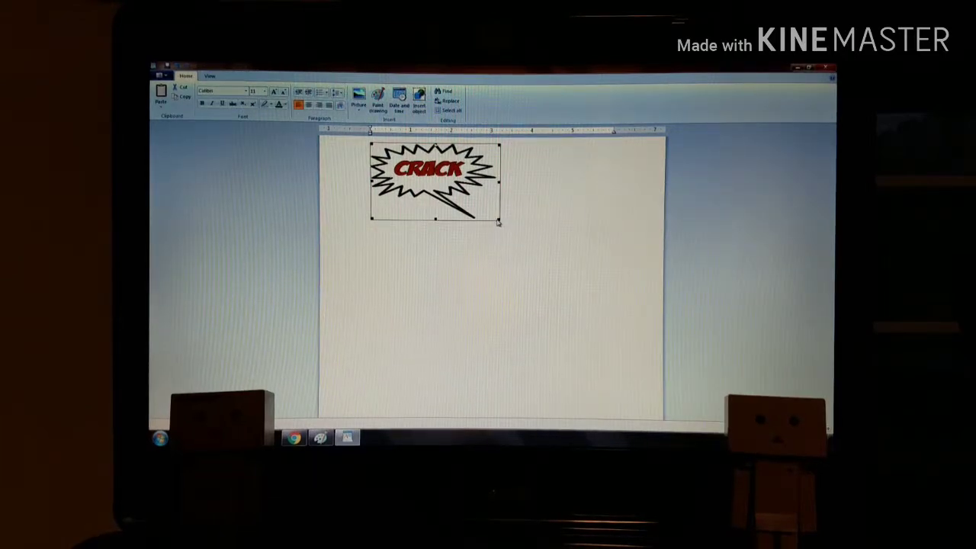
# - Drag the corner handle inward to shrink the CRACK balloon picture
pyautogui.moveTo(499, 222); pyautogui.dragTo(475, 222)
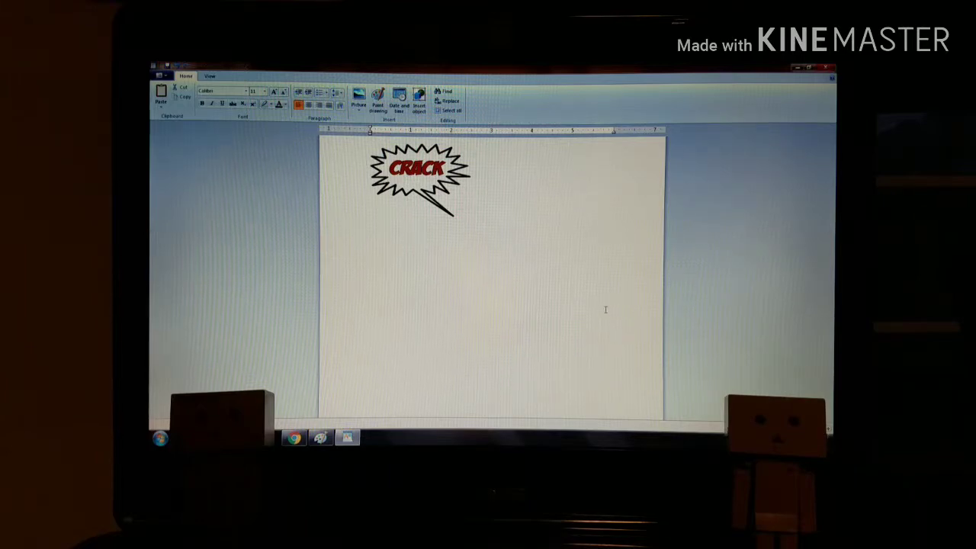
pyautogui.moveTo(532, 305)
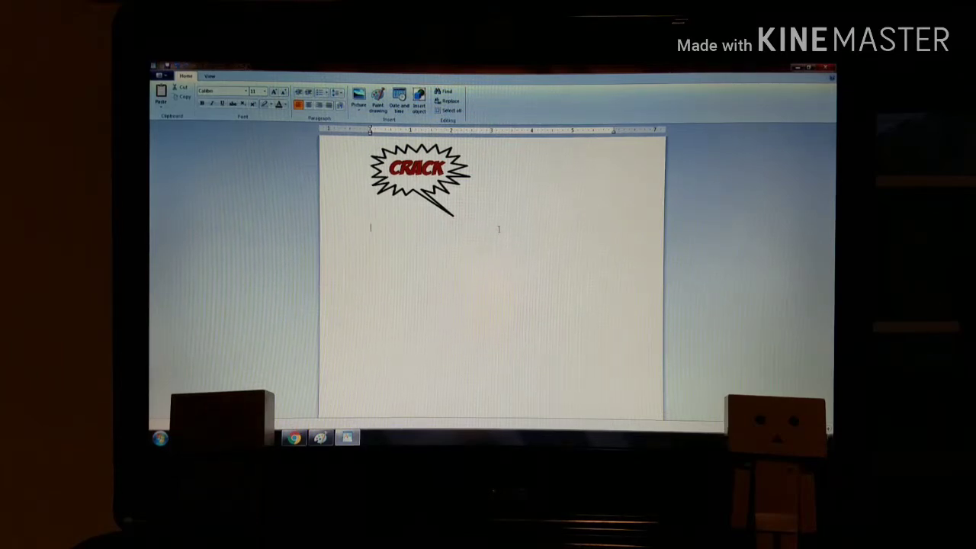
pyautogui.moveTo(433, 262)
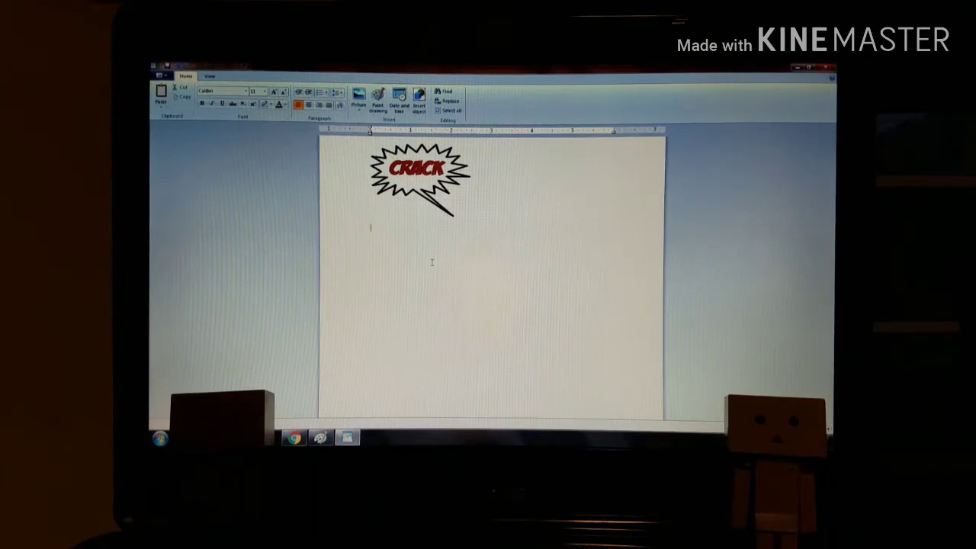